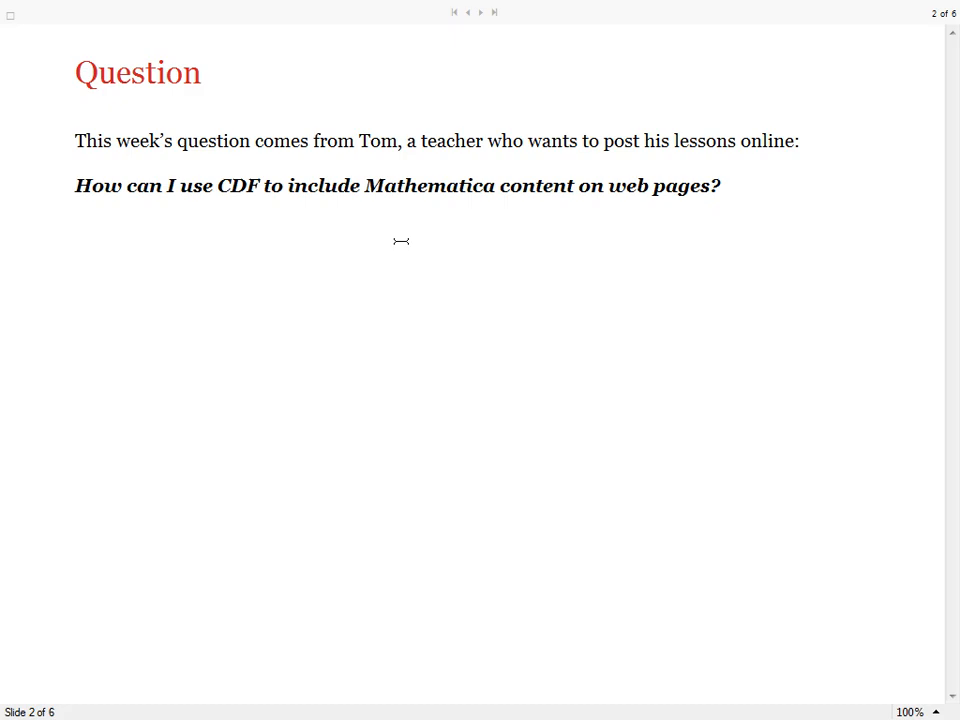
{"action": "mouse_move", "coordinate": [384, 267]}
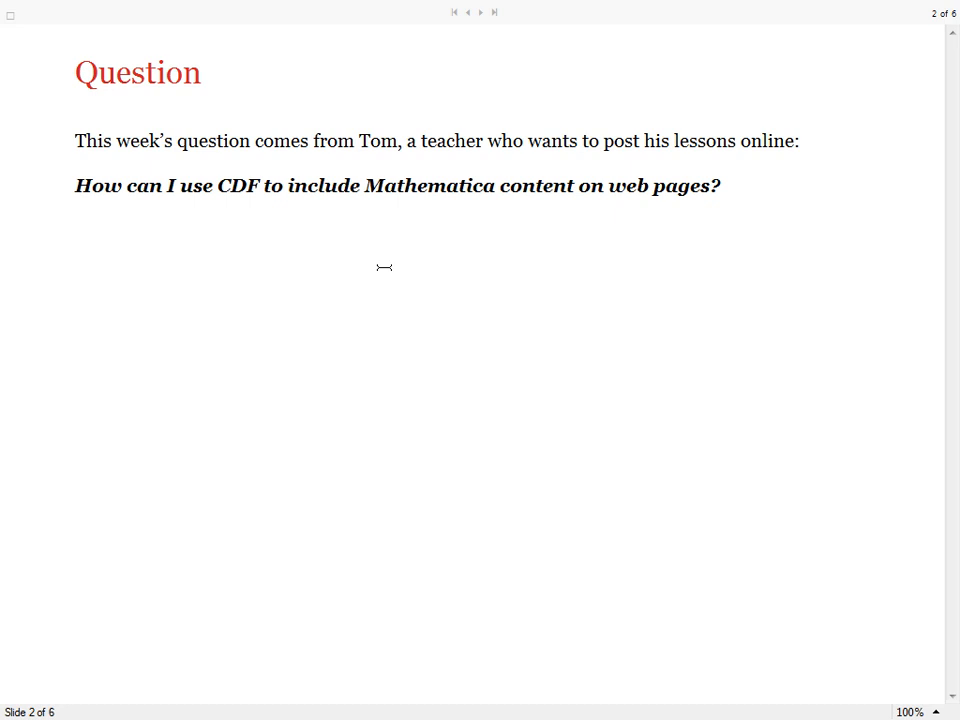
{"action": "mouse_move", "coordinate": [388, 268]}
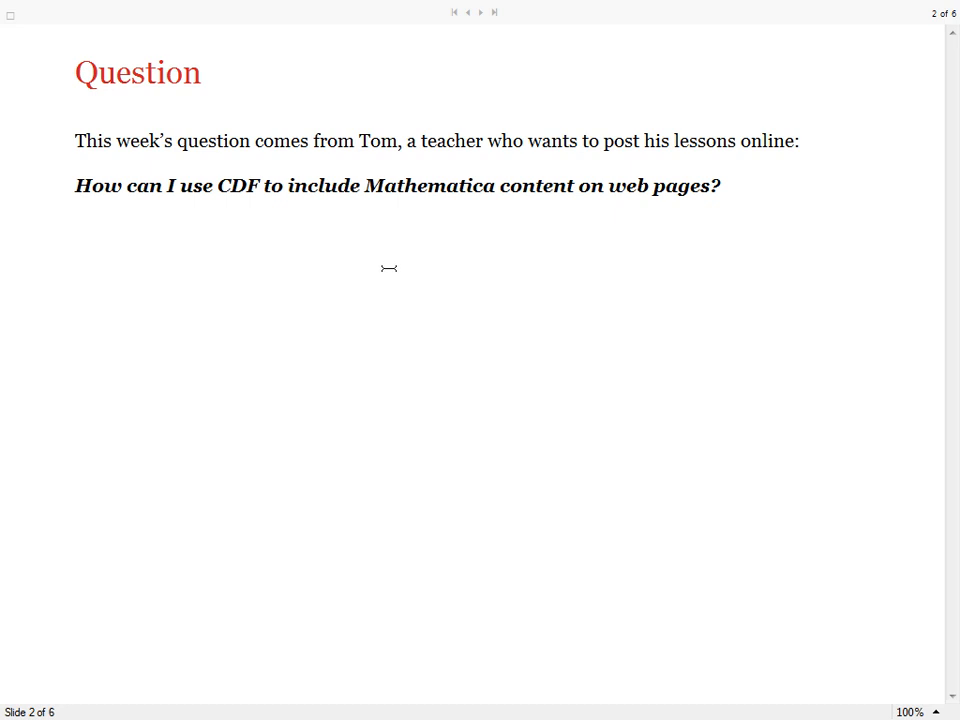
Step: Leave the slideshow and open PolyhedraArticle.html from the WebSiteFiles folder
{"action": "left_click", "coordinate": [480, 12]}
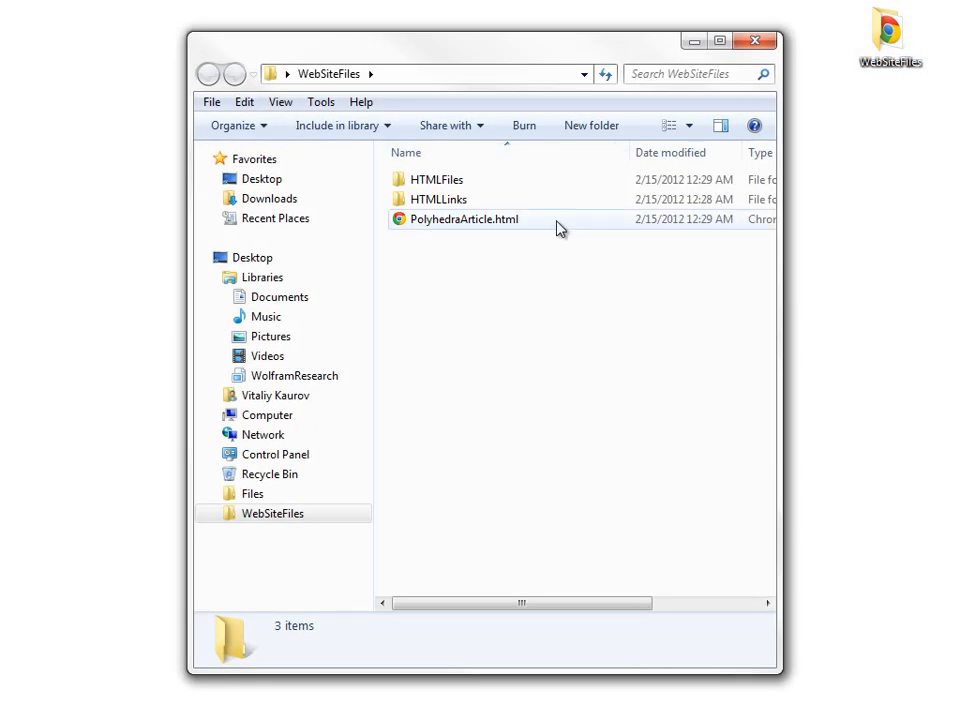
{"action": "mouse_move", "coordinate": [445, 228]}
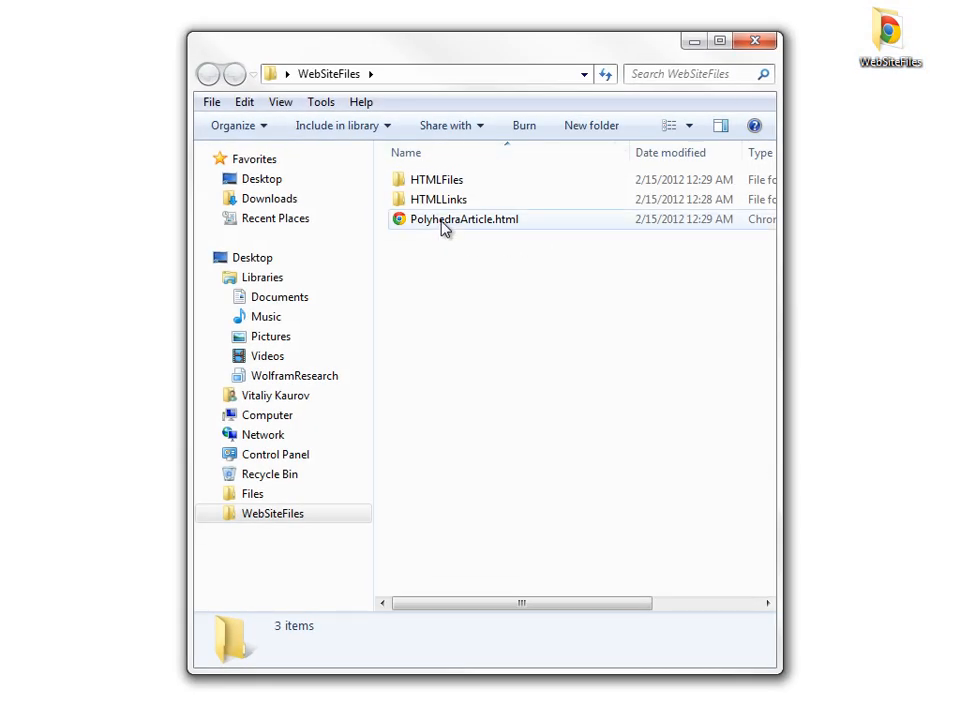
{"action": "double_click", "coordinate": [464, 219]}
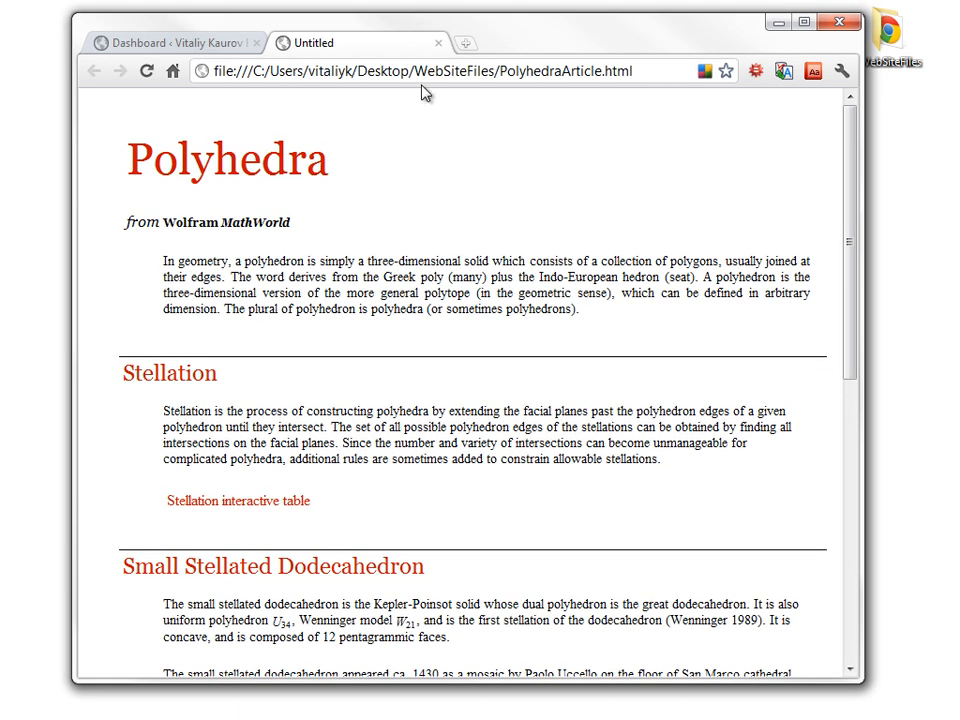
{"action": "mouse_move", "coordinate": [852, 148]}
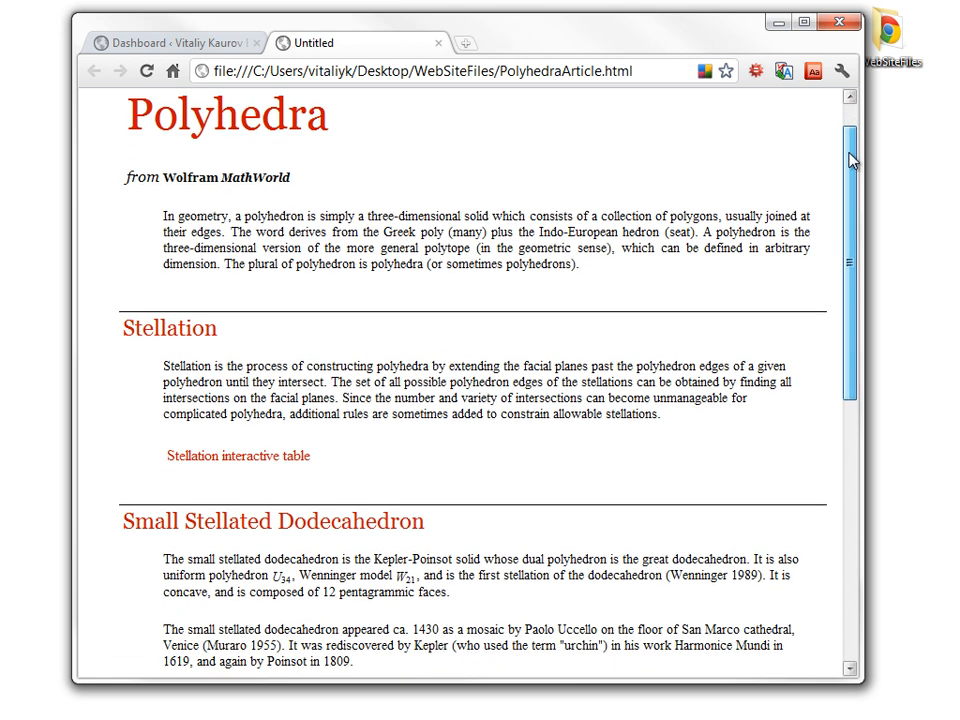
Step: Scroll through the Polyhedra article past its images and circumradius formula, then back up
{"action": "scroll", "scroll_direction": "down", "scroll_amount": 3}
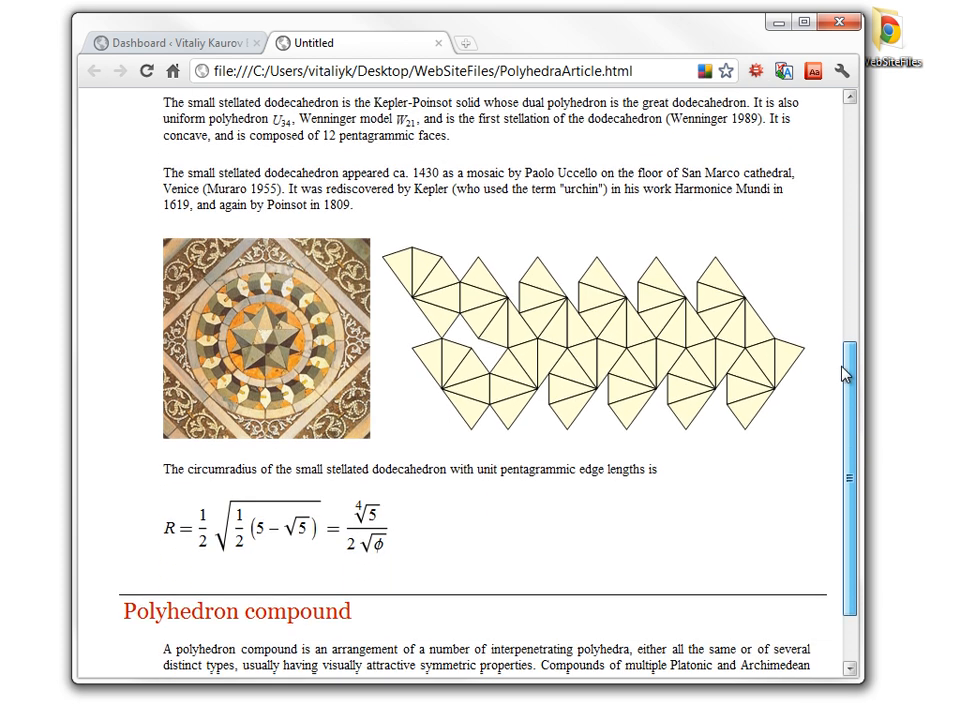
{"action": "scroll", "scroll_direction": "down", "scroll_amount": 3}
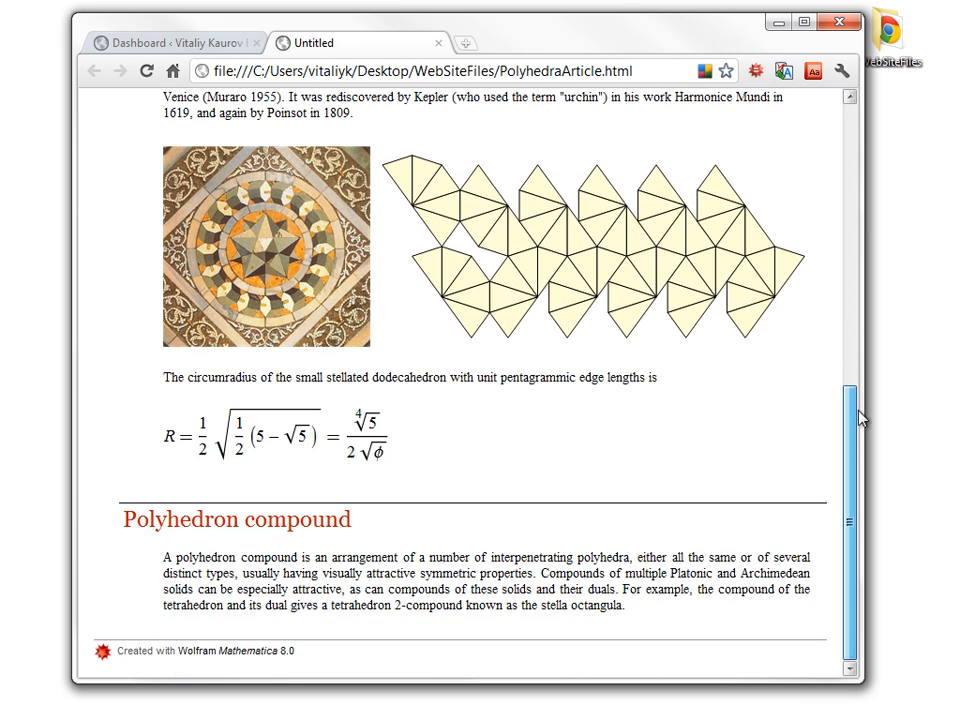
{"action": "scroll", "scroll_direction": "up", "scroll_amount": 3}
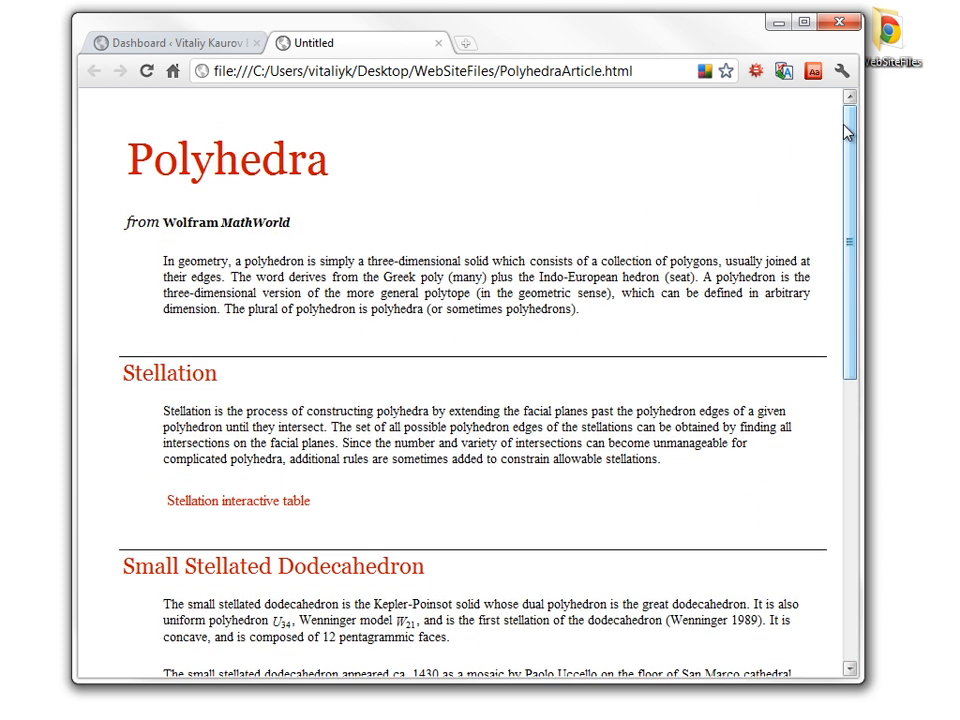
{"action": "mouse_move", "coordinate": [475, 200]}
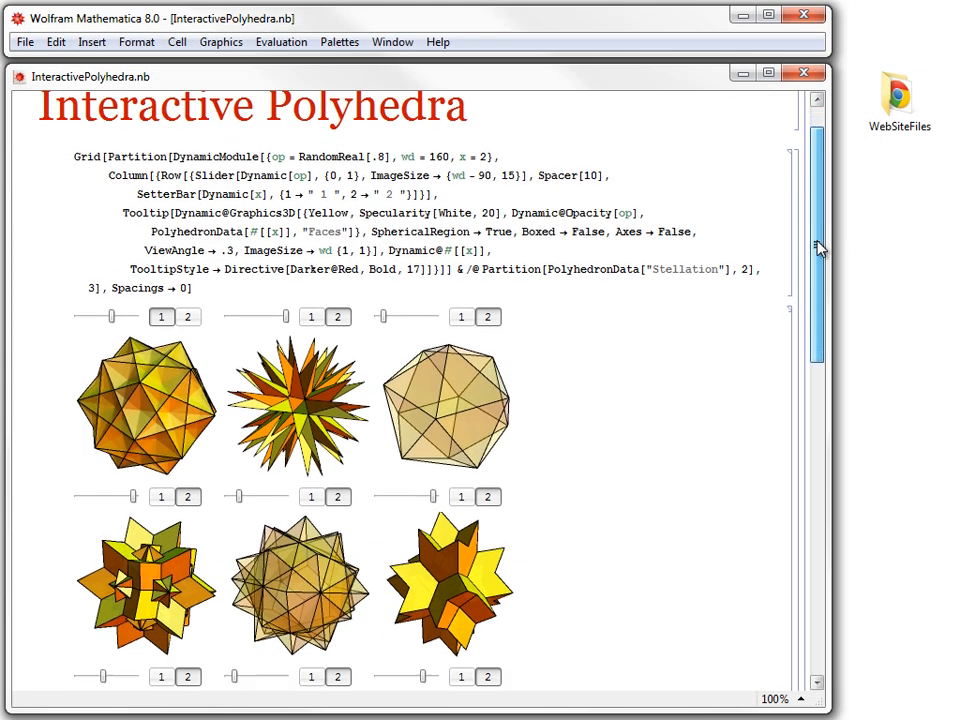
Step: Adjust opacity sliders of the second and third polyhedra and switch the third to Escher's Solid
{"action": "scroll", "scroll_direction": "down", "scroll_amount": 3}
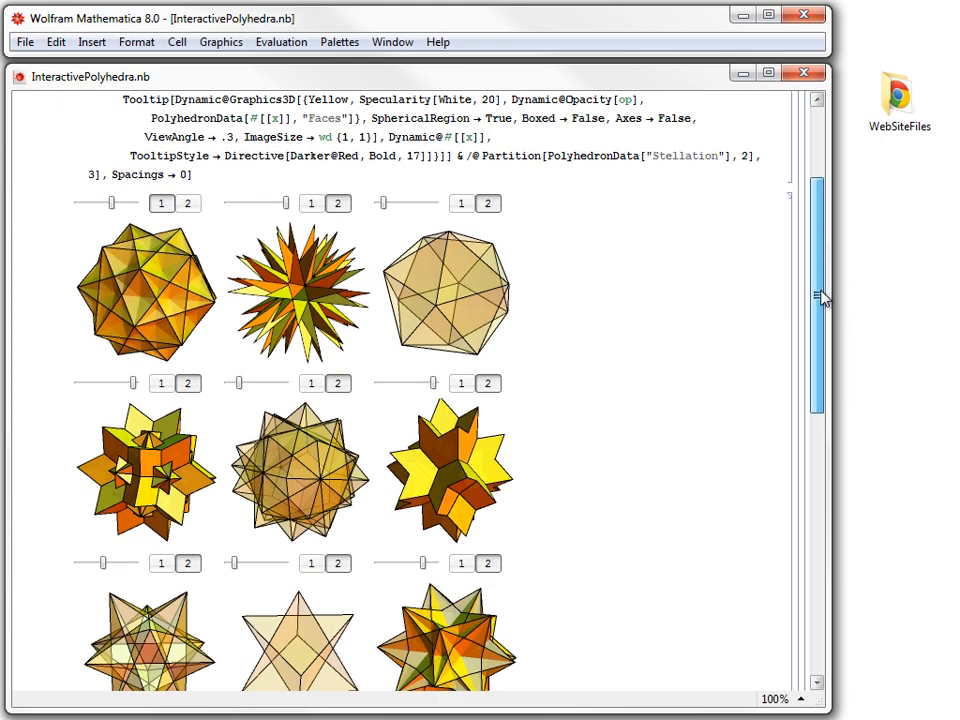
{"action": "scroll", "scroll_direction": "up", "scroll_amount": 3}
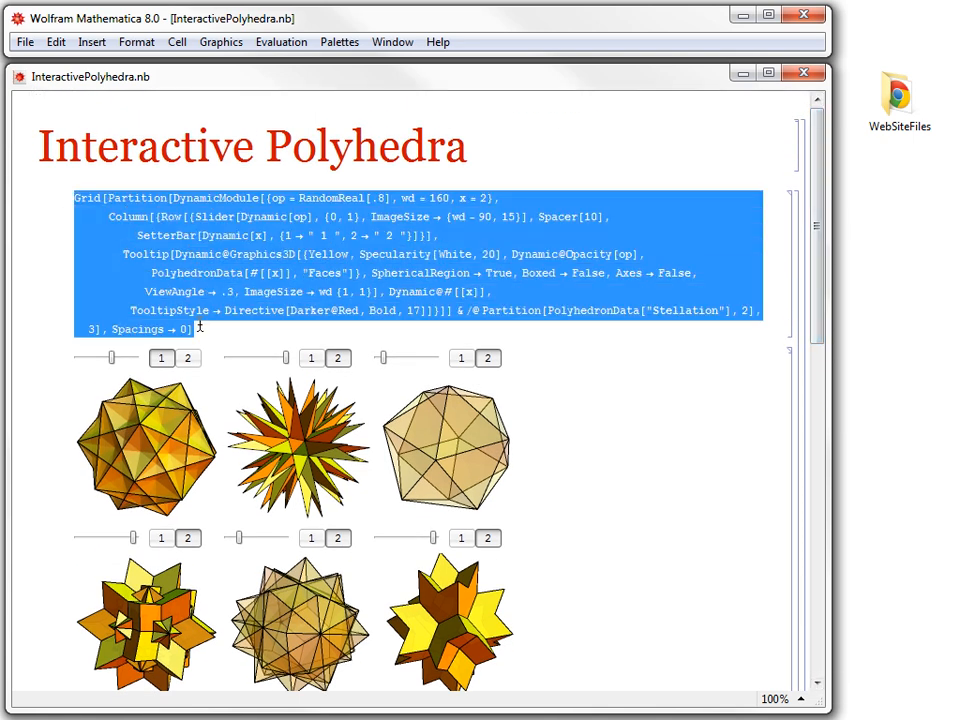
{"action": "scroll", "scroll_direction": "down", "scroll_amount": 3}
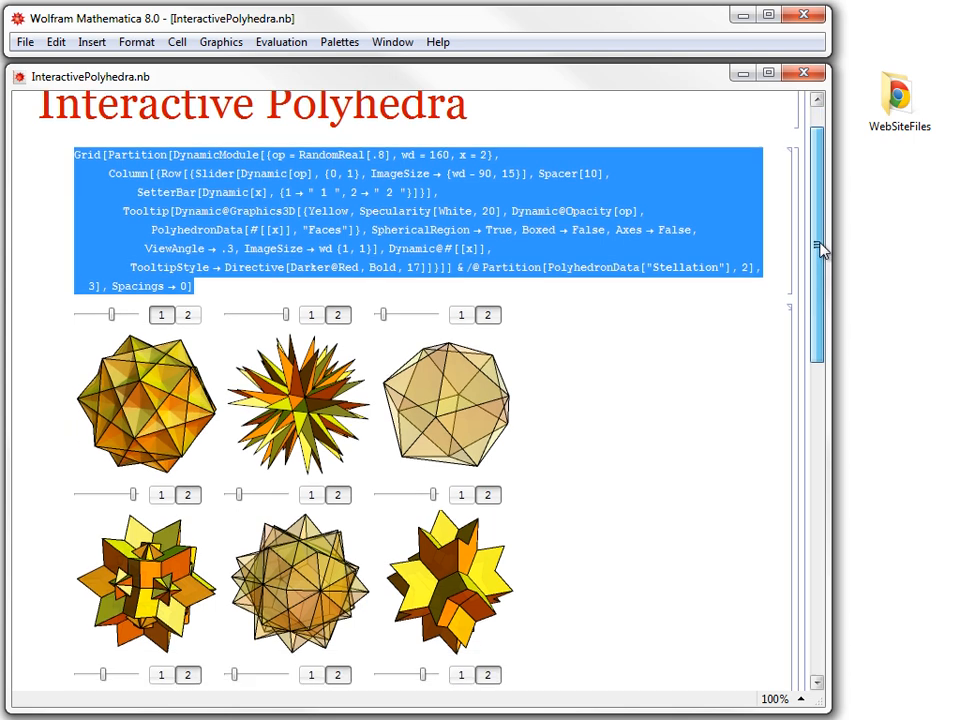
{"action": "scroll", "scroll_direction": "down", "scroll_amount": 3}
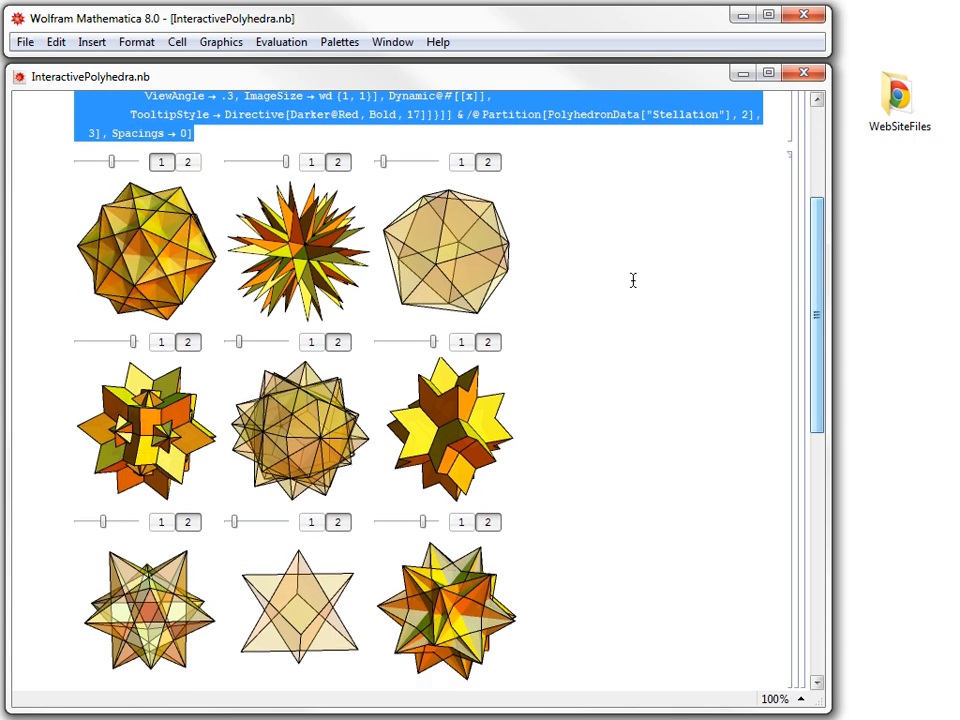
{"action": "mouse_move", "coordinate": [459, 248]}
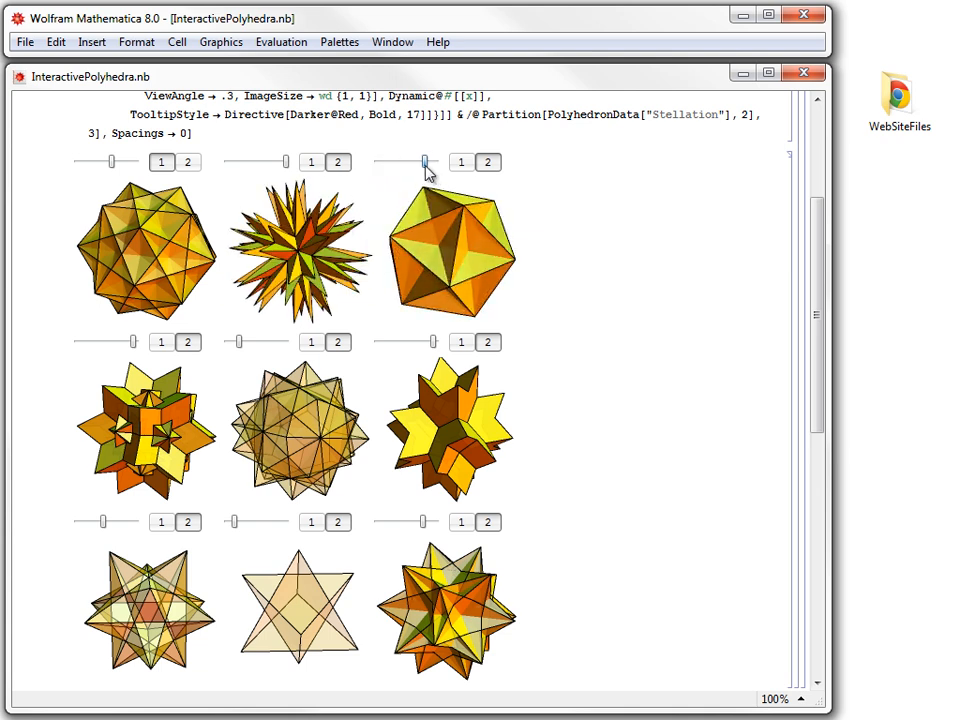
{"action": "left_click_drag", "start_coordinate": [420, 161], "coordinate": [393, 161]}
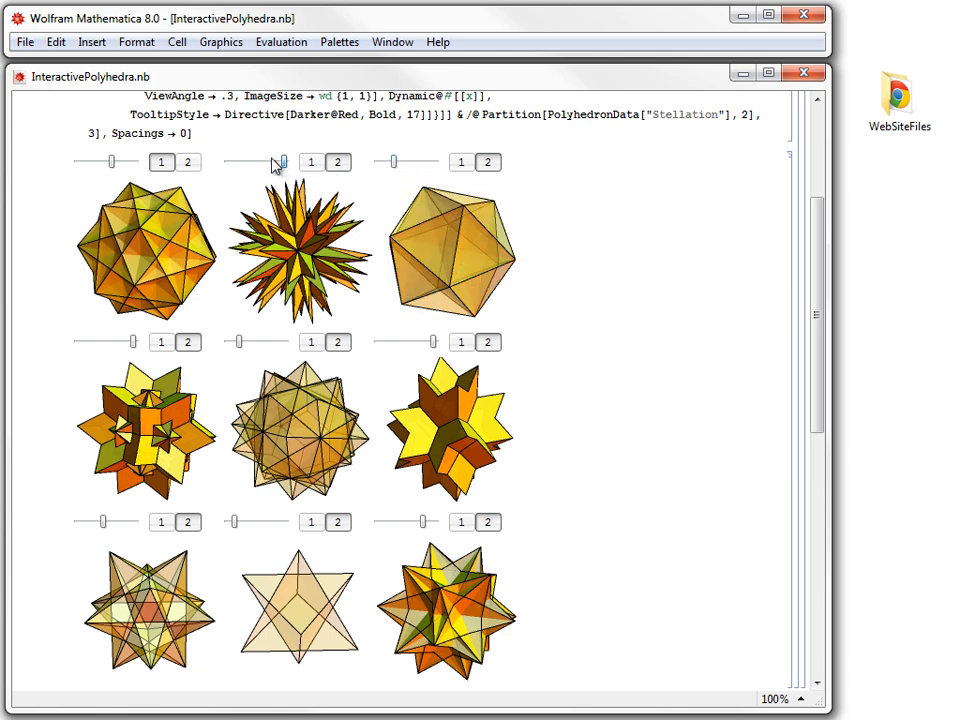
{"action": "left_click_drag", "start_coordinate": [282, 161], "coordinate": [255, 161]}
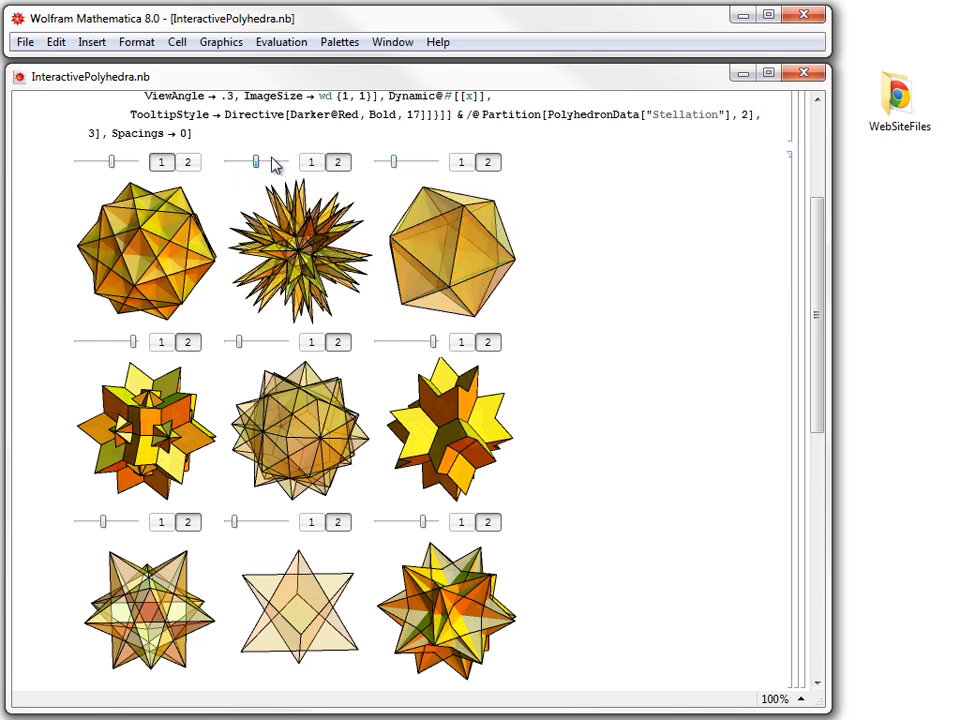
{"action": "left_click", "coordinate": [311, 162]}
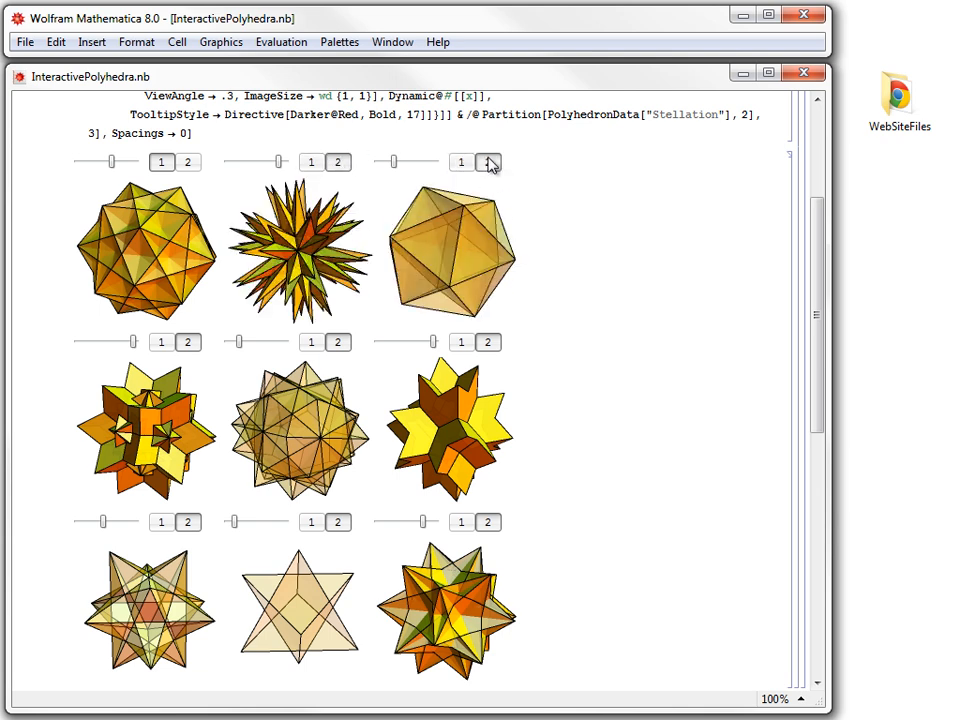
{"action": "left_click", "coordinate": [488, 162]}
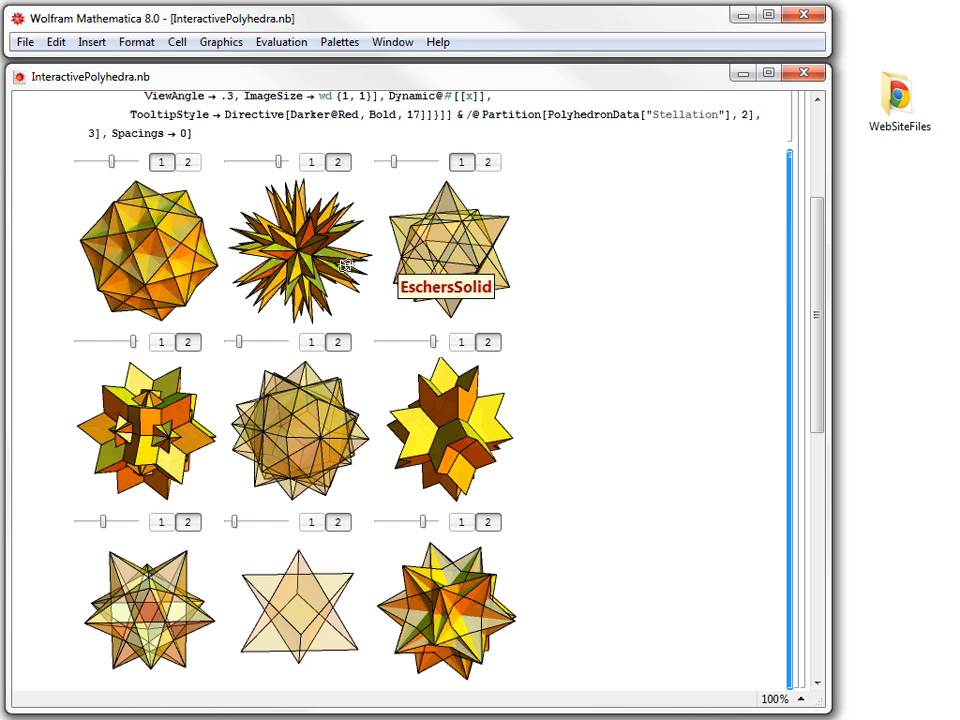
{"action": "left_click", "coordinate": [24, 41]}
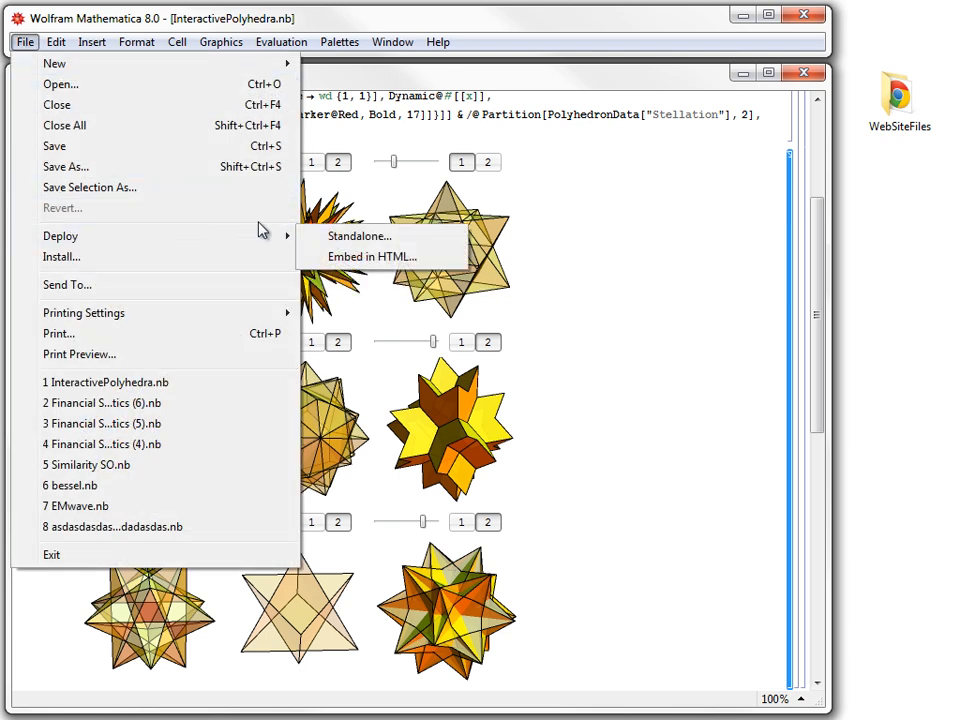
Step: Launch the CDF Web Deployment Wizard via File > Deploy > Embed in HTML
{"action": "left_click", "coordinate": [372, 256]}
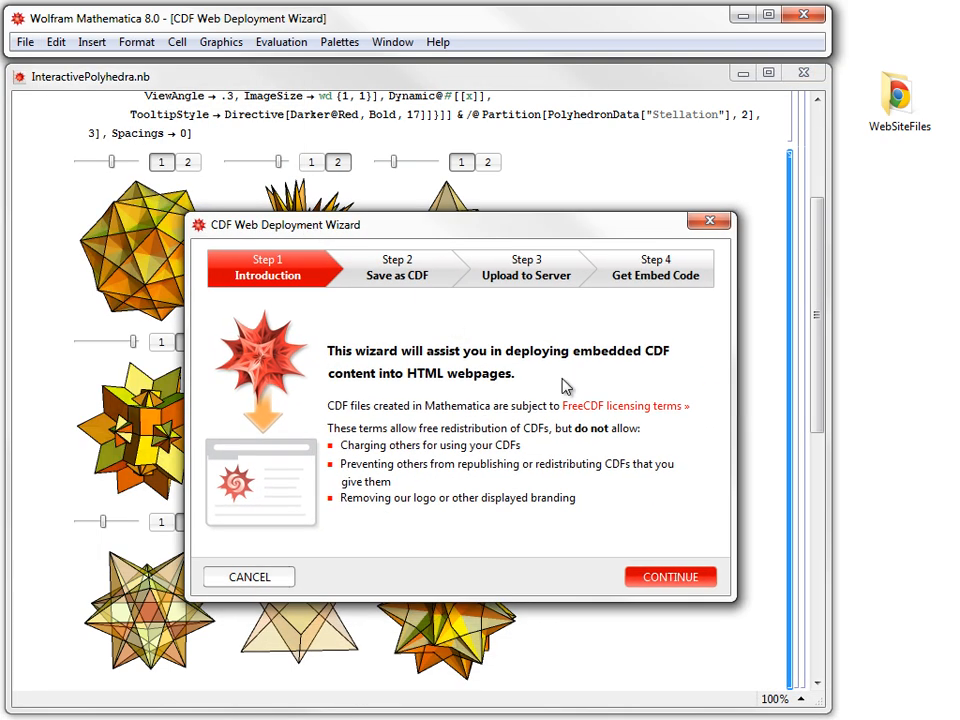
{"action": "mouse_move", "coordinate": [670, 425]}
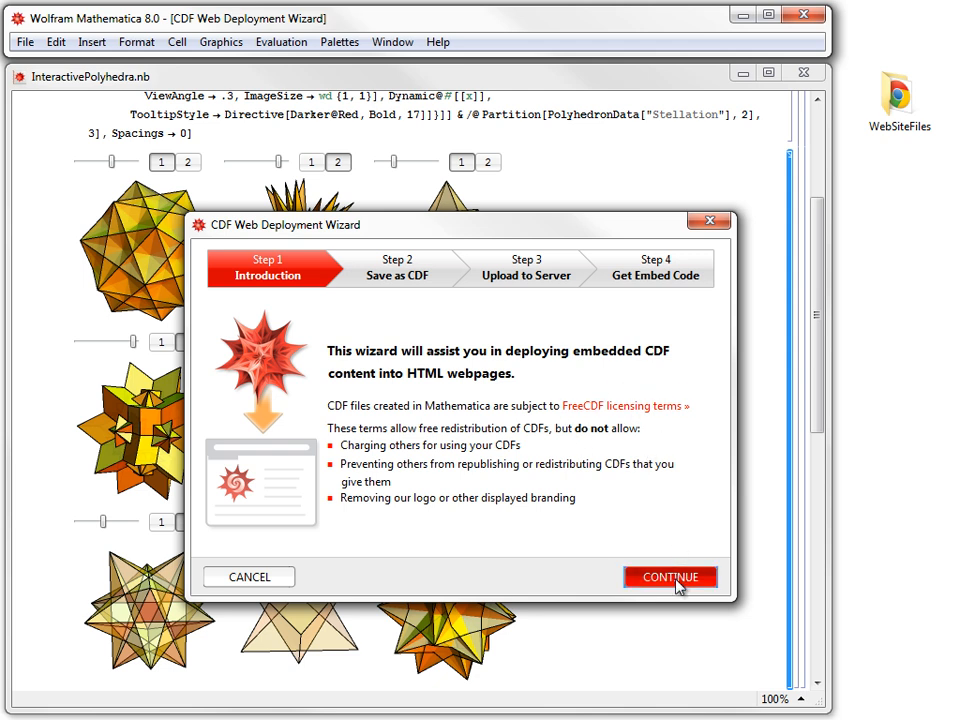
Step: Move past the introduction and choose Entire document, then Current selection
{"action": "left_click", "coordinate": [670, 577]}
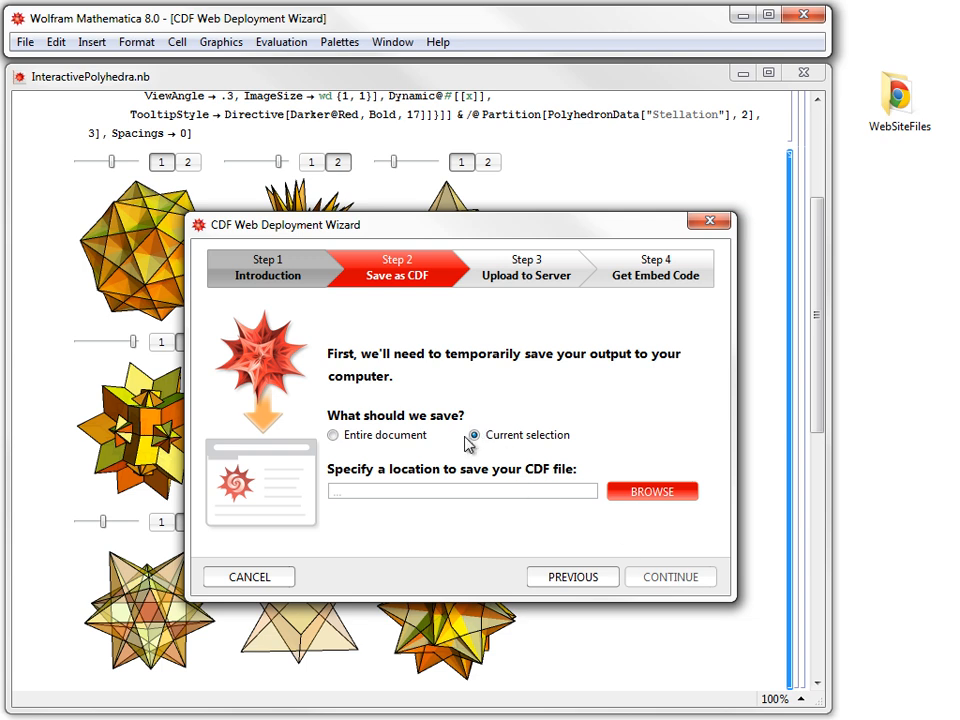
{"action": "mouse_move", "coordinate": [757, 459]}
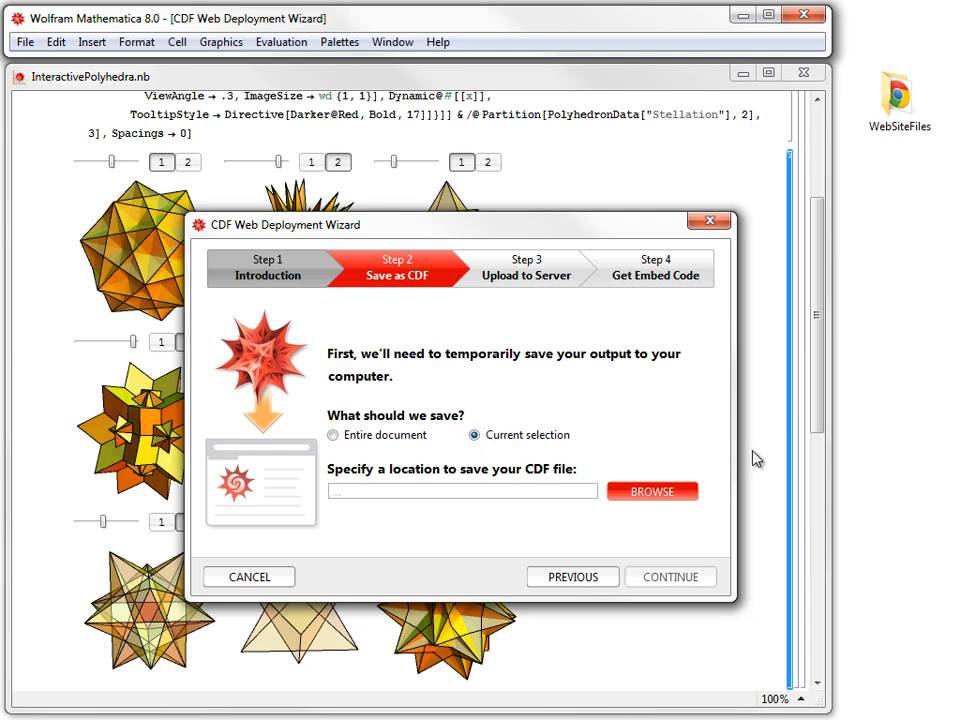
{"action": "mouse_move", "coordinate": [800, 467]}
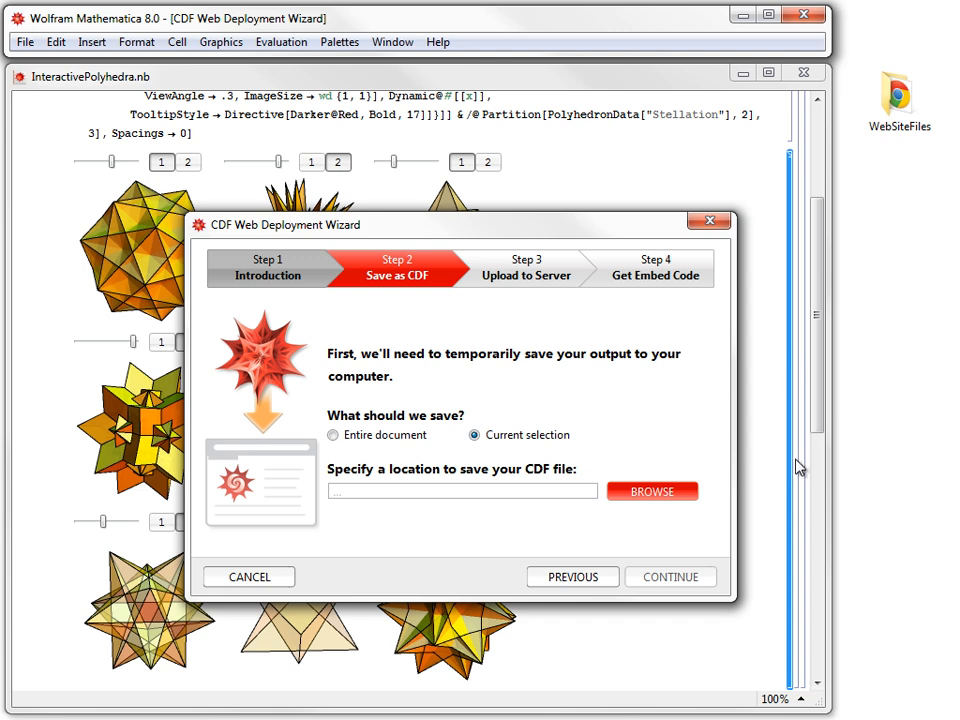
{"action": "mouse_move", "coordinate": [500, 404]}
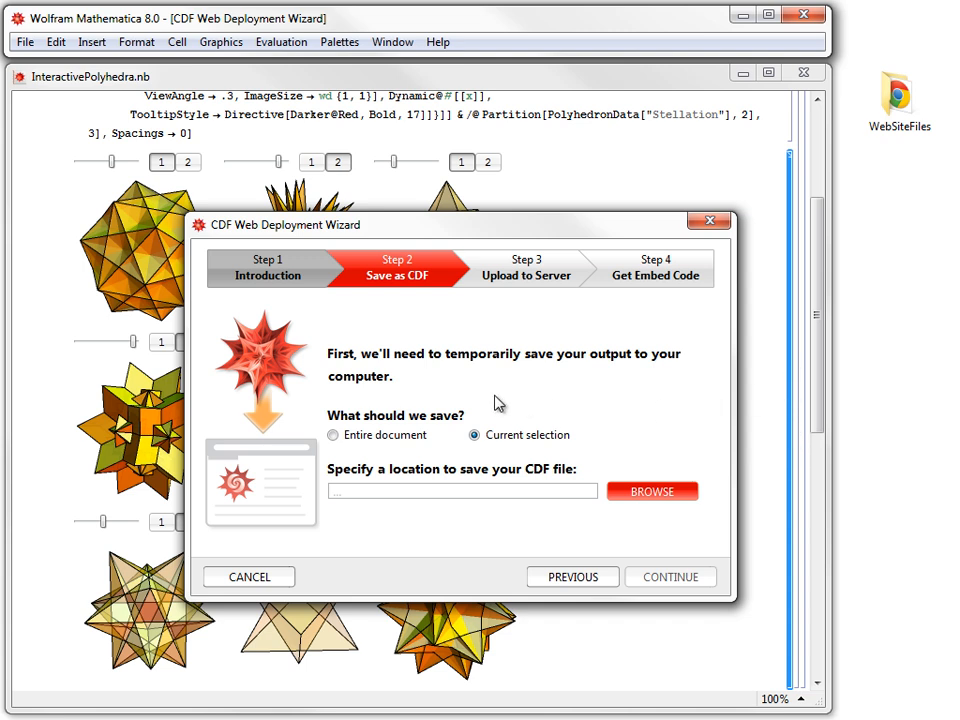
{"action": "left_click", "coordinate": [333, 434]}
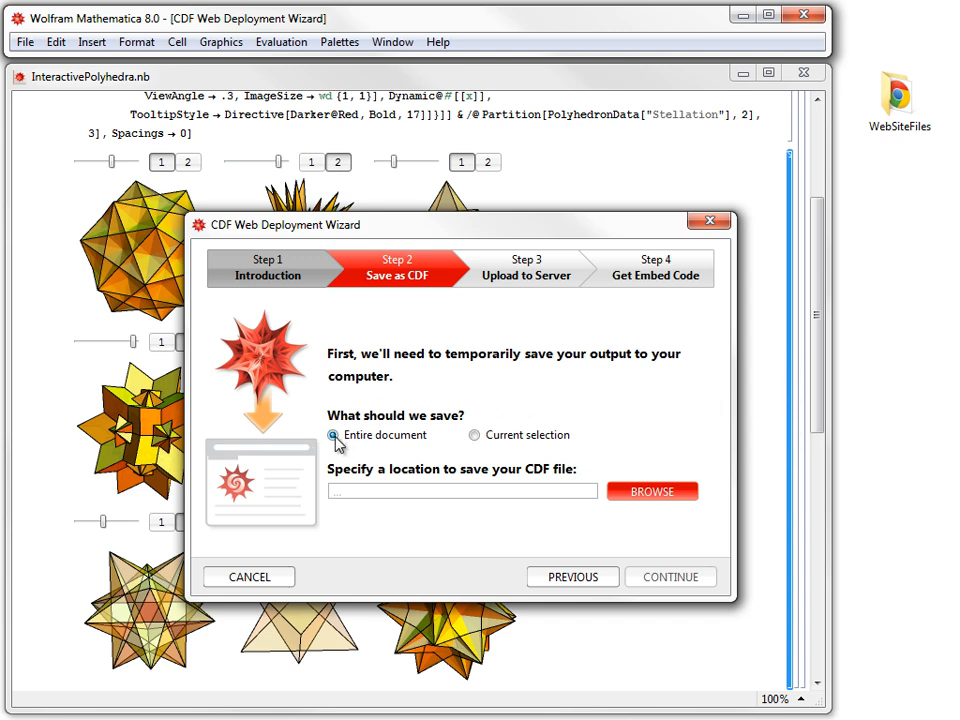
{"action": "mouse_move", "coordinate": [461, 435]}
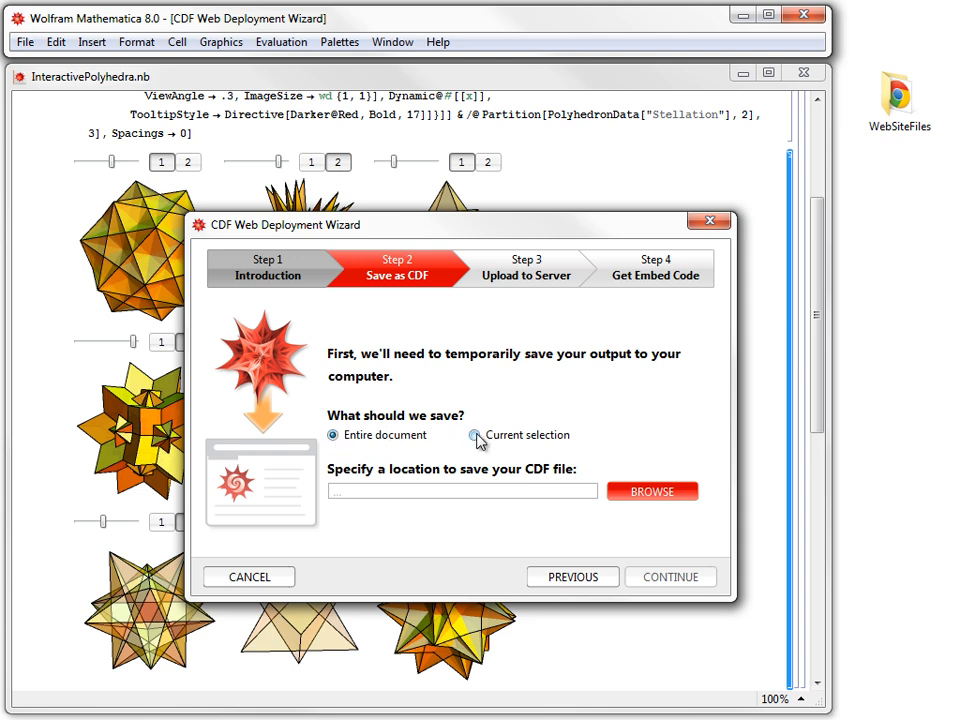
{"action": "left_click", "coordinate": [475, 434]}
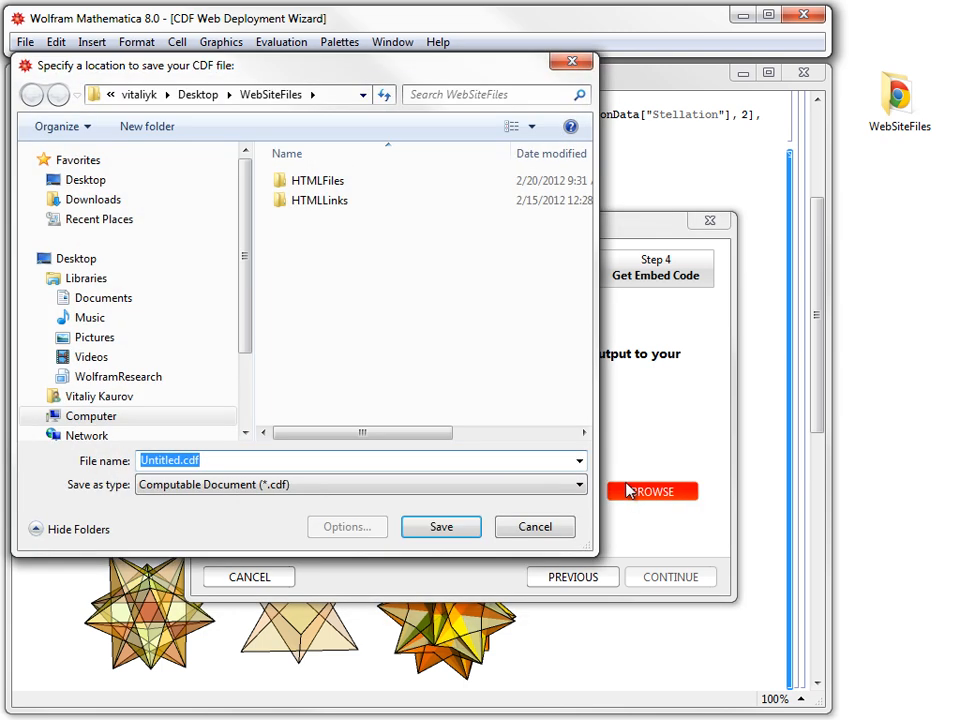
{"action": "mouse_move", "coordinate": [296, 235]}
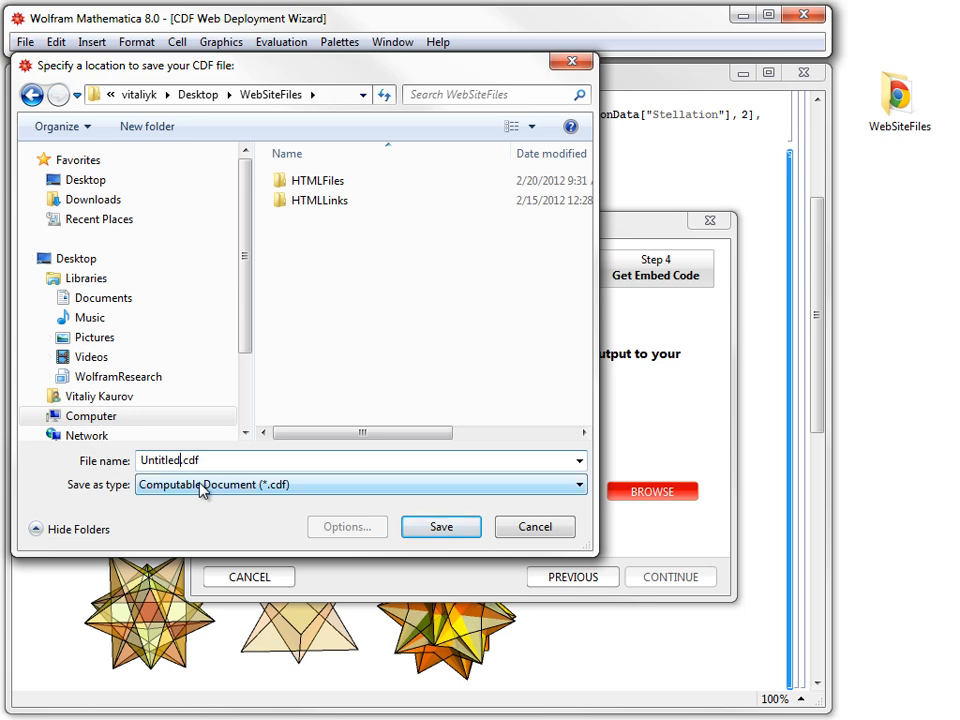
Step: Name the CDF file MYCDF and save it in WebSiteFiles
{"action": "type", "text": "MYCDF.cdf"}
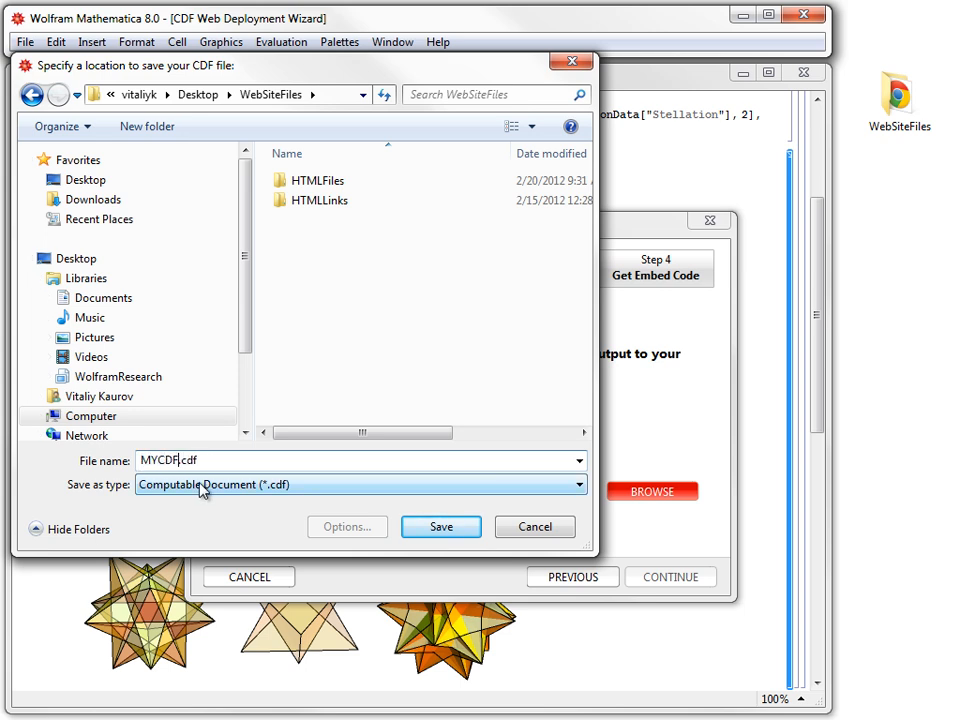
{"action": "left_click", "coordinate": [440, 527]}
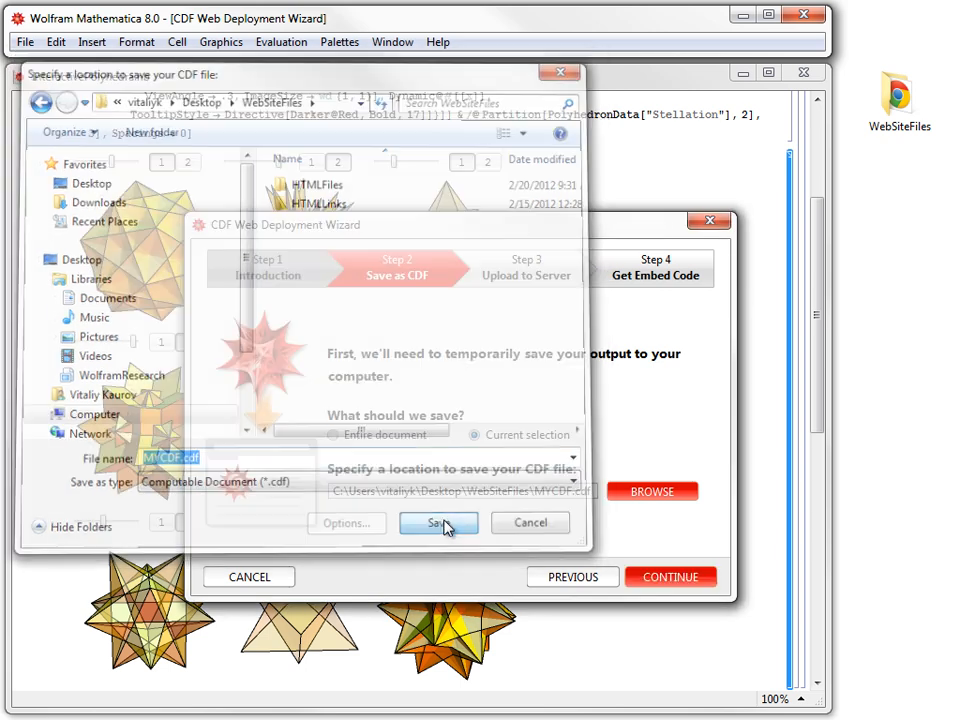
{"action": "left_click", "coordinate": [437, 522]}
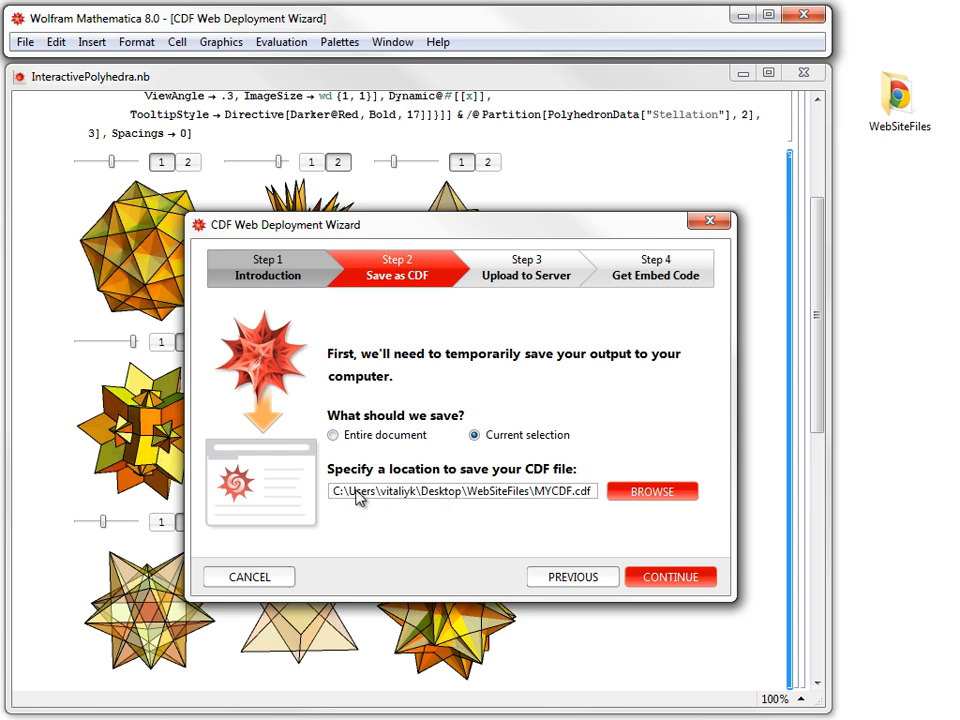
{"action": "mouse_move", "coordinate": [622, 560]}
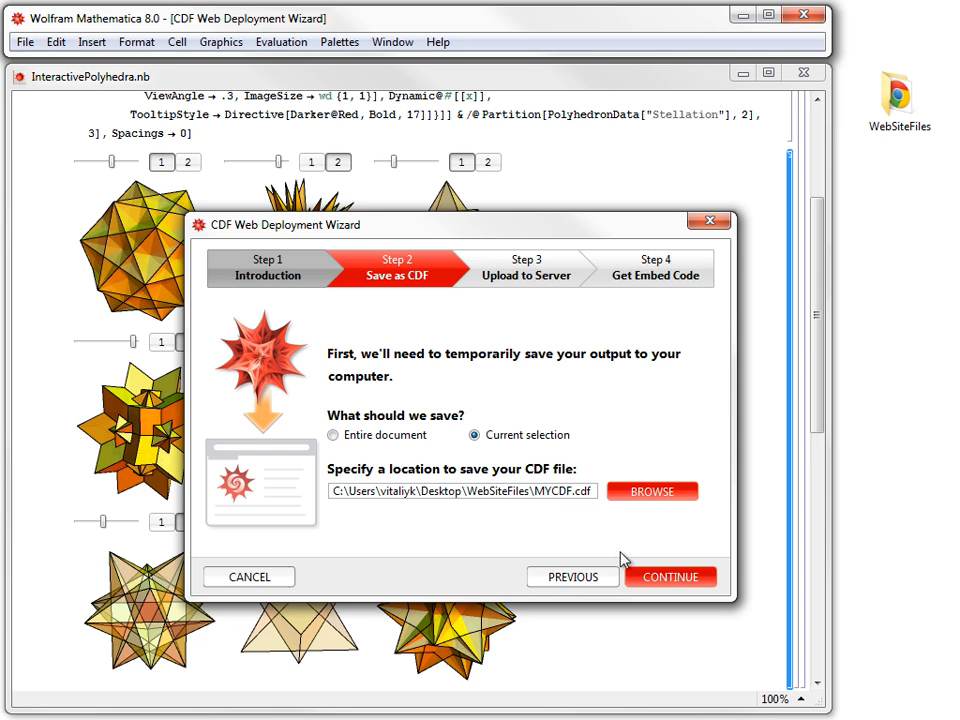
Step: Advance to Step 3 Upload to Server with 'The same web directory' kept selected
{"action": "left_click", "coordinate": [669, 577]}
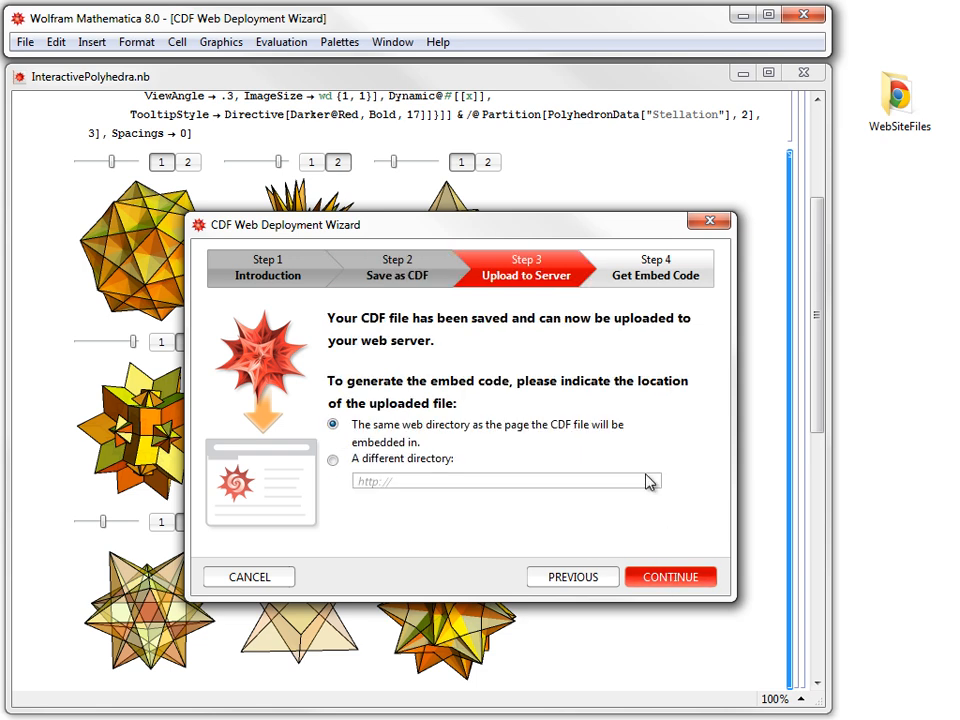
{"action": "mouse_move", "coordinate": [535, 275]}
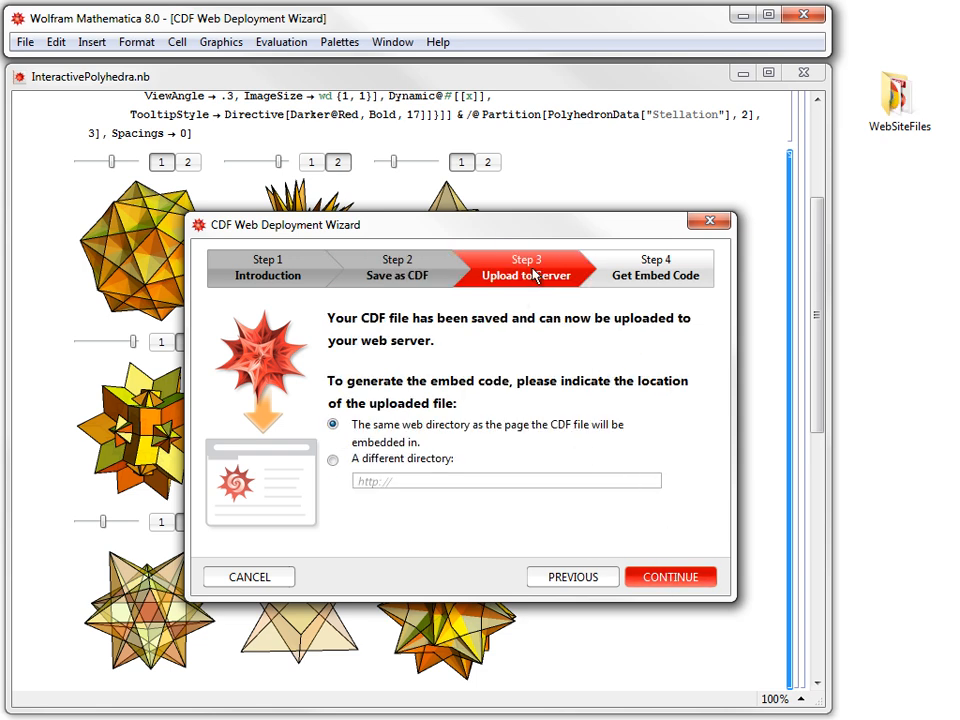
{"action": "mouse_move", "coordinate": [485, 400]}
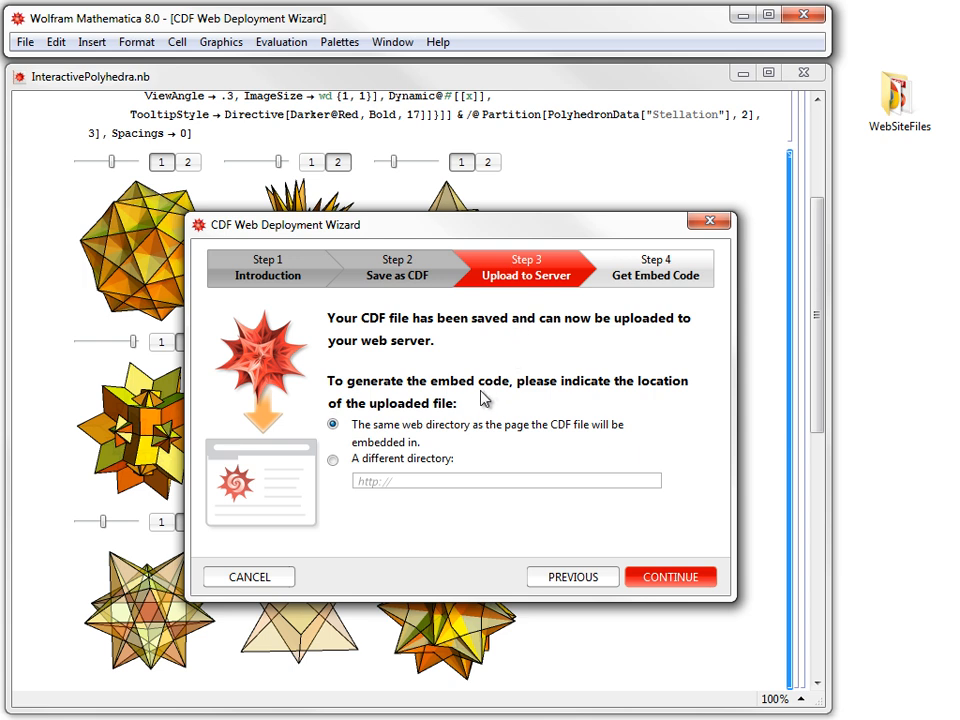
{"action": "mouse_move", "coordinate": [390, 408]}
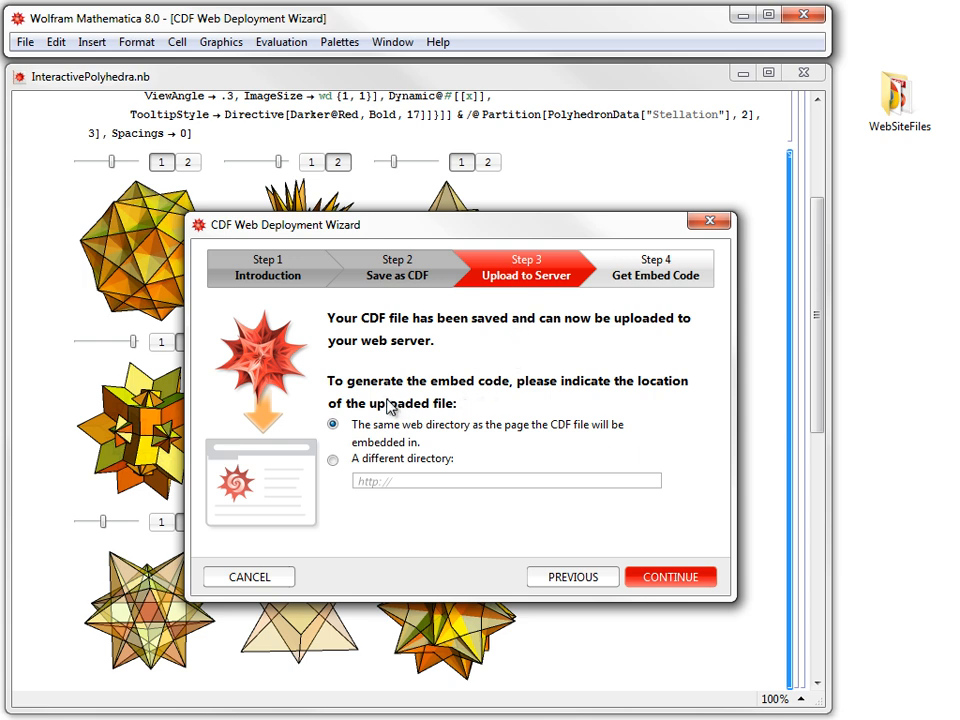
{"action": "mouse_move", "coordinate": [455, 432]}
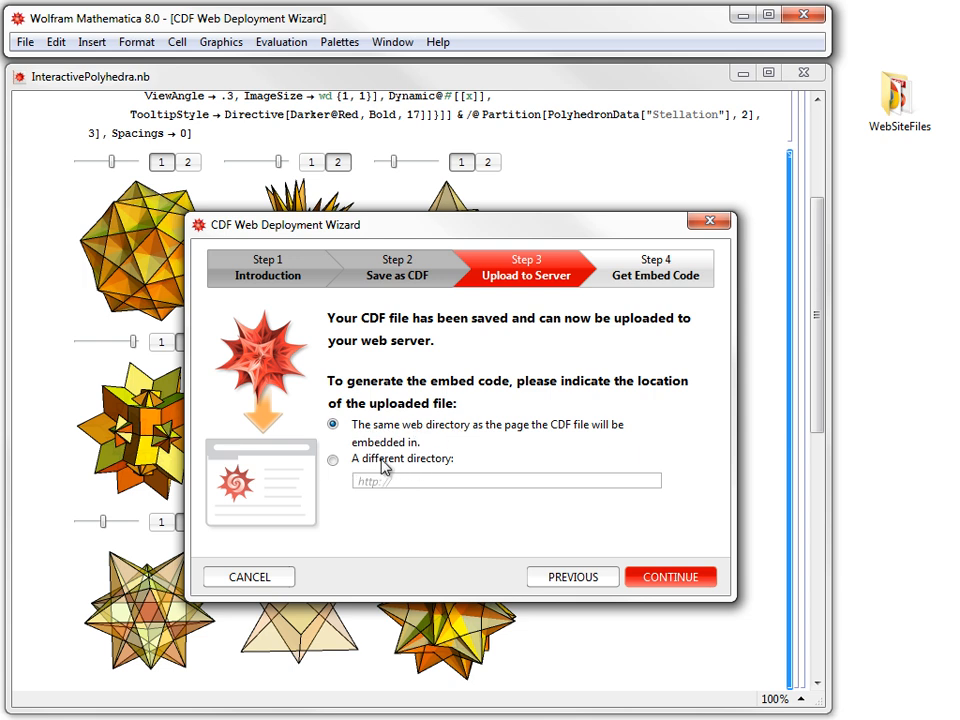
{"action": "mouse_move", "coordinate": [430, 467]}
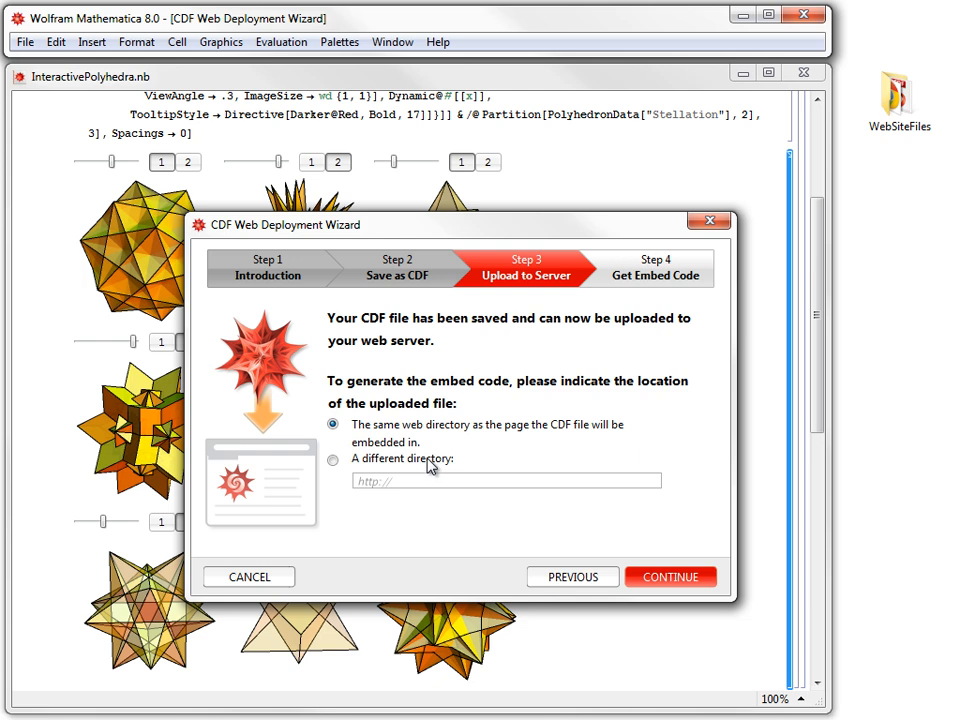
{"action": "mouse_move", "coordinate": [557, 492]}
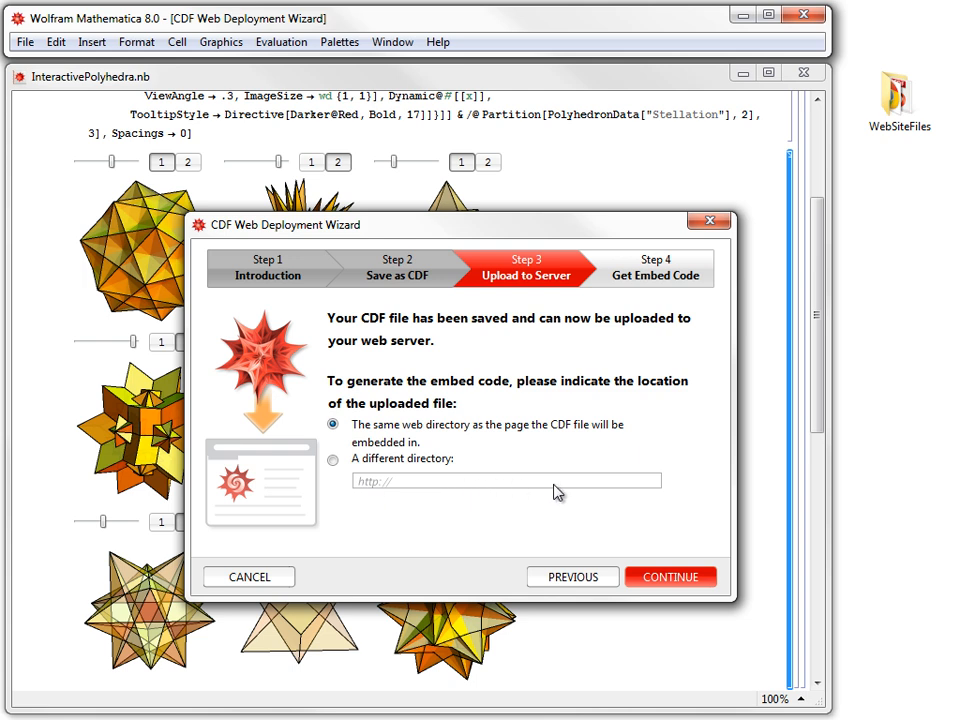
{"action": "mouse_move", "coordinate": [522, 487]}
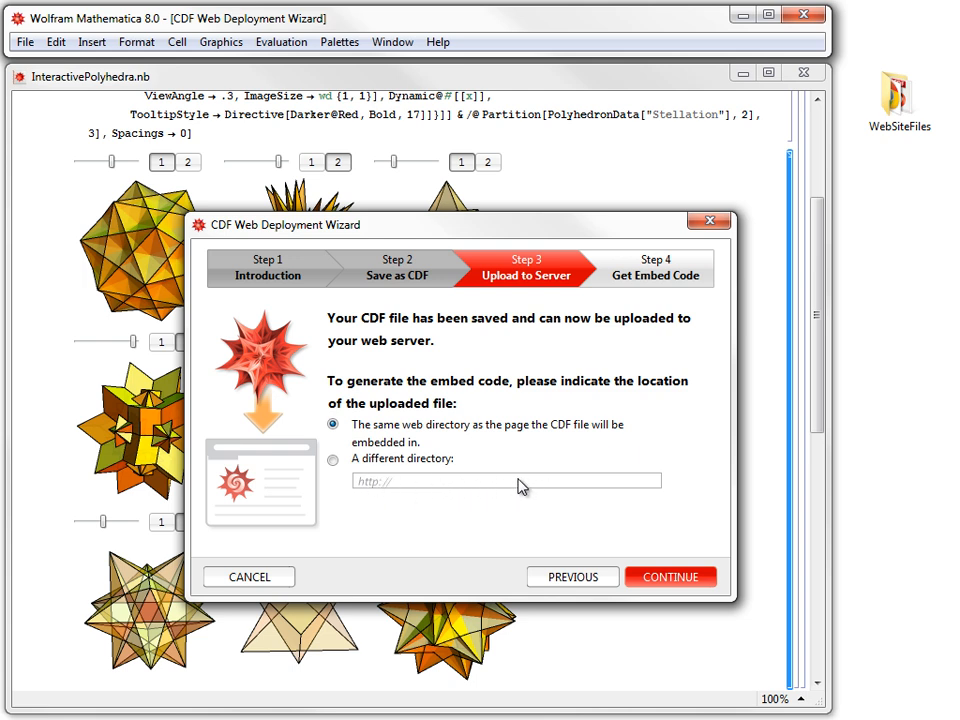
{"action": "mouse_move", "coordinate": [340, 420]}
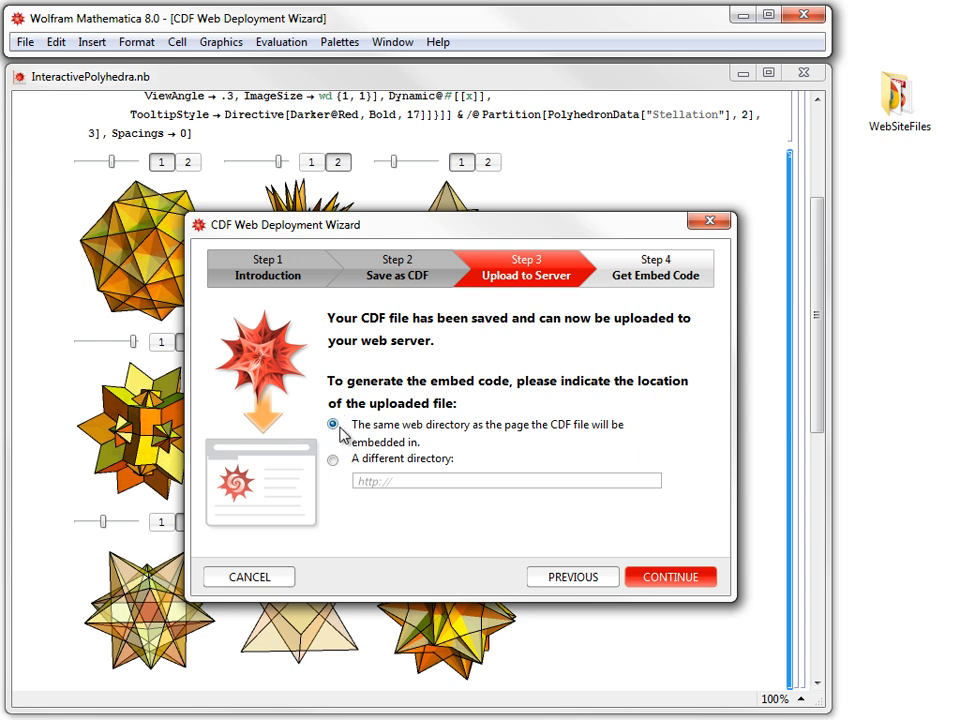
Step: Reach Get Embed Code and select the whole MYCDF.cdf JavaScript embed code for copying
{"action": "left_click", "coordinate": [669, 576]}
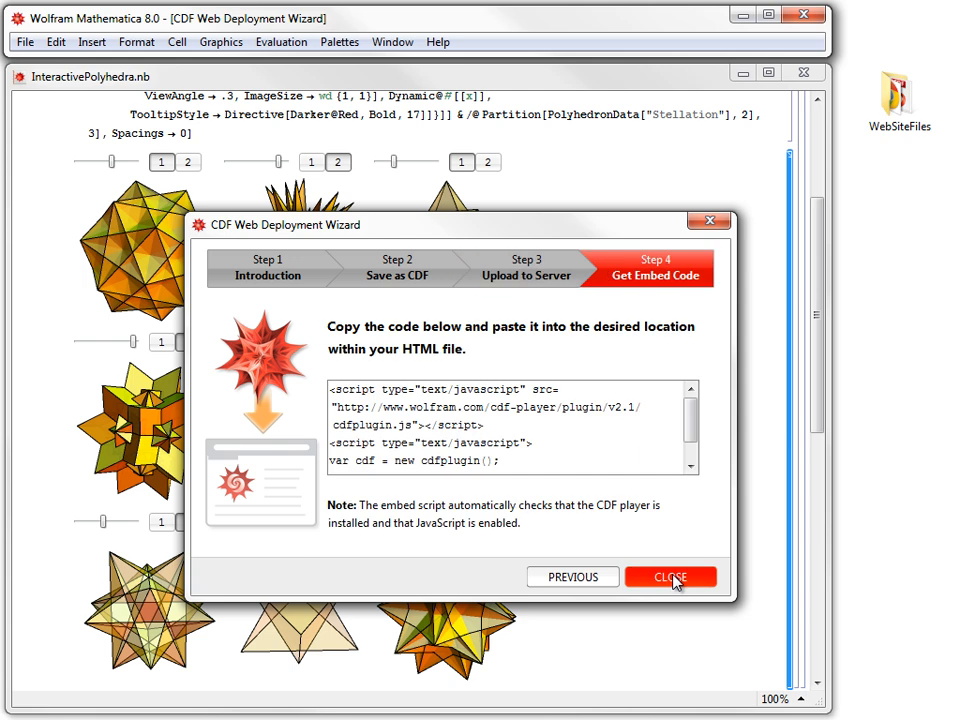
{"action": "mouse_move", "coordinate": [624, 270]}
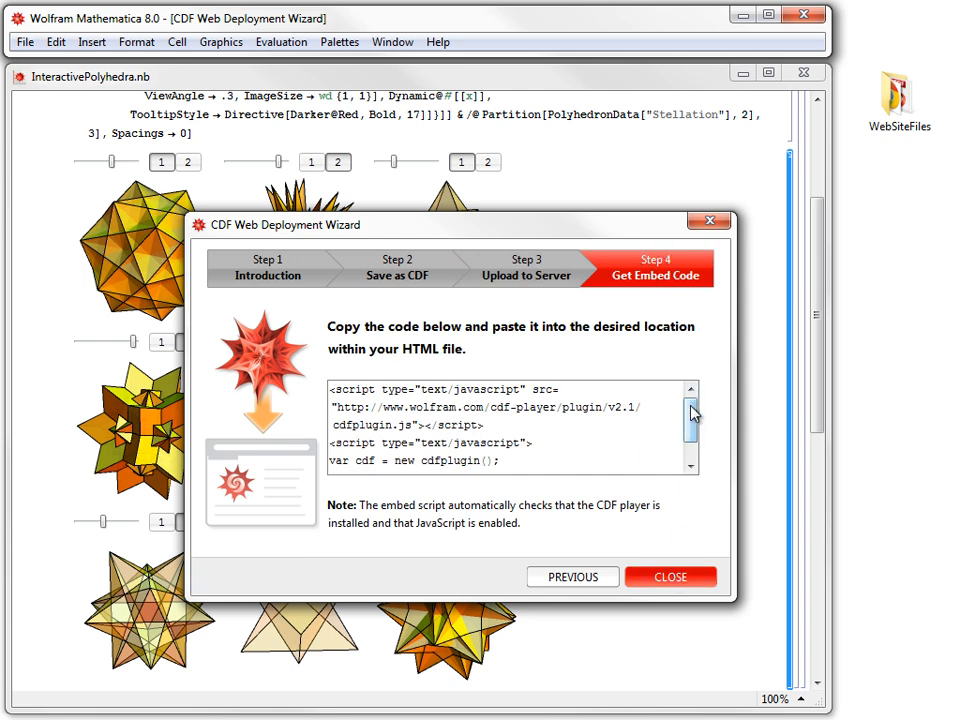
{"action": "scroll", "scroll_direction": "down", "scroll_amount": 3}
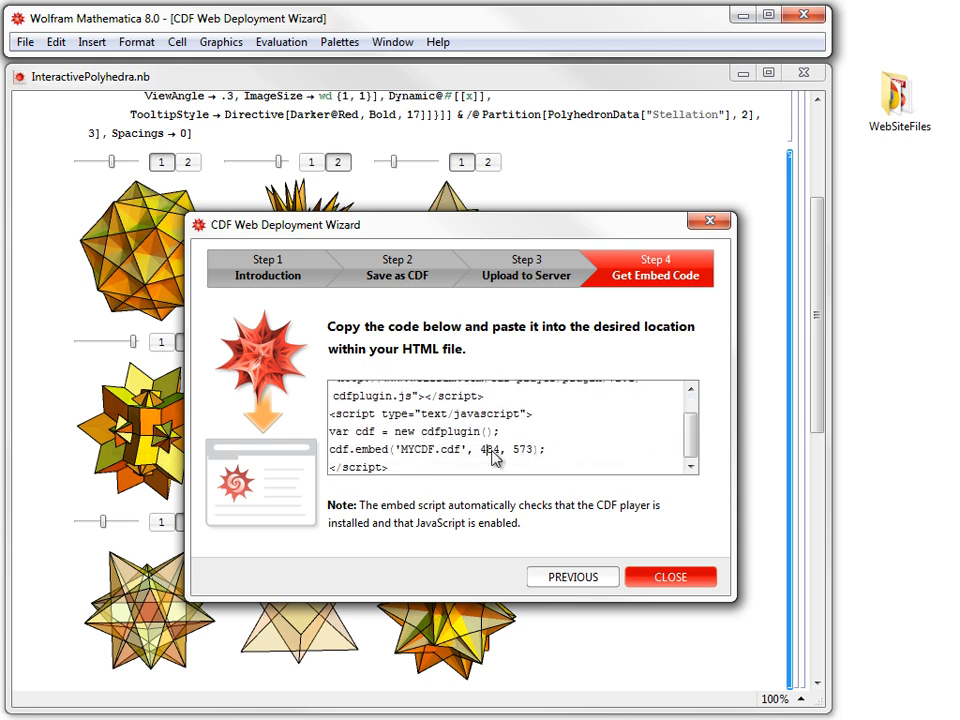
{"action": "double_click", "coordinate": [488, 449]}
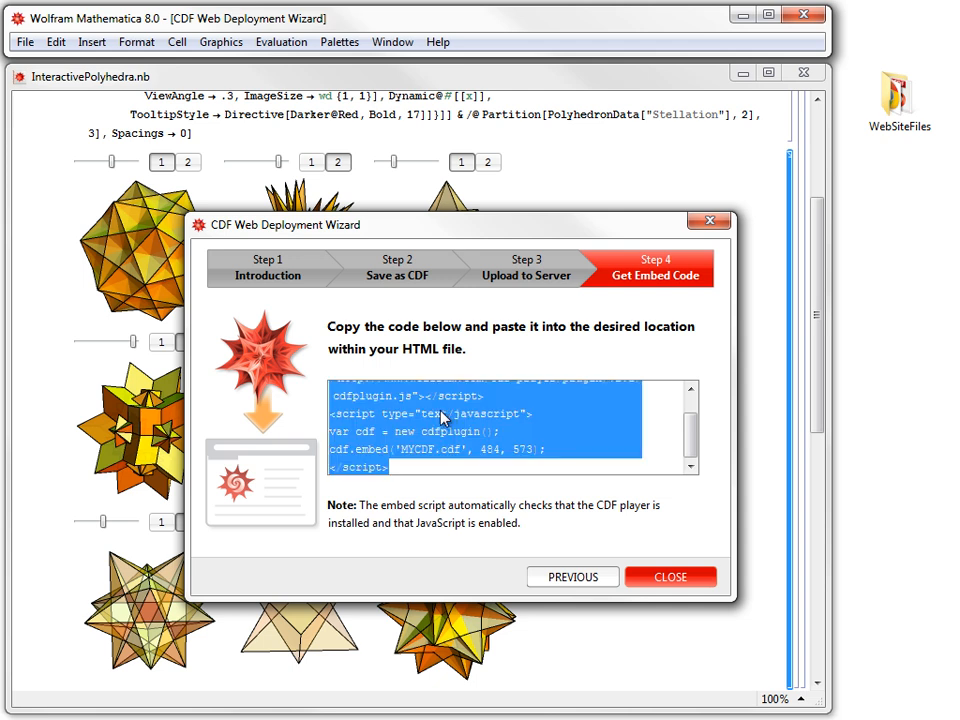
{"action": "right_click", "coordinate": [440, 418]}
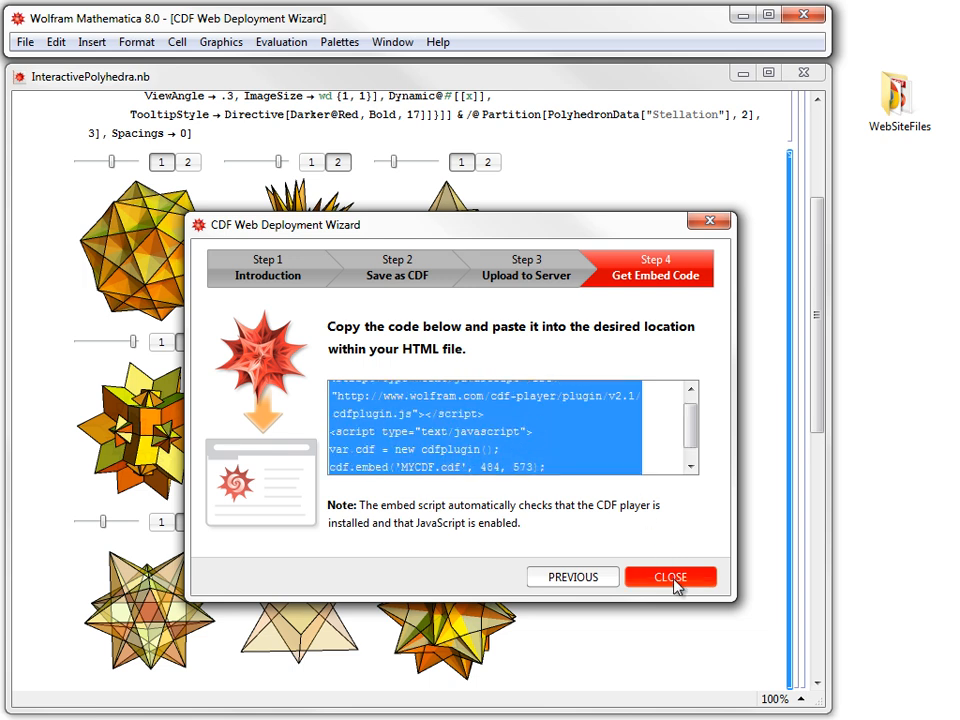
Step: Close the wizard, open the WebSiteFiles folder and double-click MYCDF.cdf
{"action": "left_click", "coordinate": [670, 576]}
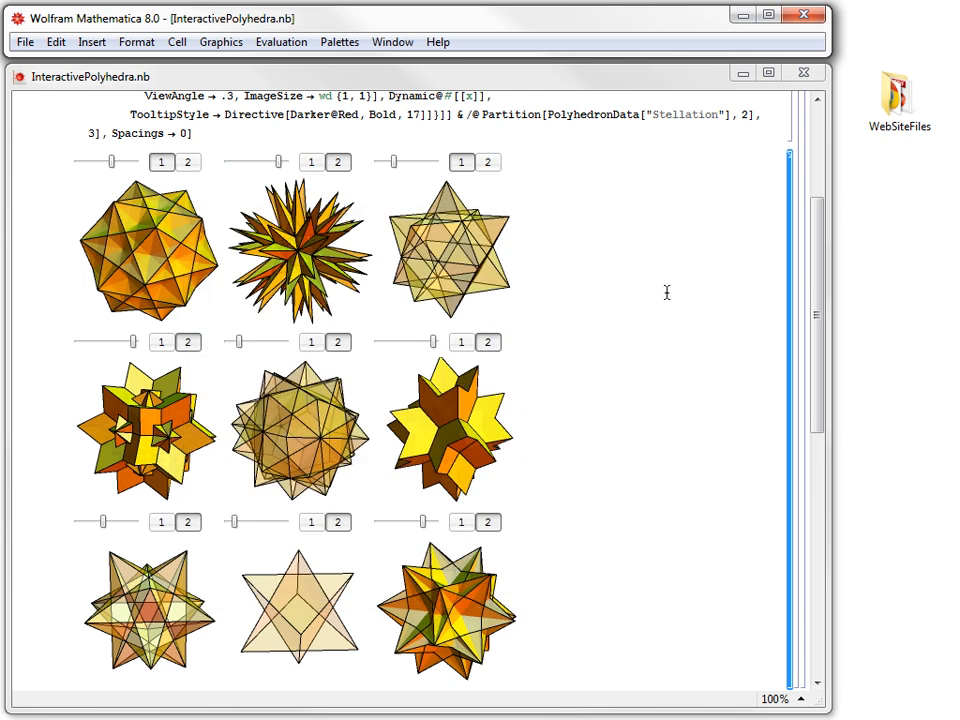
{"action": "double_click", "coordinate": [898, 90]}
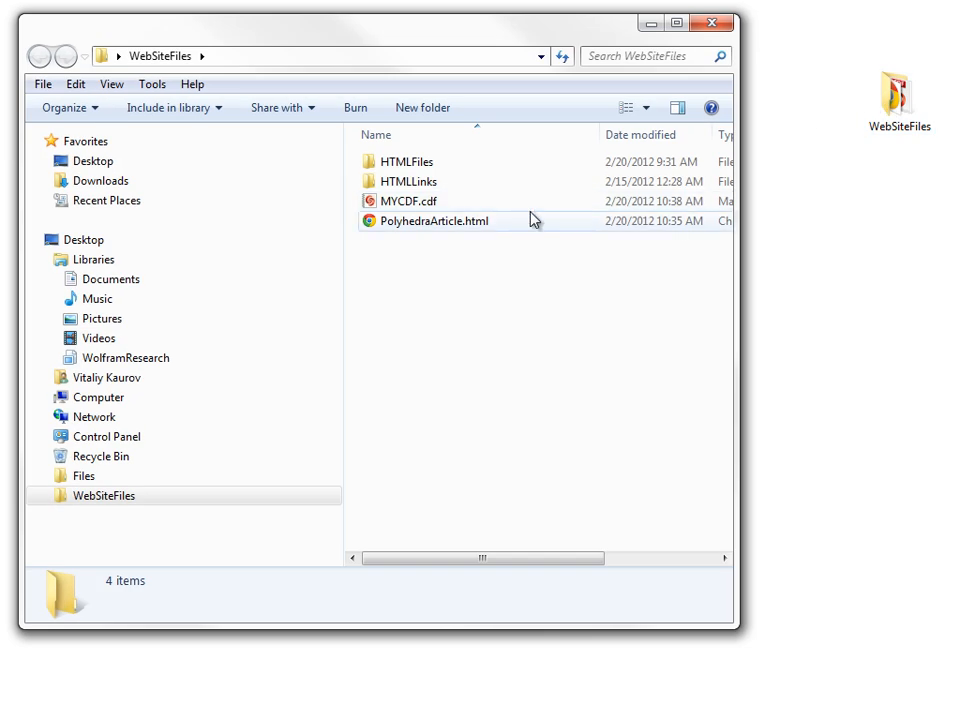
{"action": "mouse_move", "coordinate": [447, 203]}
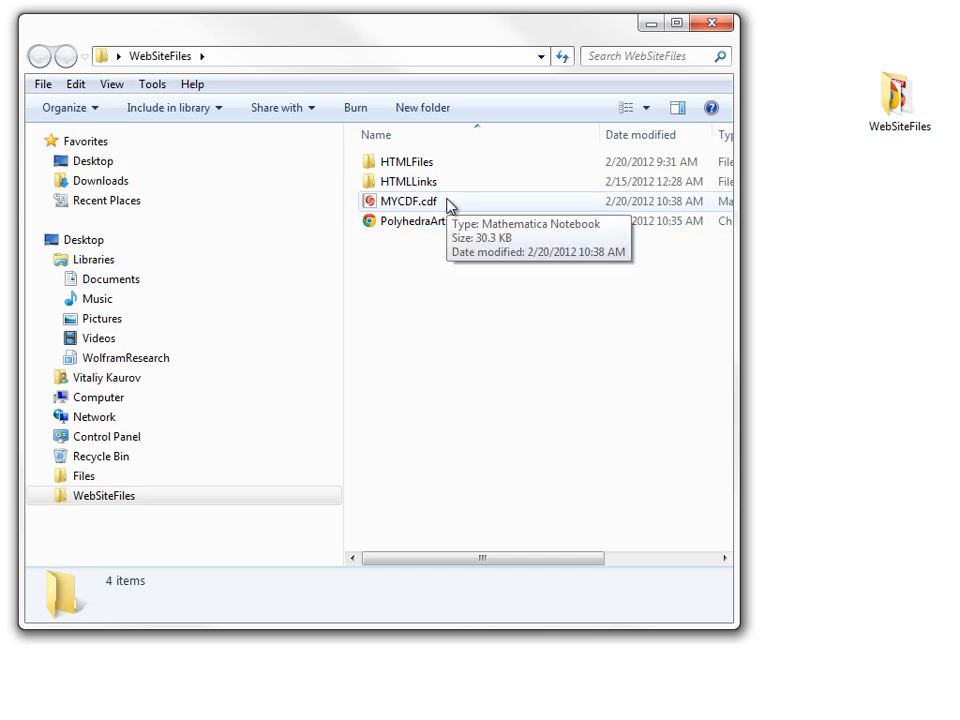
{"action": "double_click", "coordinate": [405, 221]}
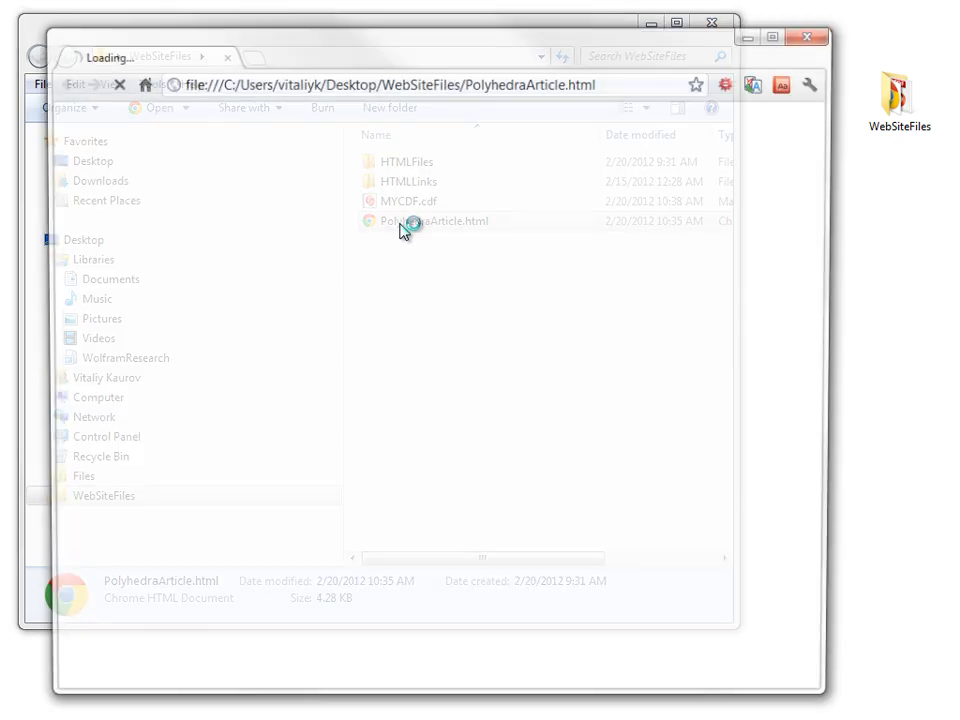
Step: View PolyhedraArticle.html in Chrome, then open its source in Notepad
{"action": "double_click", "coordinate": [432, 221]}
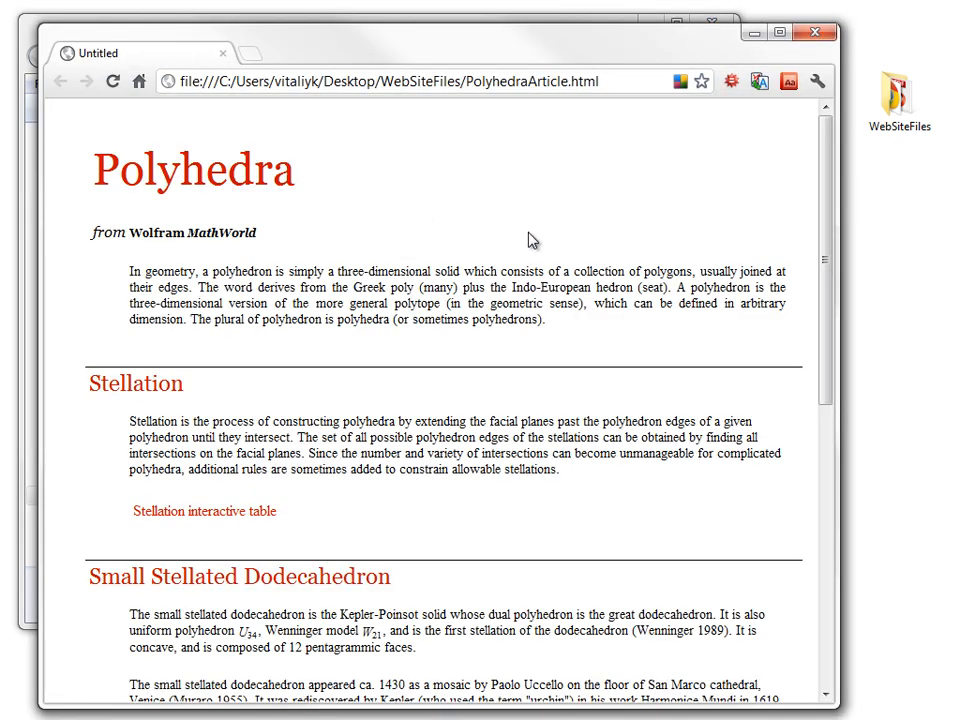
{"action": "scroll", "scroll_direction": "down", "scroll_amount": 3}
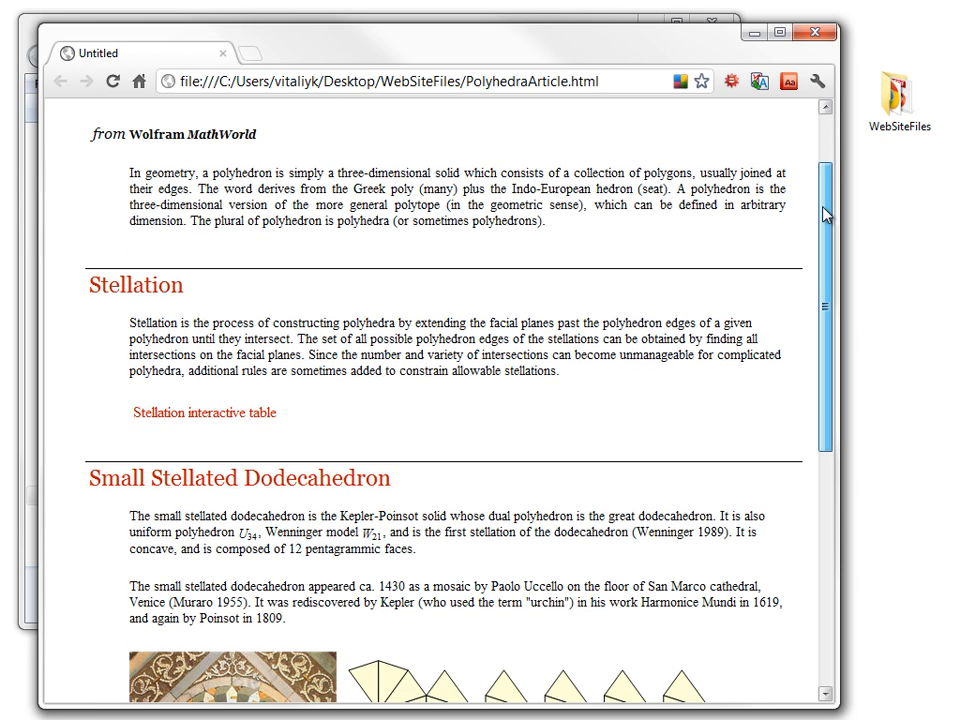
{"action": "scroll", "scroll_direction": "down", "scroll_amount": 3}
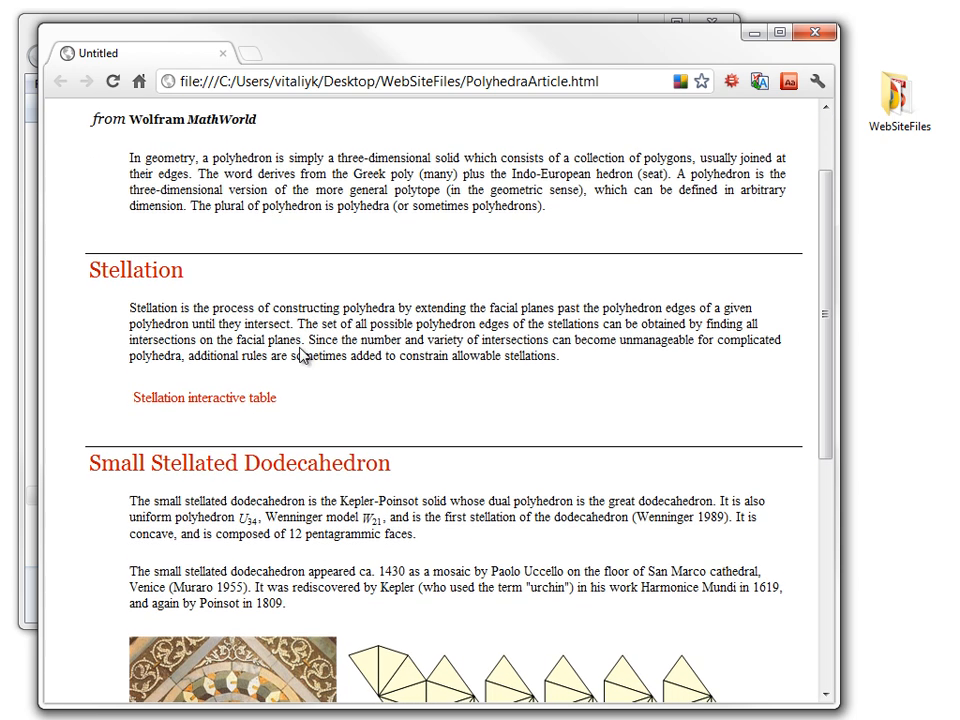
{"action": "double_click", "coordinate": [204, 397]}
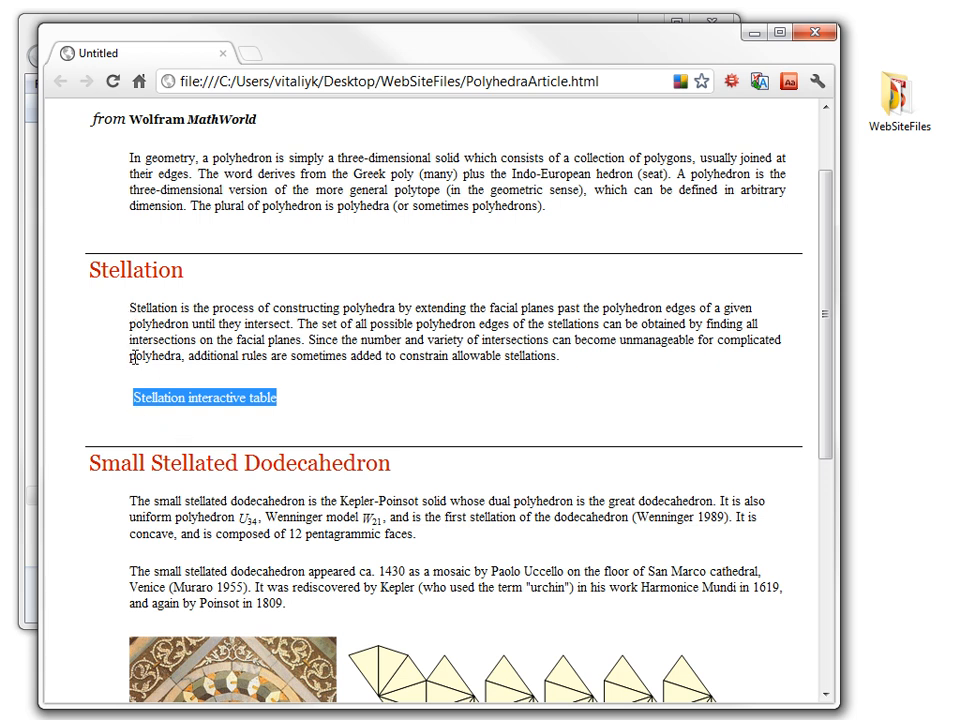
{"action": "mouse_move", "coordinate": [133, 302]}
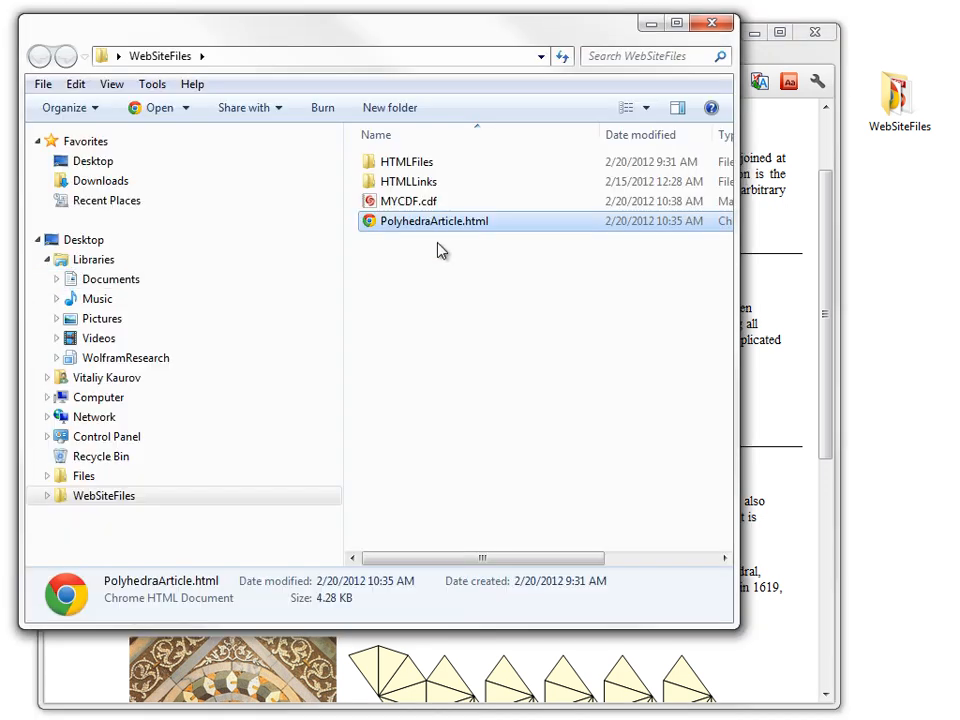
{"action": "right_click", "coordinate": [432, 221]}
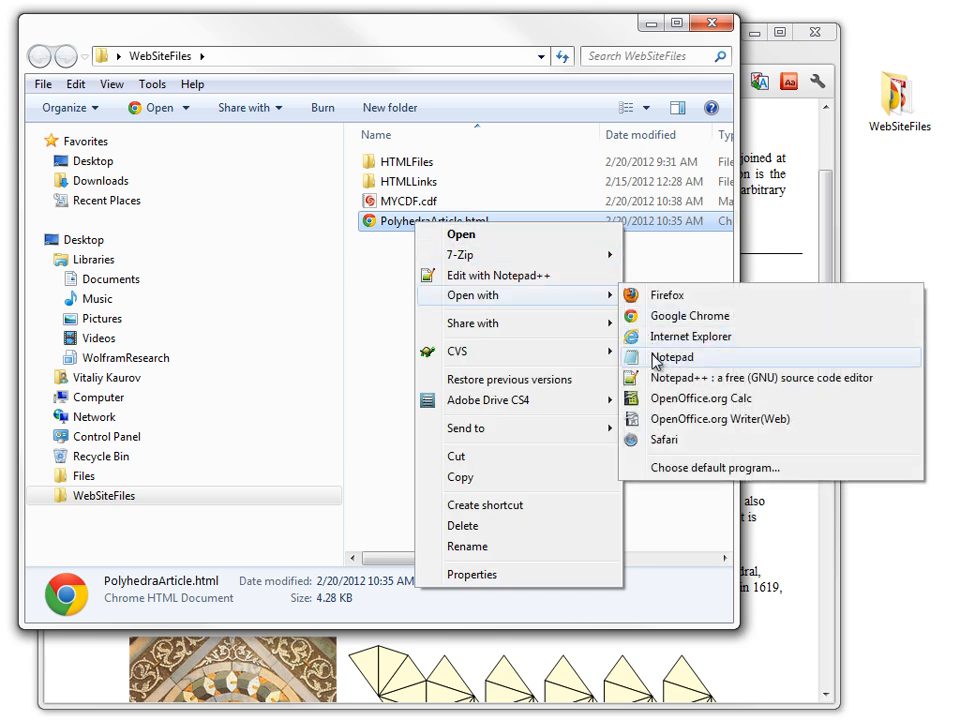
{"action": "left_click", "coordinate": [671, 357]}
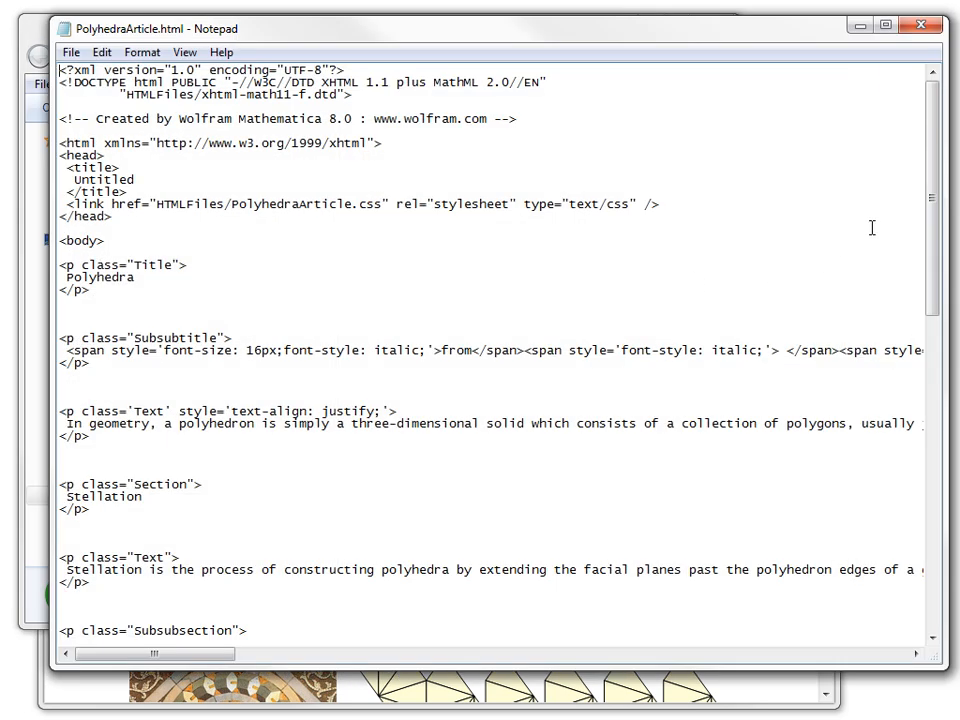
Step: Paste the MYCDF.cdf cdfplugin embed script on a new line below the Stellation interactive table heading
{"action": "scroll", "scroll_direction": "down", "scroll_amount": 3}
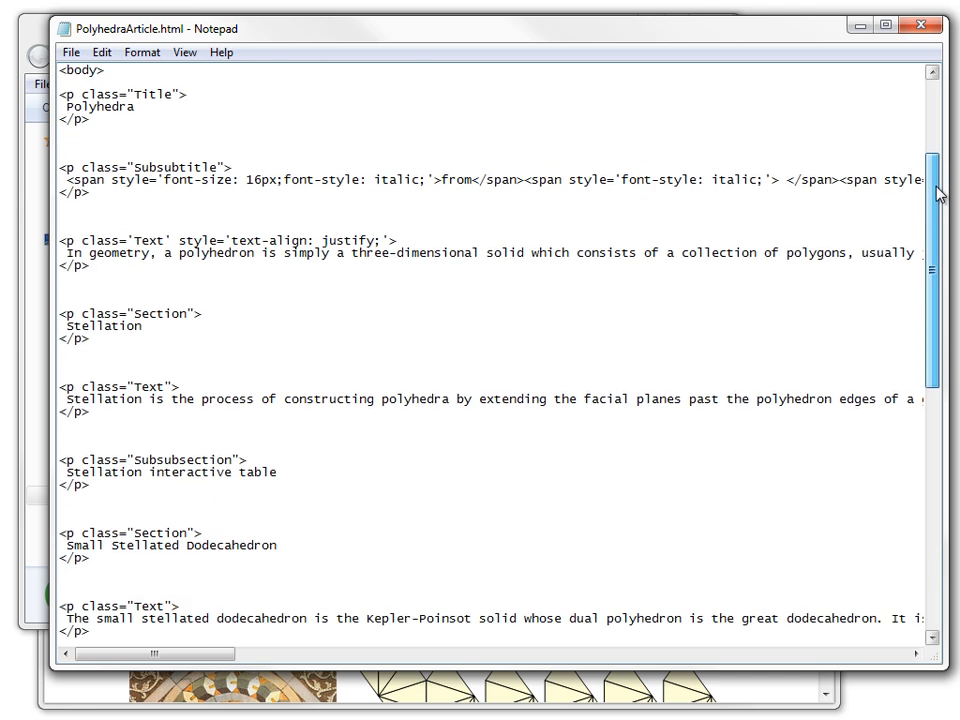
{"action": "scroll", "scroll_direction": "down", "scroll_amount": 3}
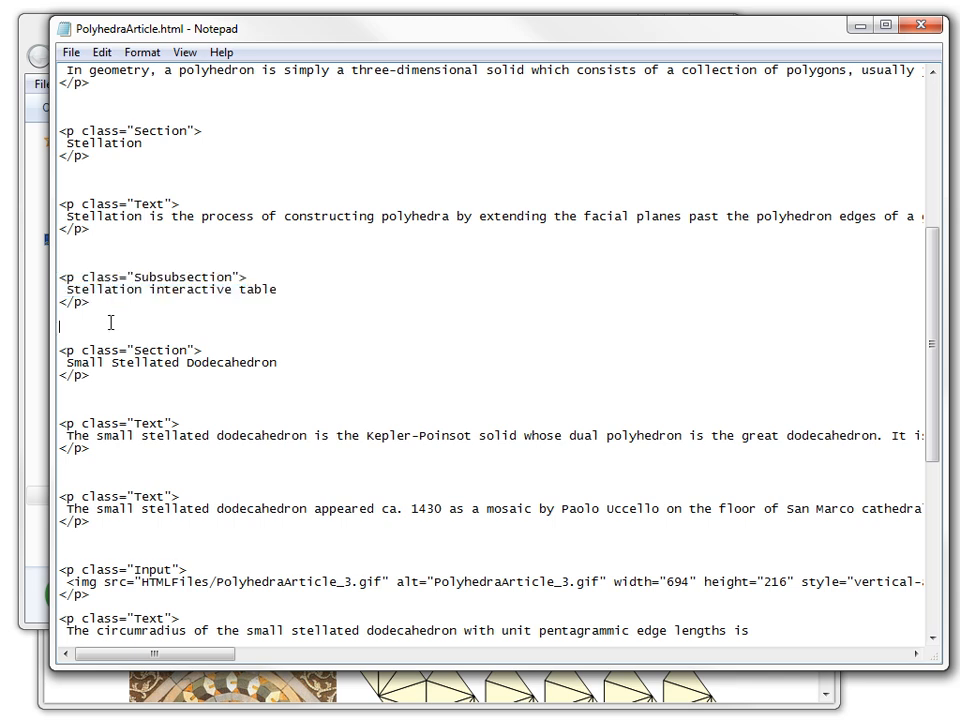
{"action": "key", "text": "enter"}
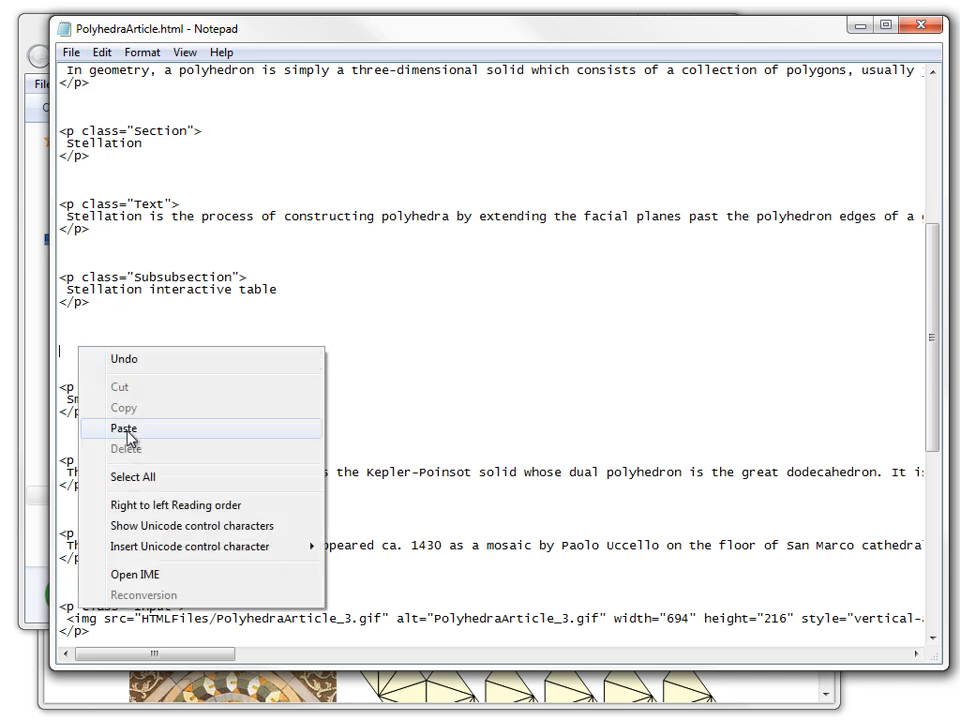
{"action": "left_click", "coordinate": [124, 428]}
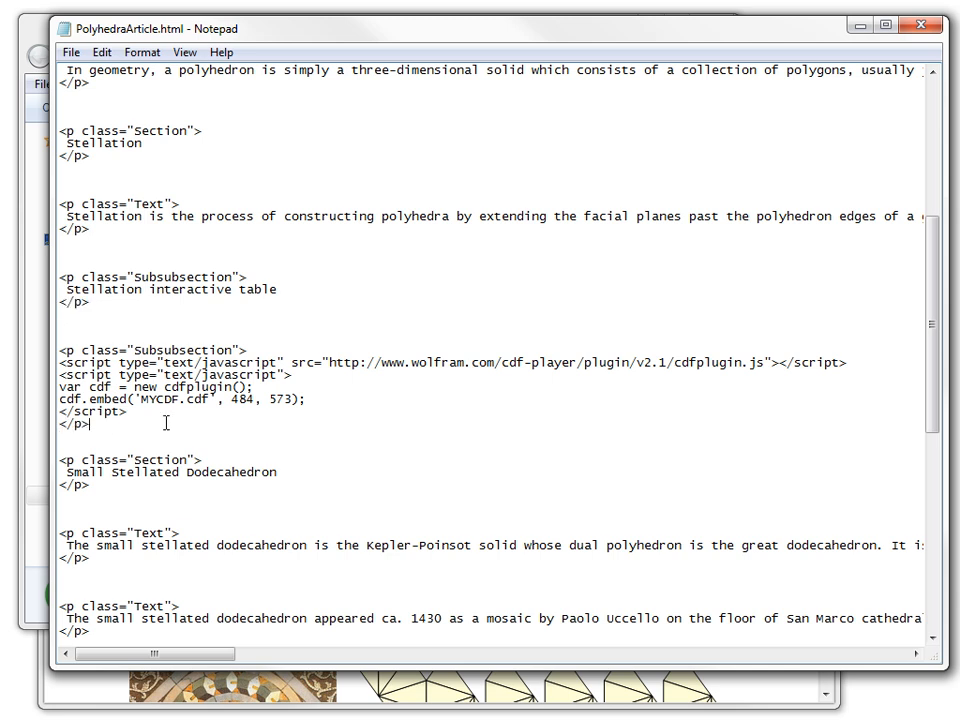
{"action": "left_click", "coordinate": [71, 52]}
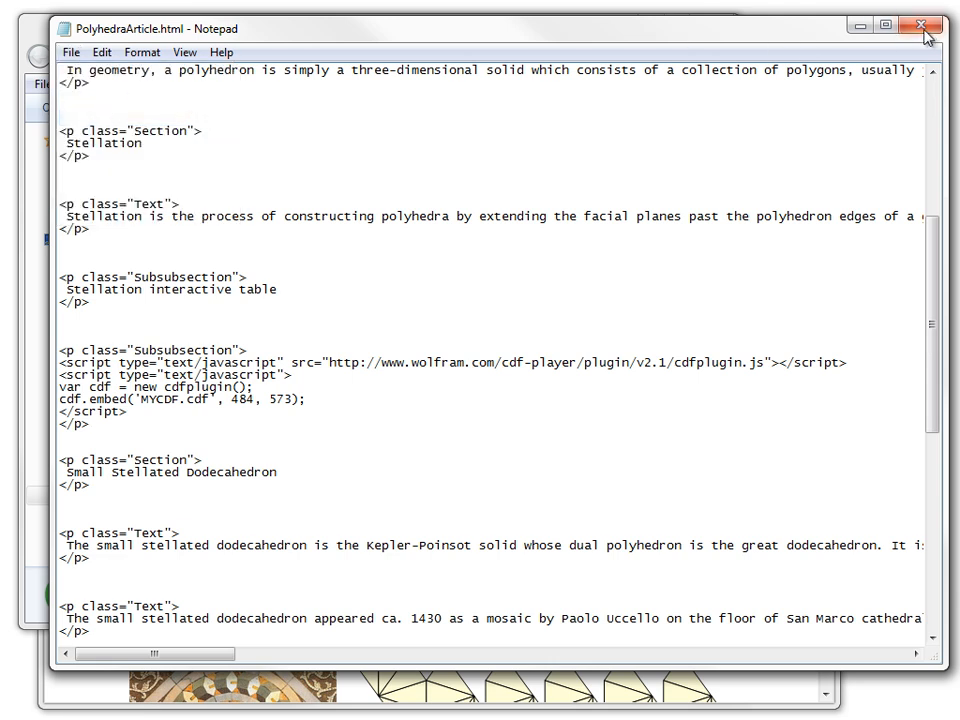
Step: Close the edited file and view PolyhedraArticle.html in Chrome, scrolling to the interactive stellation table
{"action": "left_click", "coordinate": [921, 27]}
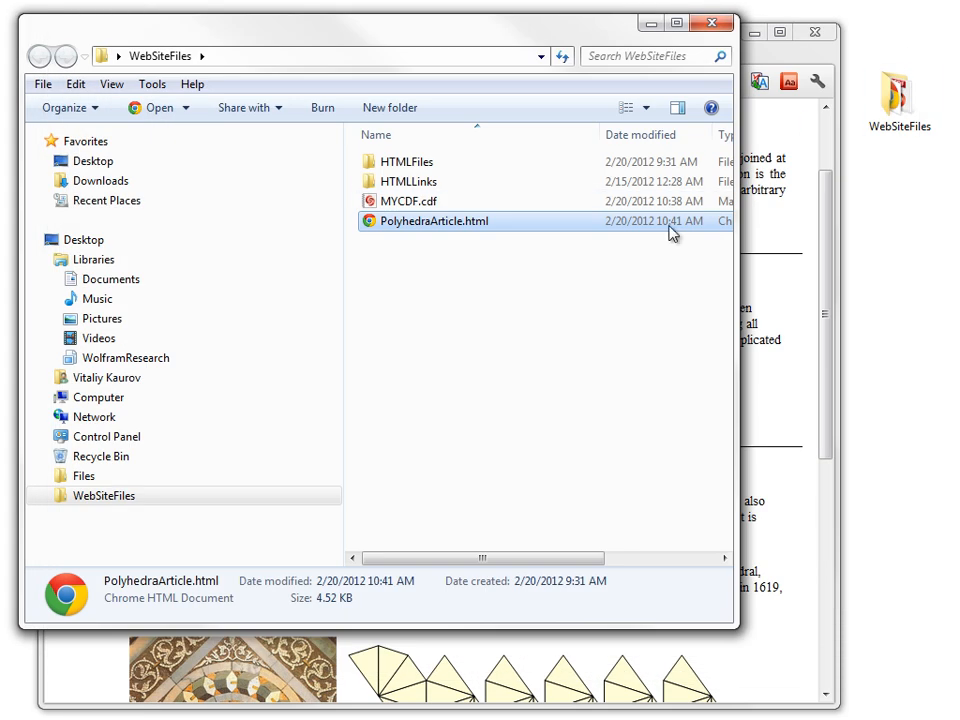
{"action": "double_click", "coordinate": [434, 221]}
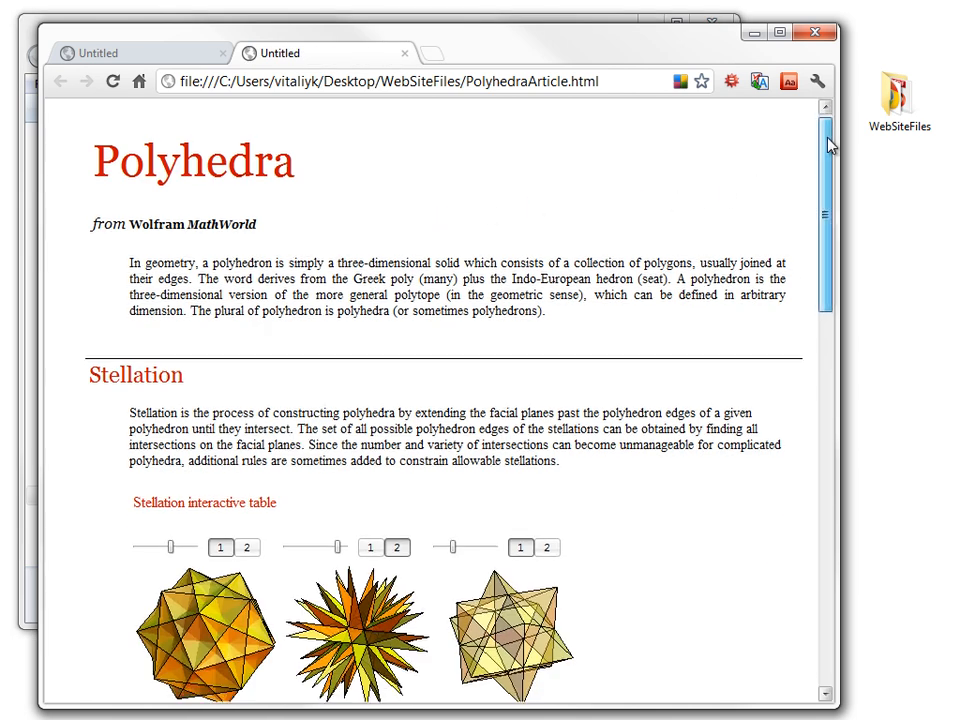
{"action": "scroll", "scroll_direction": "down", "scroll_amount": 3}
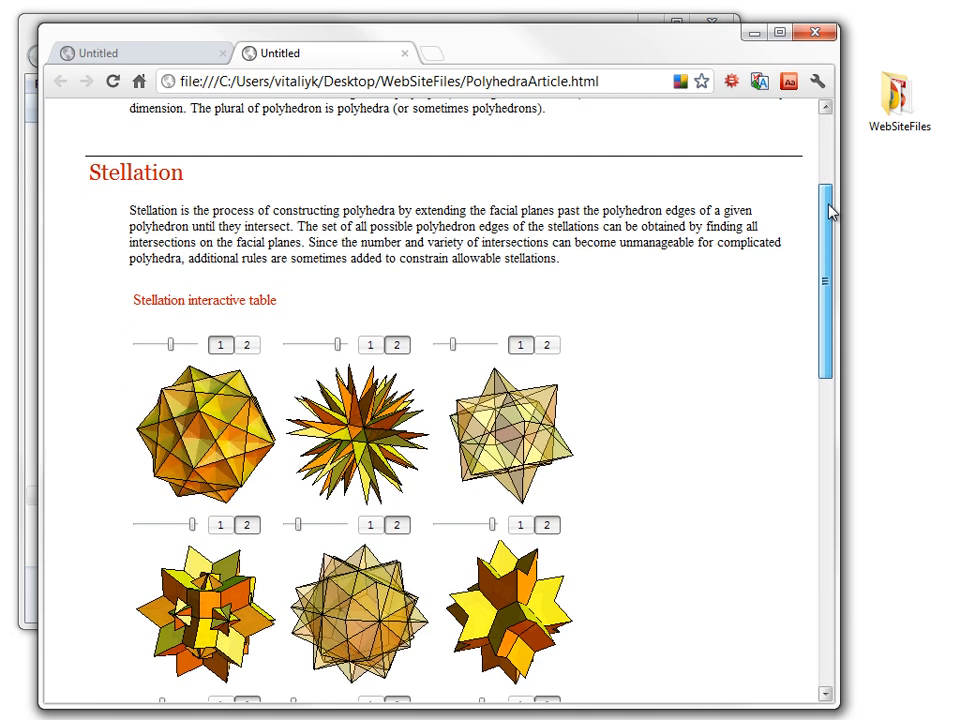
{"action": "scroll", "scroll_direction": "down", "scroll_amount": 3}
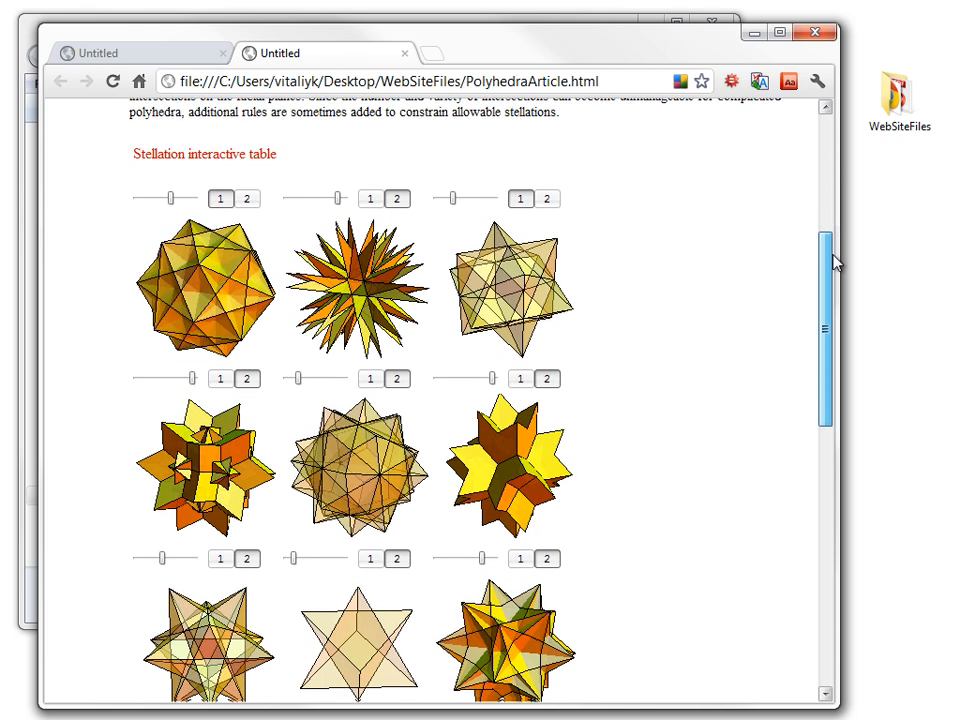
{"action": "scroll", "scroll_direction": "down", "scroll_amount": 3}
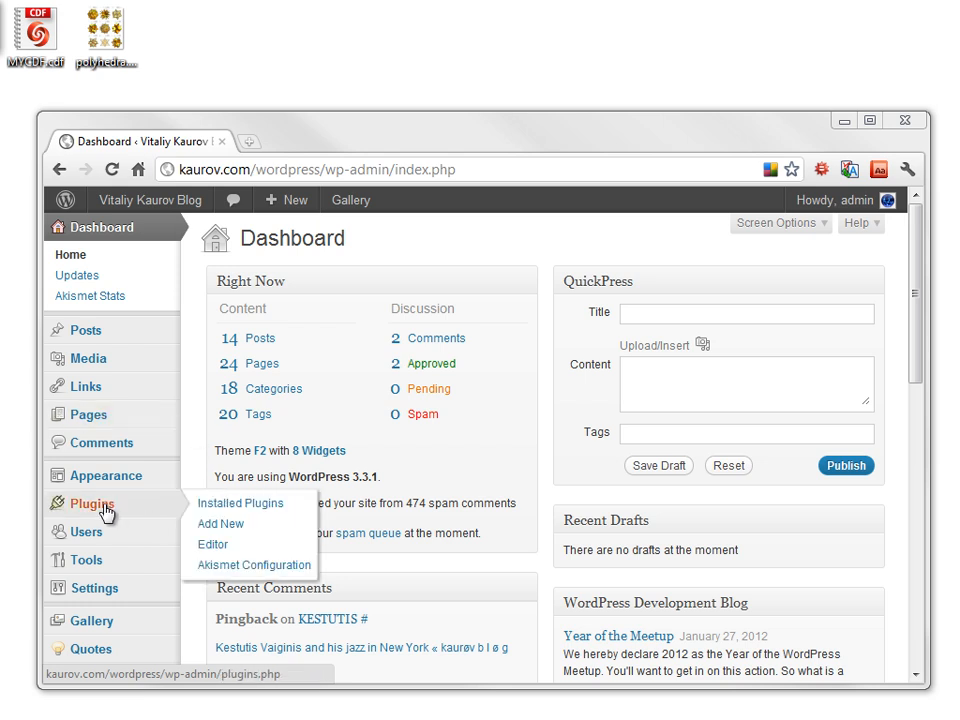
{"action": "mouse_move", "coordinate": [138, 513]}
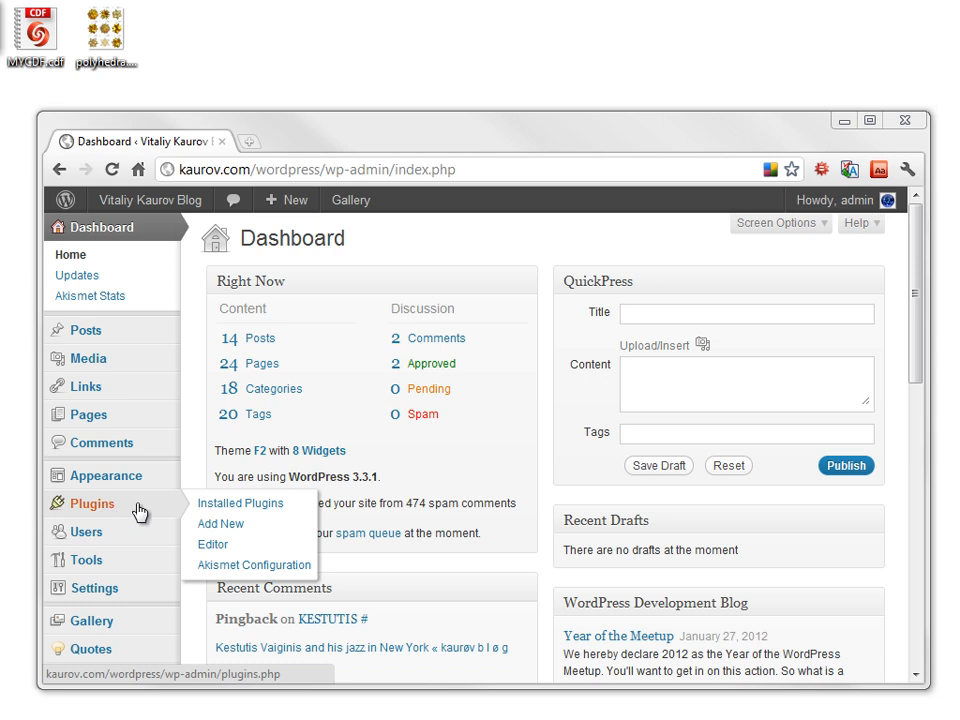
Step: Find the Wolfram CDF Plugin 1.2 under Add New plugins, install it and activate it
{"action": "left_click", "coordinate": [221, 523]}
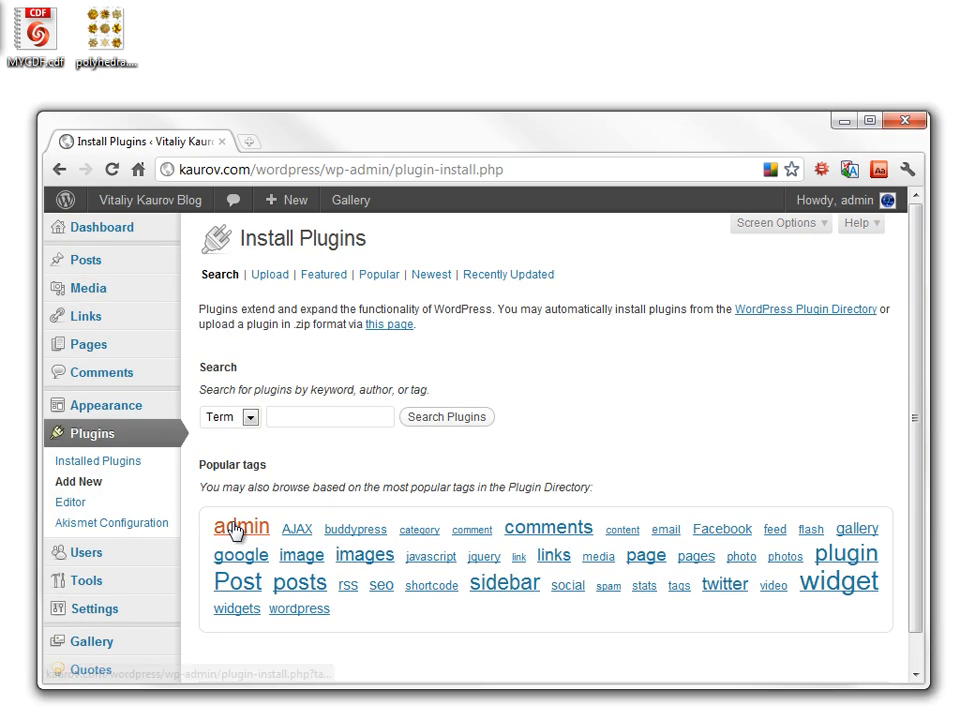
{"action": "type", "text": "Wolfram"}
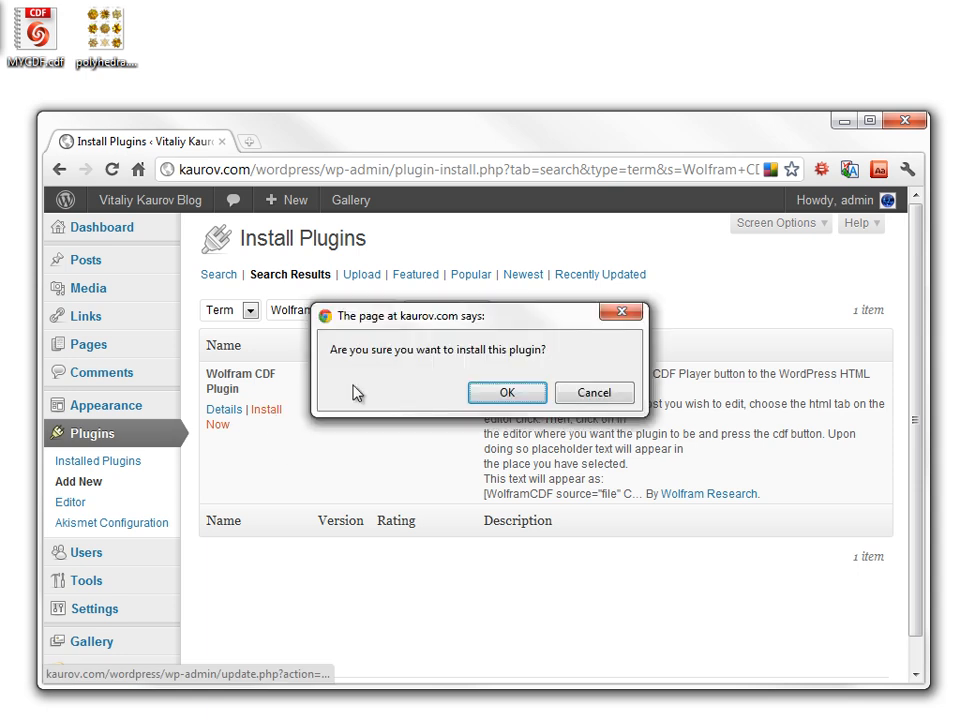
{"action": "left_click", "coordinate": [507, 392]}
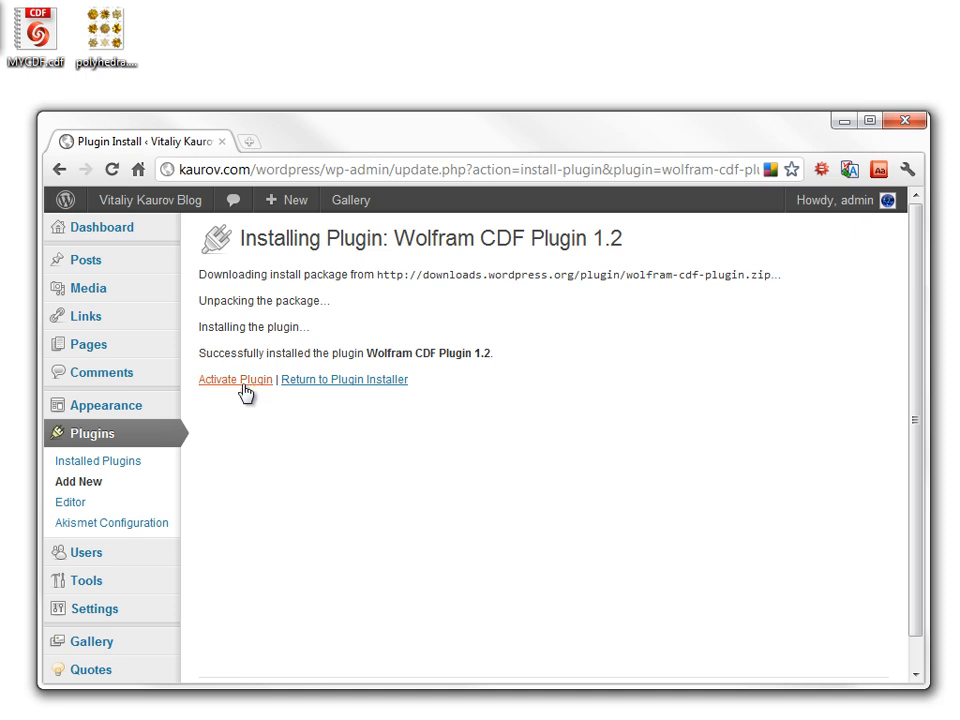
{"action": "left_click", "coordinate": [235, 379]}
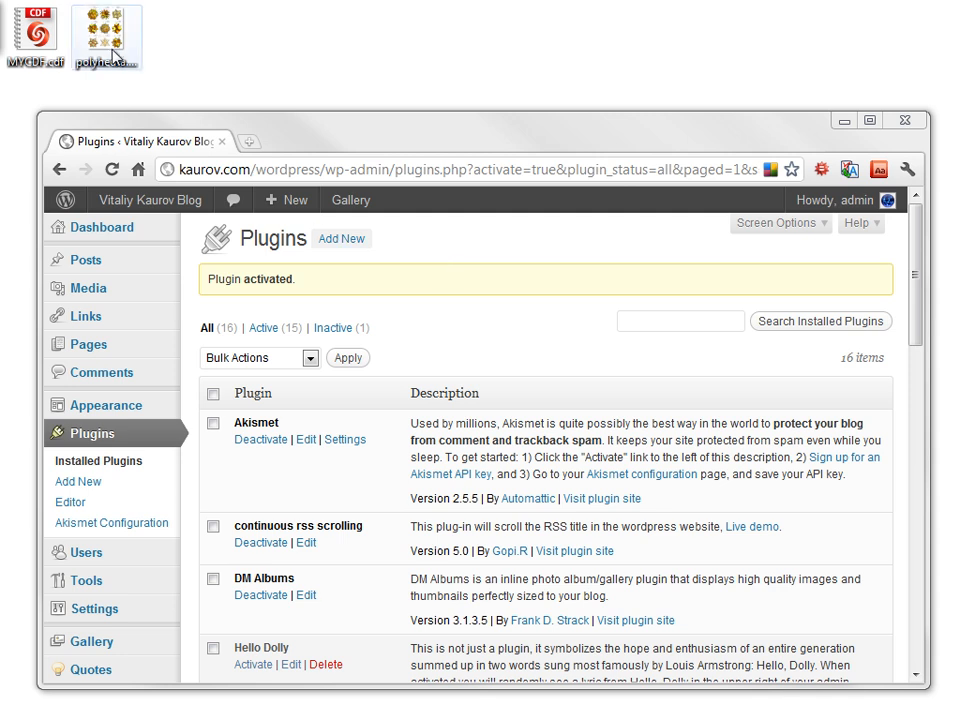
Step: Preview the polyhedra image, then upload MYCDF.cdf and polyhedra.png and save all changes
{"action": "double_click", "coordinate": [106, 30]}
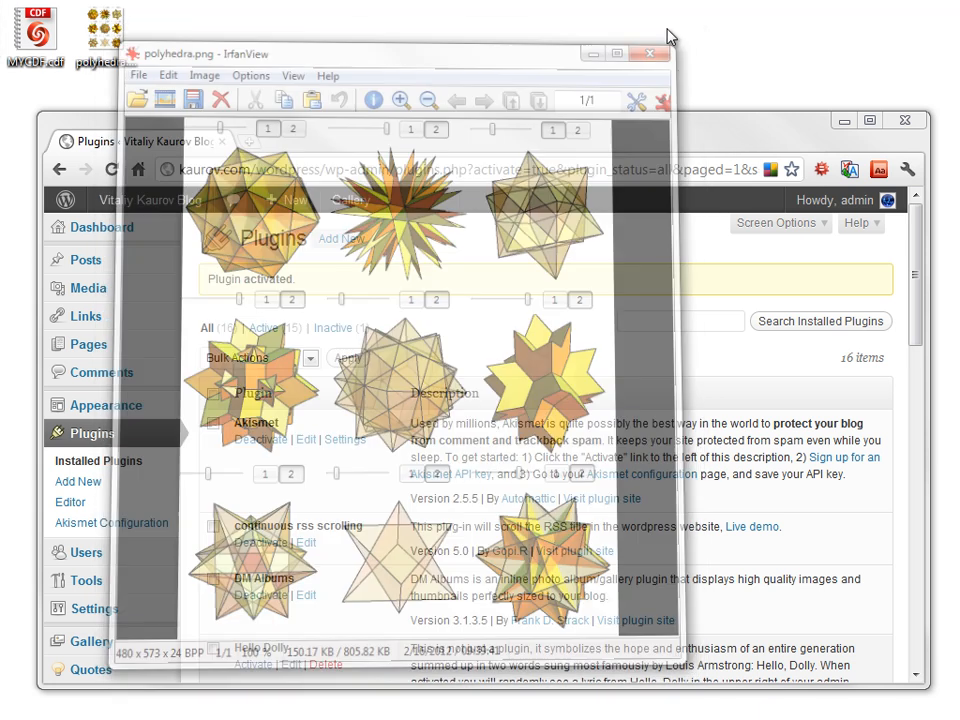
{"action": "left_click", "coordinate": [649, 54]}
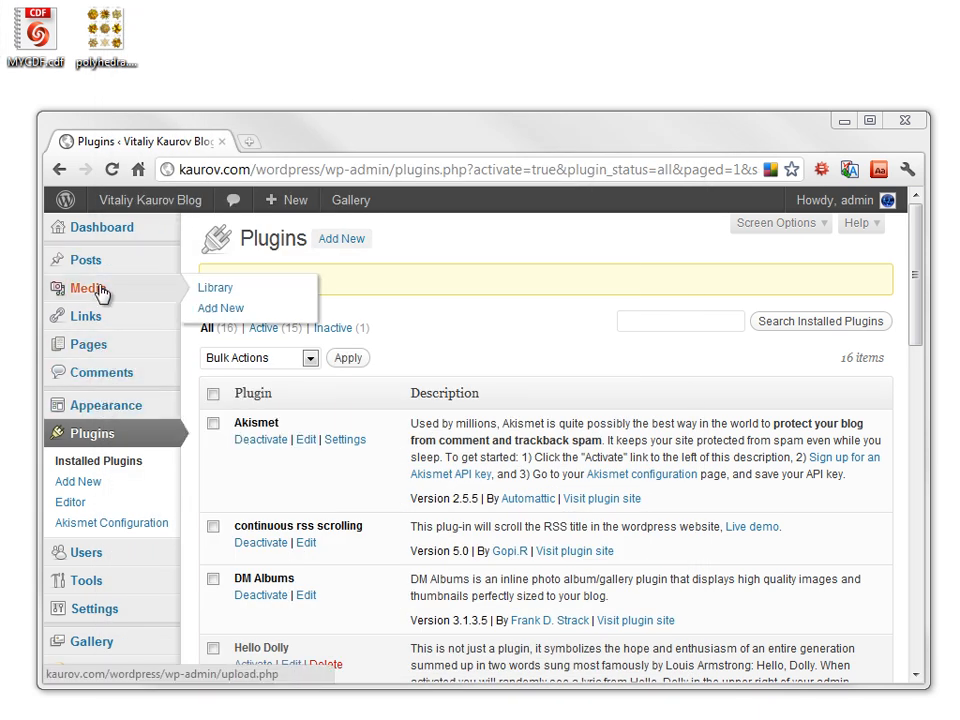
{"action": "left_click", "coordinate": [221, 307]}
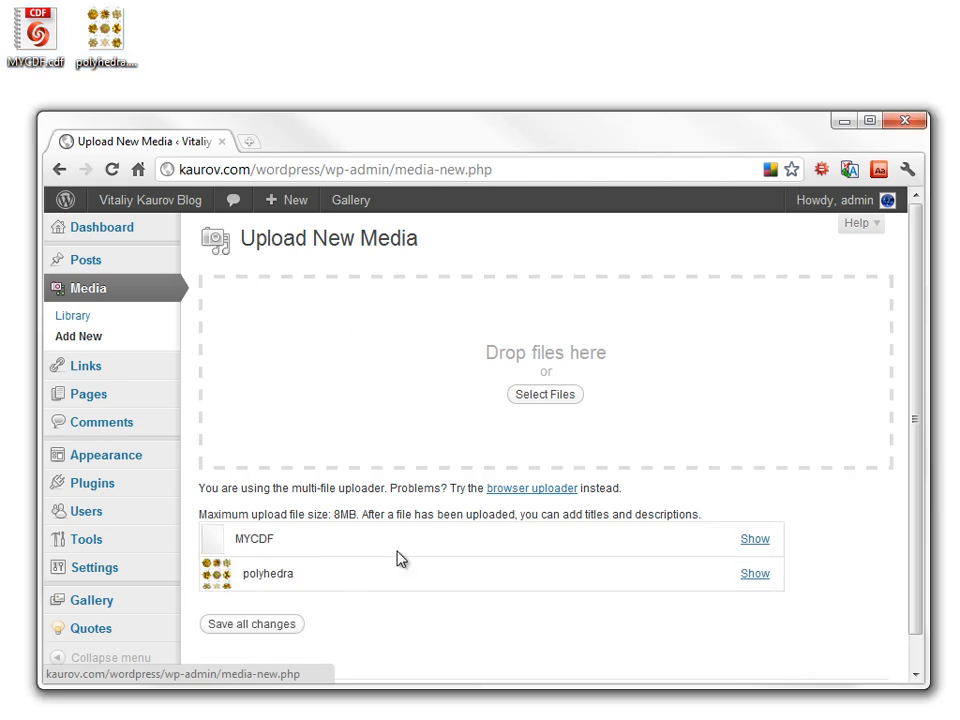
{"action": "mouse_move", "coordinate": [240, 633]}
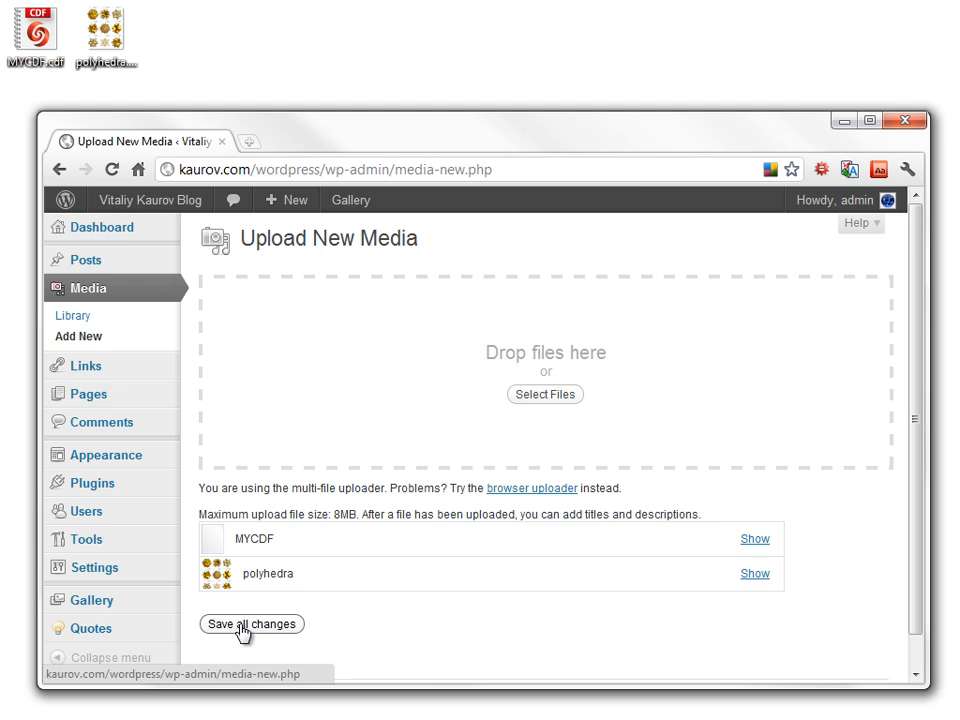
{"action": "left_click", "coordinate": [251, 623]}
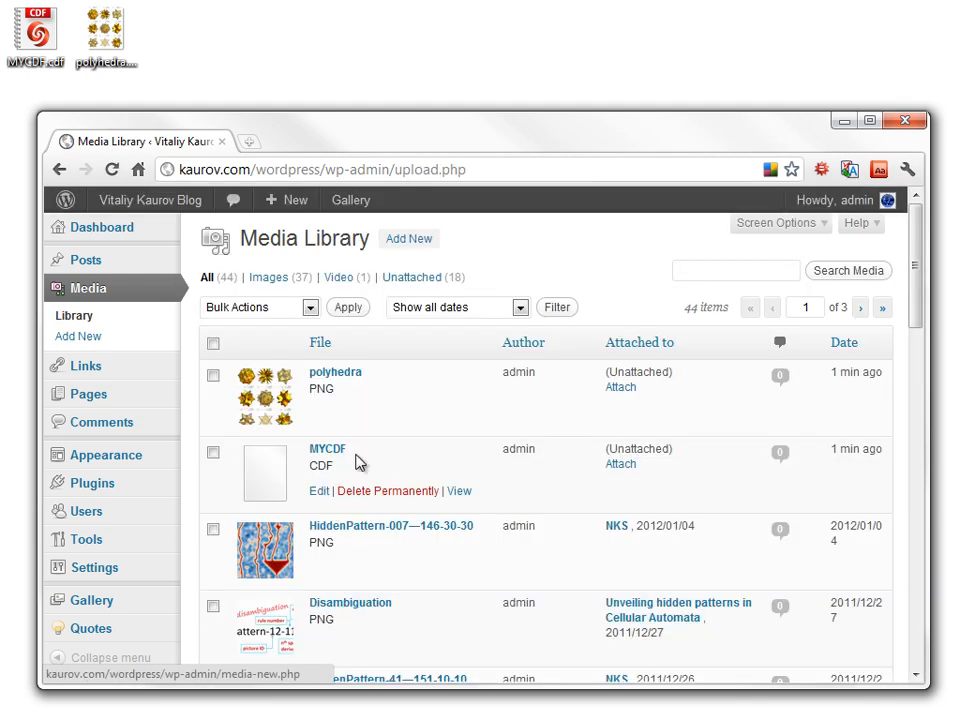
{"action": "mouse_move", "coordinate": [367, 378]}
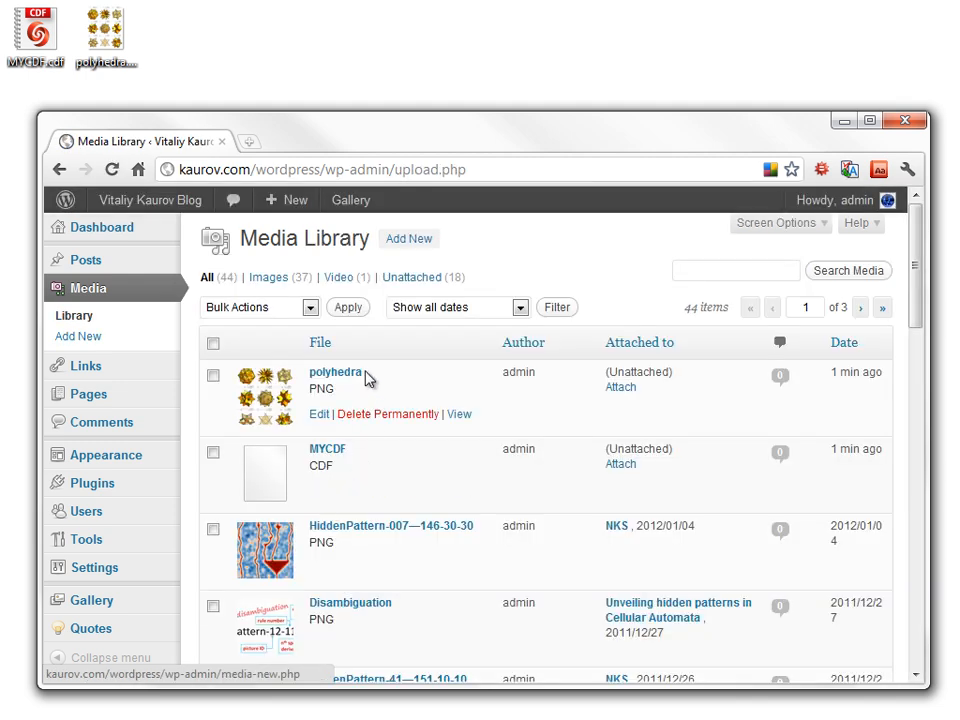
Step: Open MYCDF.cdf's Edit Media page and select its entire File URL
{"action": "left_click", "coordinate": [327, 448]}
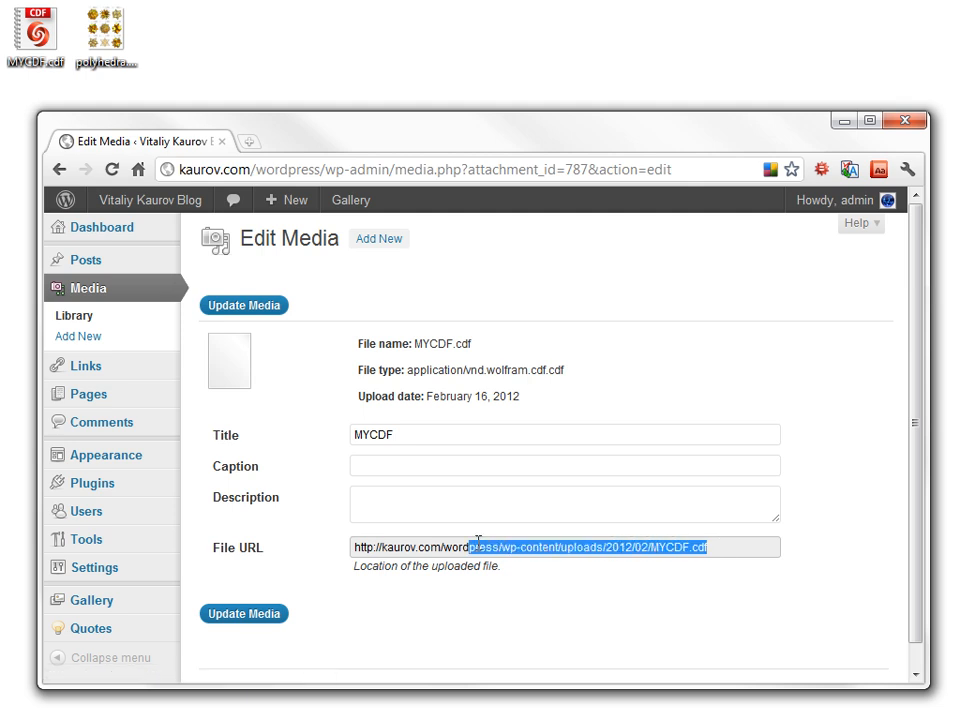
{"action": "triple_click", "coordinate": [563, 547]}
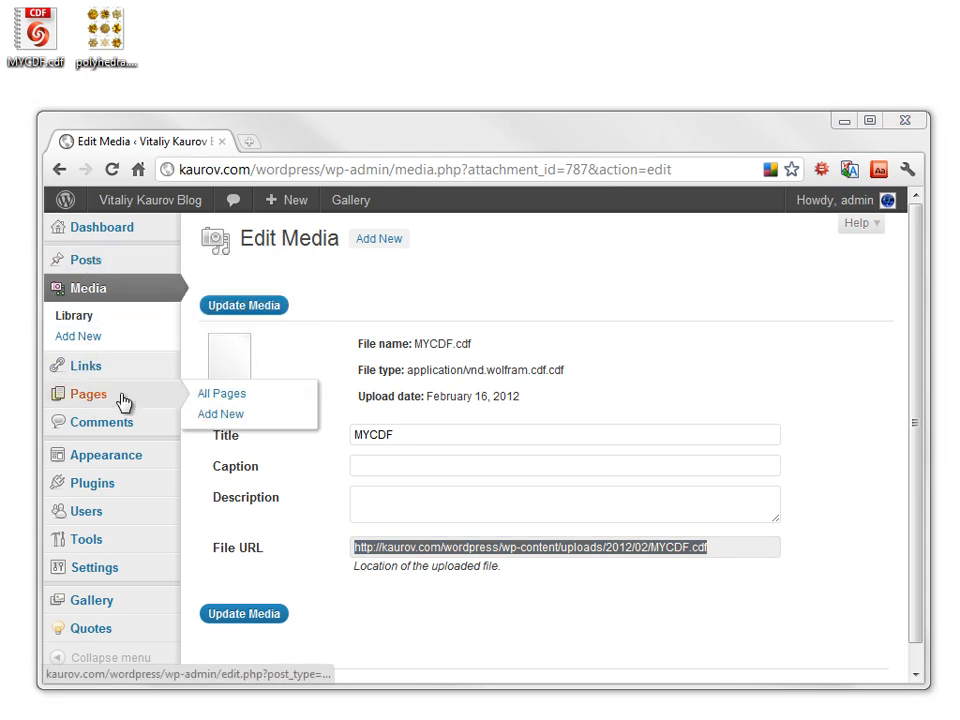
Step: Add a new page titled 'Polyhedra obtained by stellation' containing the intro paragraph
{"action": "left_click", "coordinate": [220, 414]}
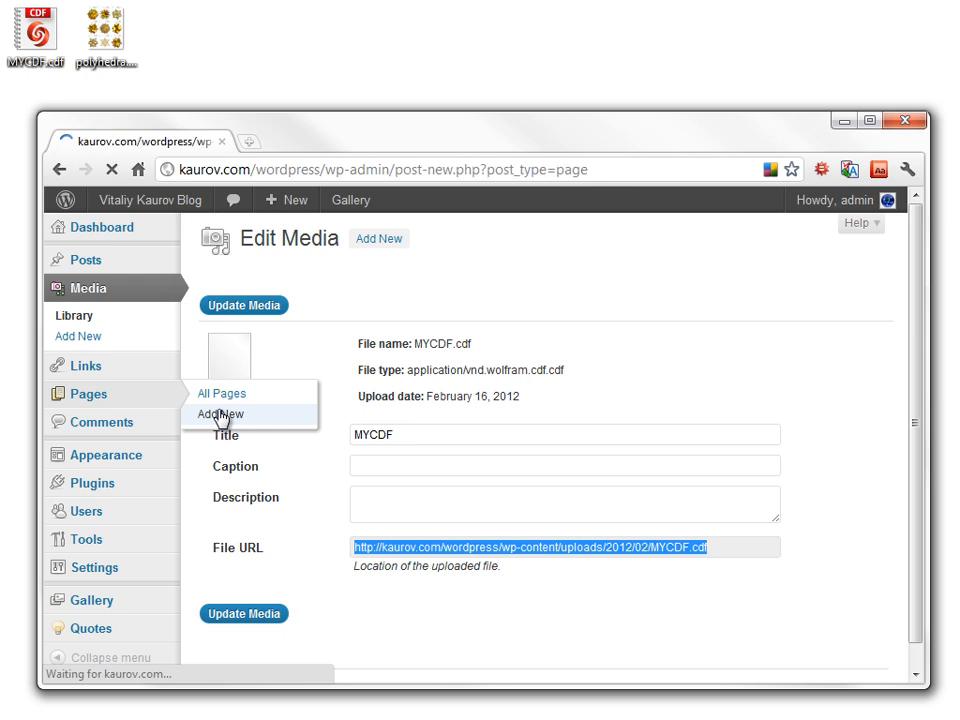
{"action": "left_click", "coordinate": [218, 414]}
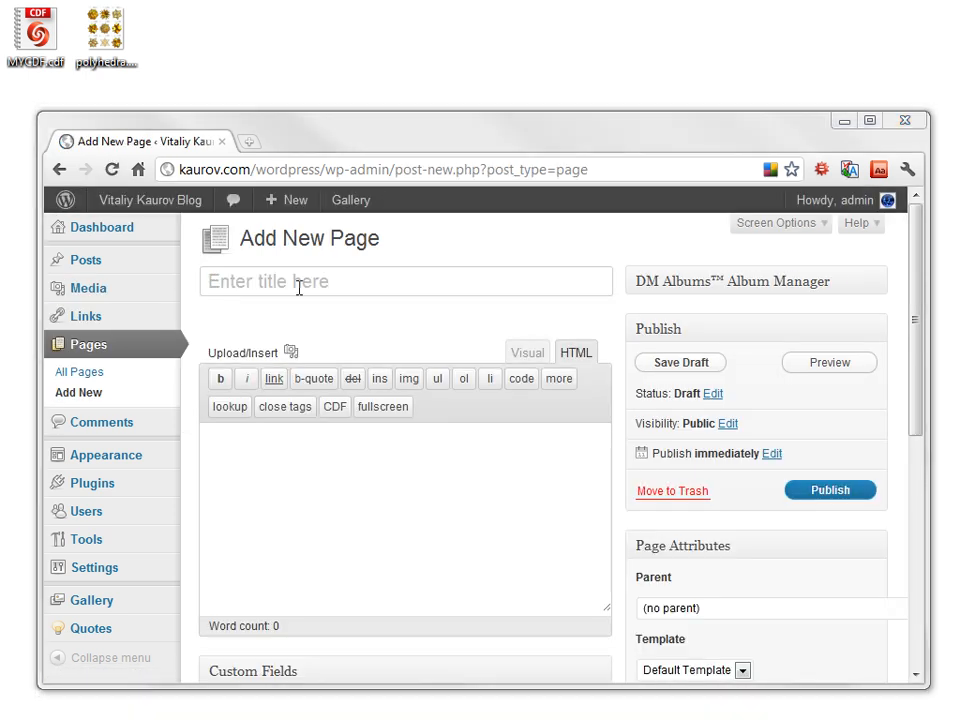
{"action": "type", "text": "Polyhedra obtained by stellation"}
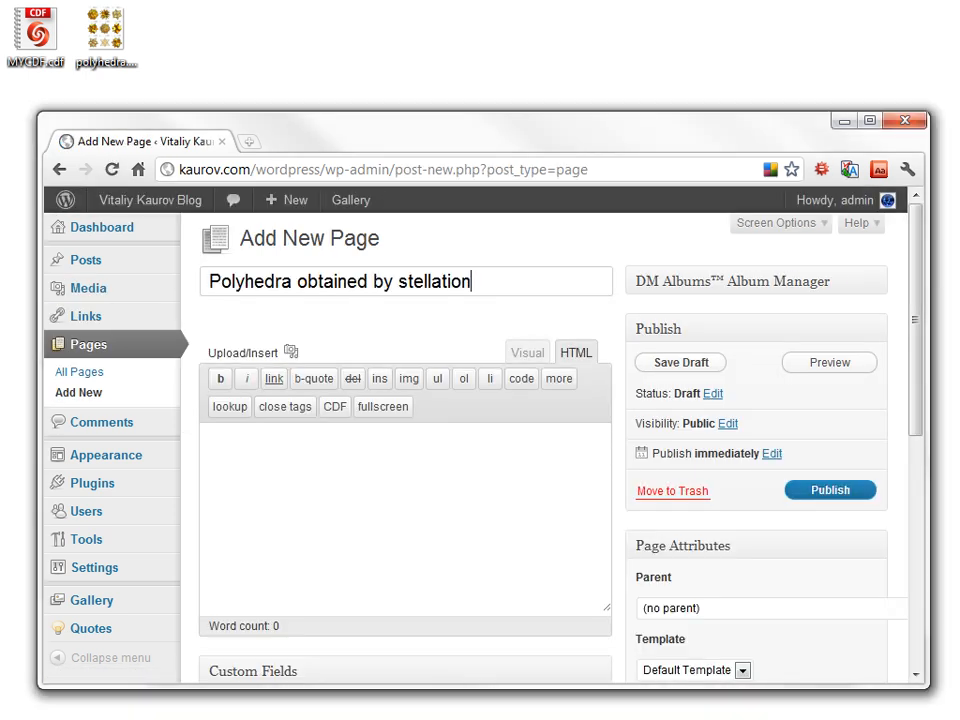
{"action": "left_click", "coordinate": [679, 362]}
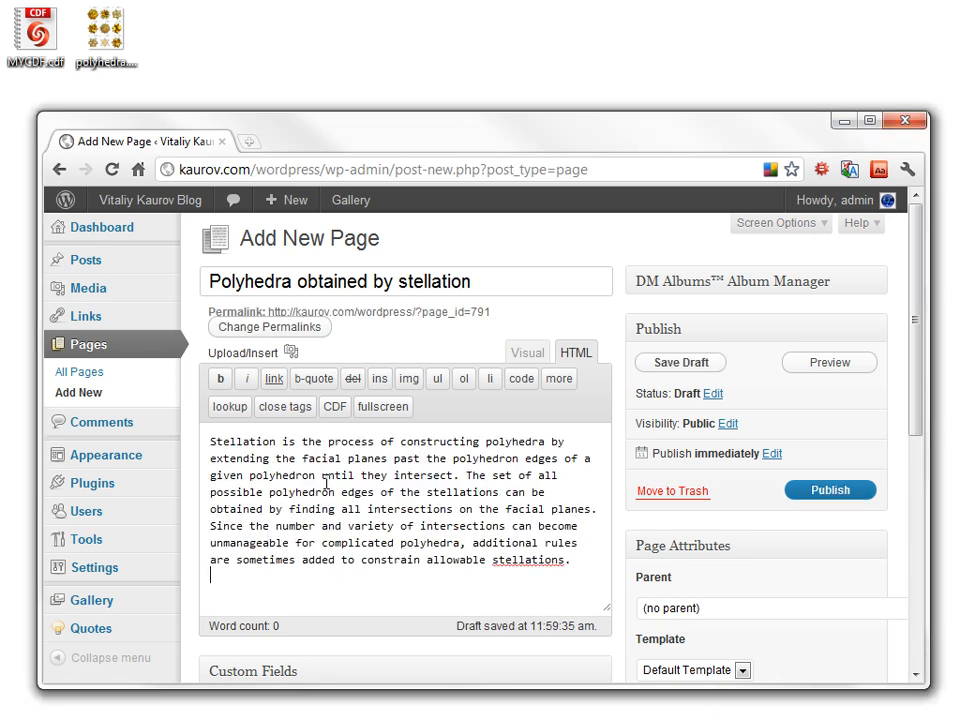
{"action": "left_click", "coordinate": [334, 406]}
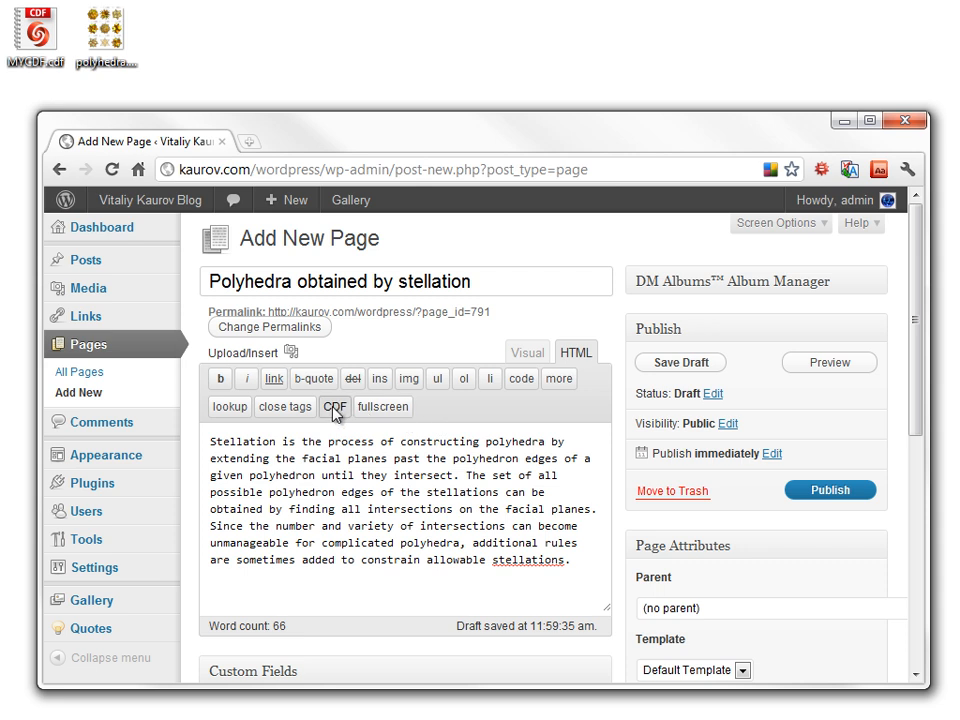
Step: Insert the Wolfram CDF embed template with MYCDF.cdf's URL as source and MATHEMATICA as parent
{"action": "left_click", "coordinate": [335, 406]}
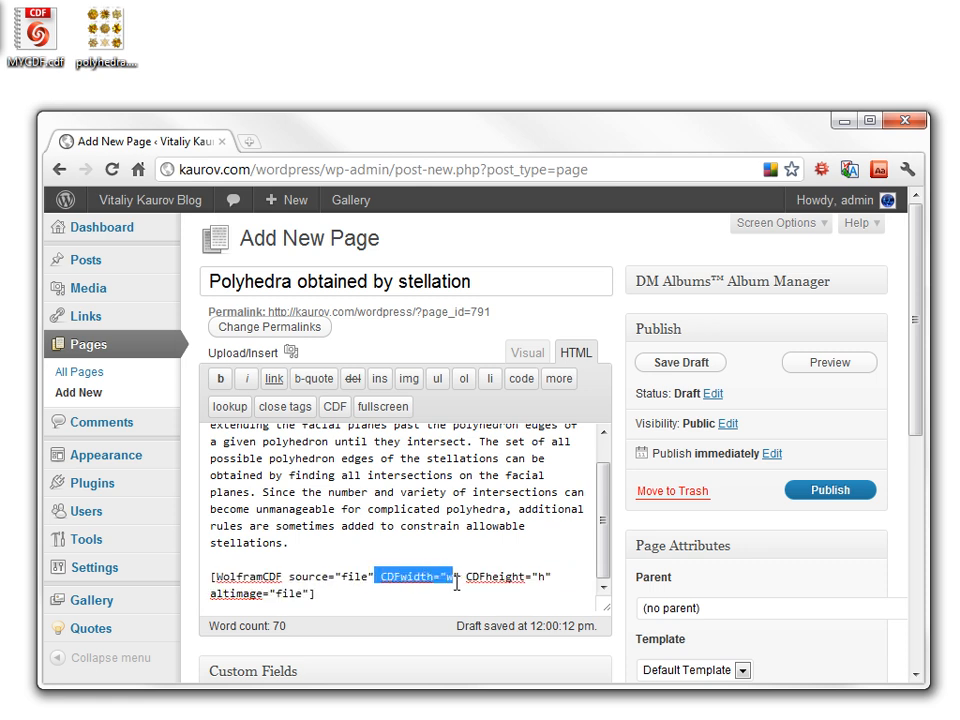
{"action": "double_click", "coordinate": [501, 576]}
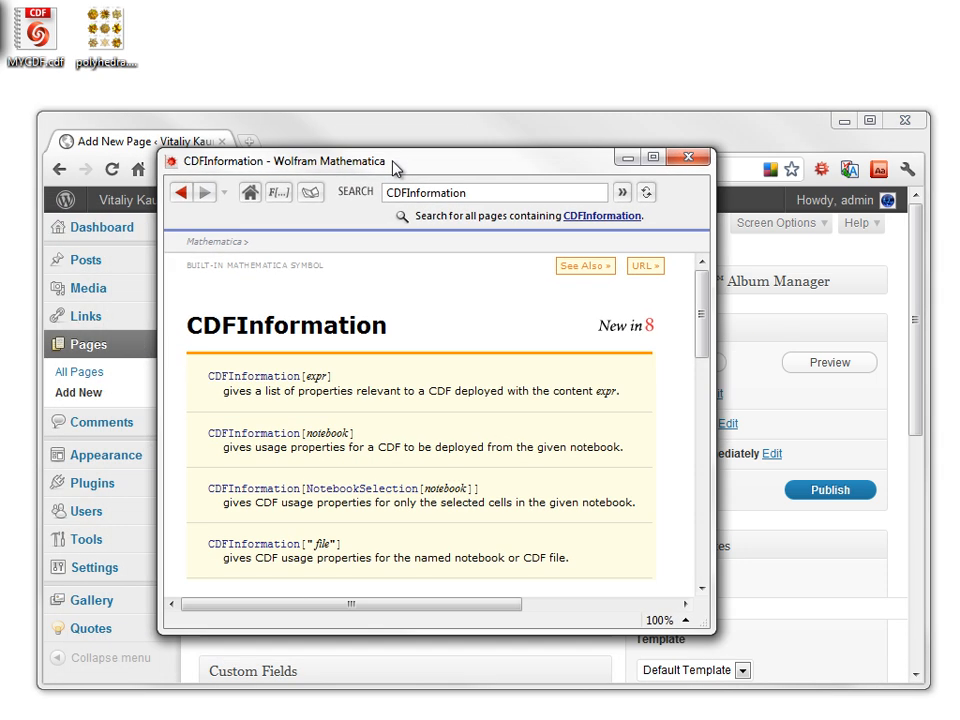
{"action": "left_click", "coordinate": [695, 158]}
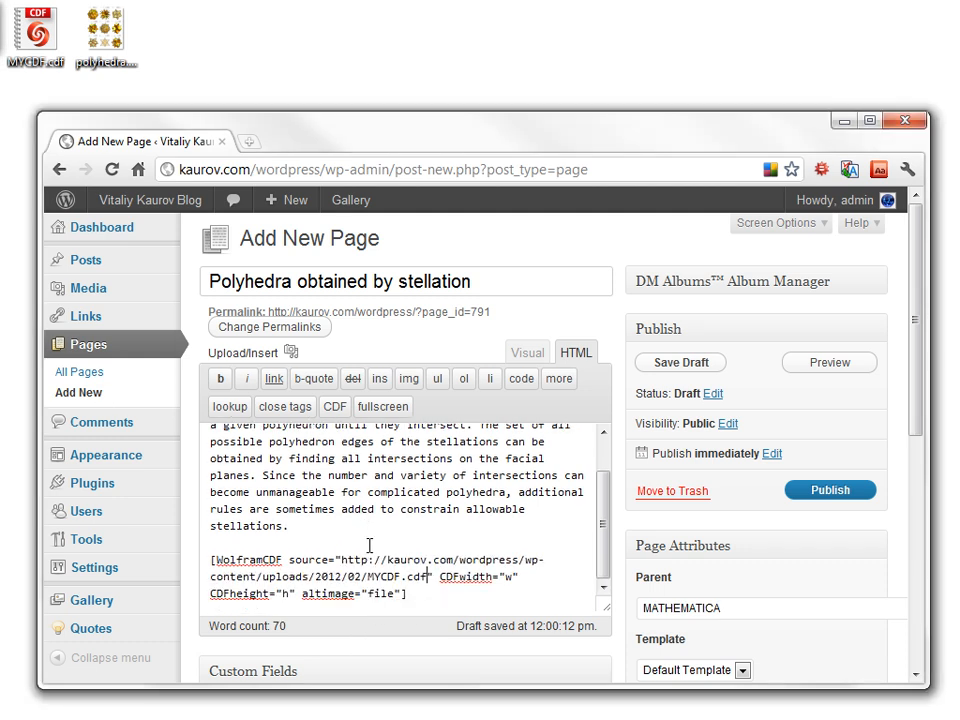
Step: Size the CDF embed 484×573 with polyhedra.png as alternate image, and publish the page
{"action": "scroll", "scroll_direction": "down", "scroll_amount": 3}
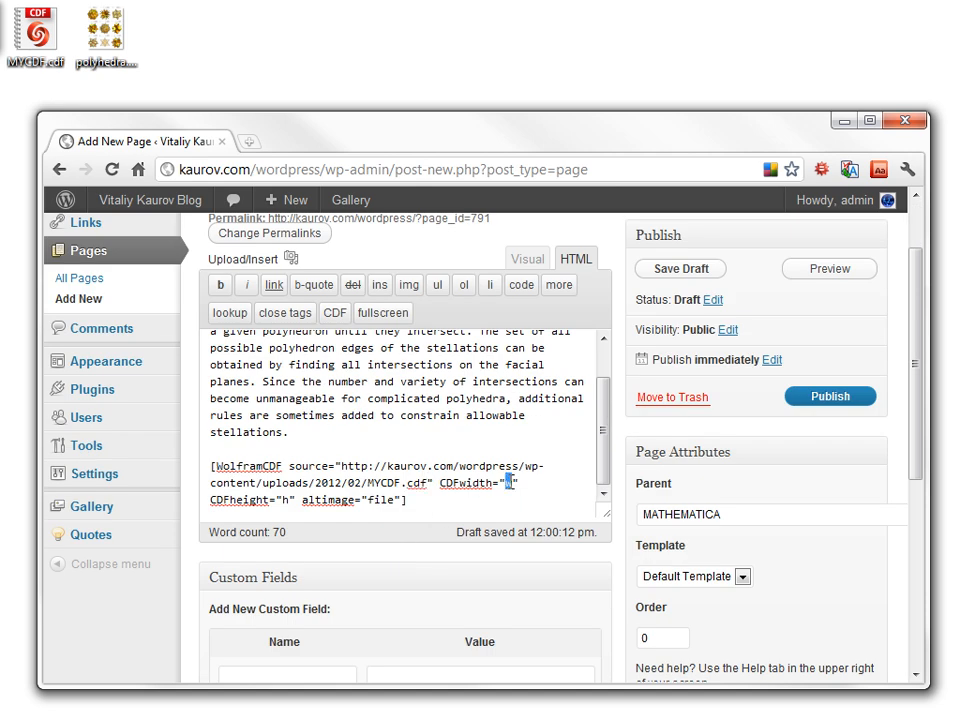
{"action": "type", "text": "484"}
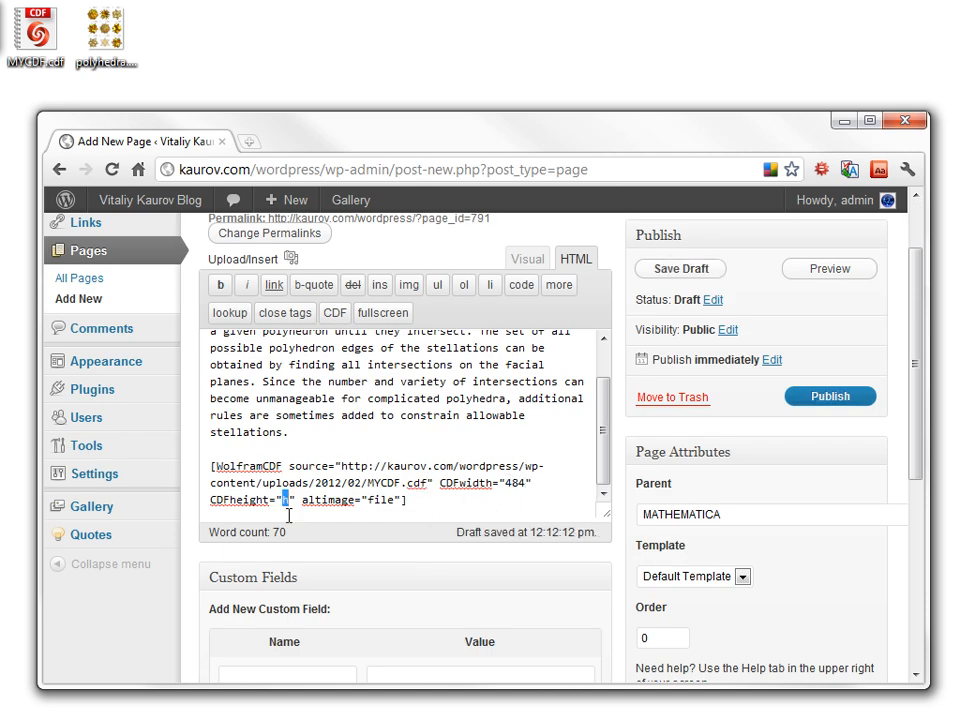
{"action": "double_click", "coordinate": [388, 501]}
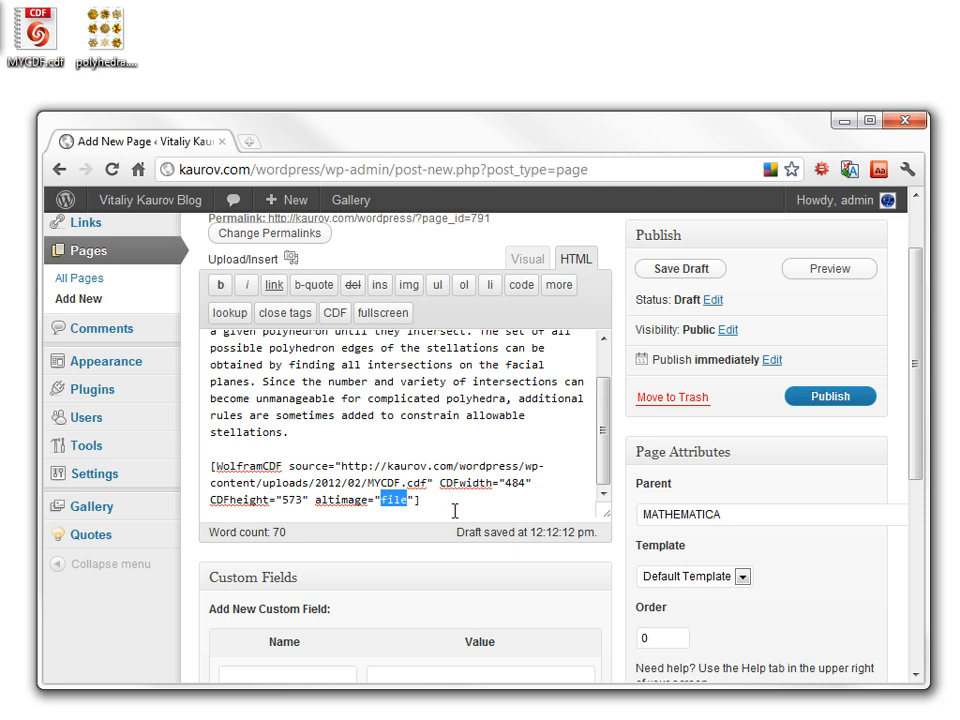
{"action": "type", "text": "http://kaurov.com/wordpress/wp-content/uploads/2012/02/polyhedra.png"}
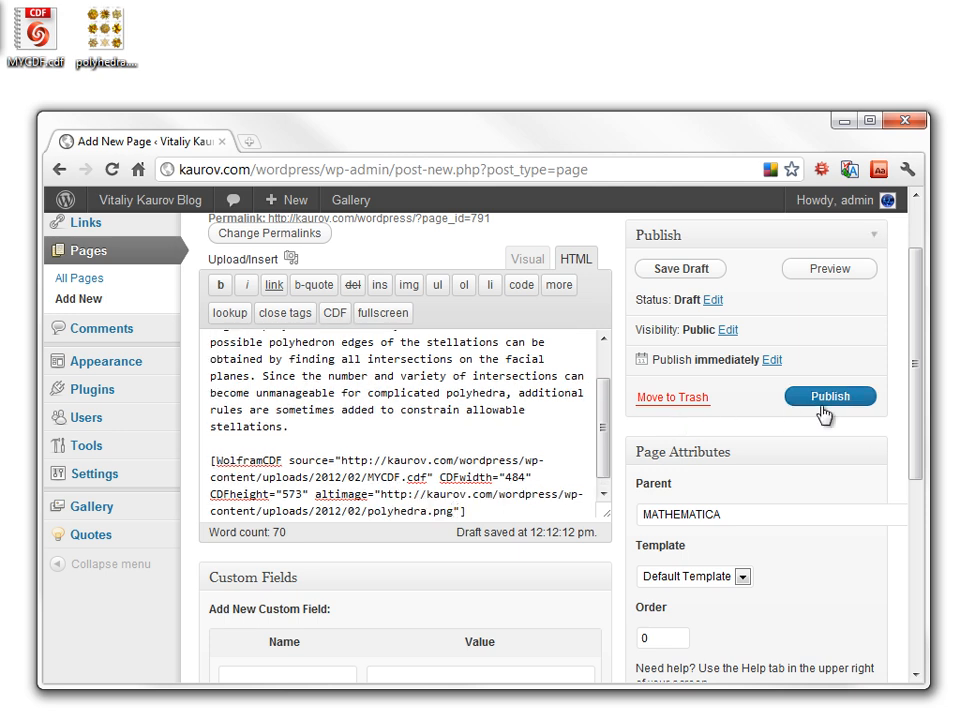
{"action": "left_click", "coordinate": [829, 396]}
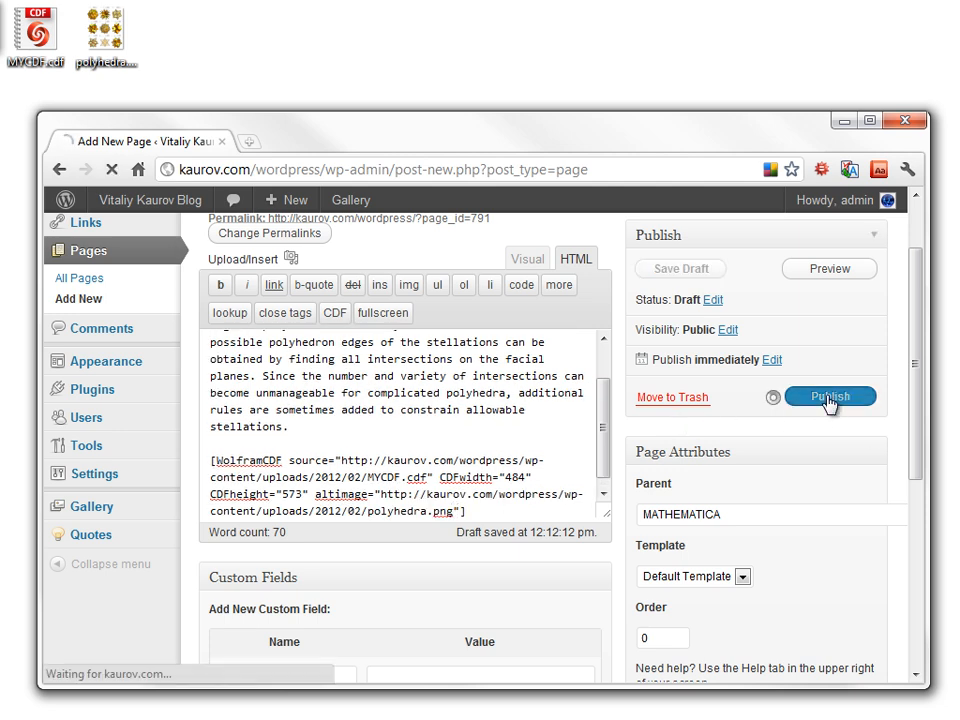
{"action": "left_click", "coordinate": [828, 396]}
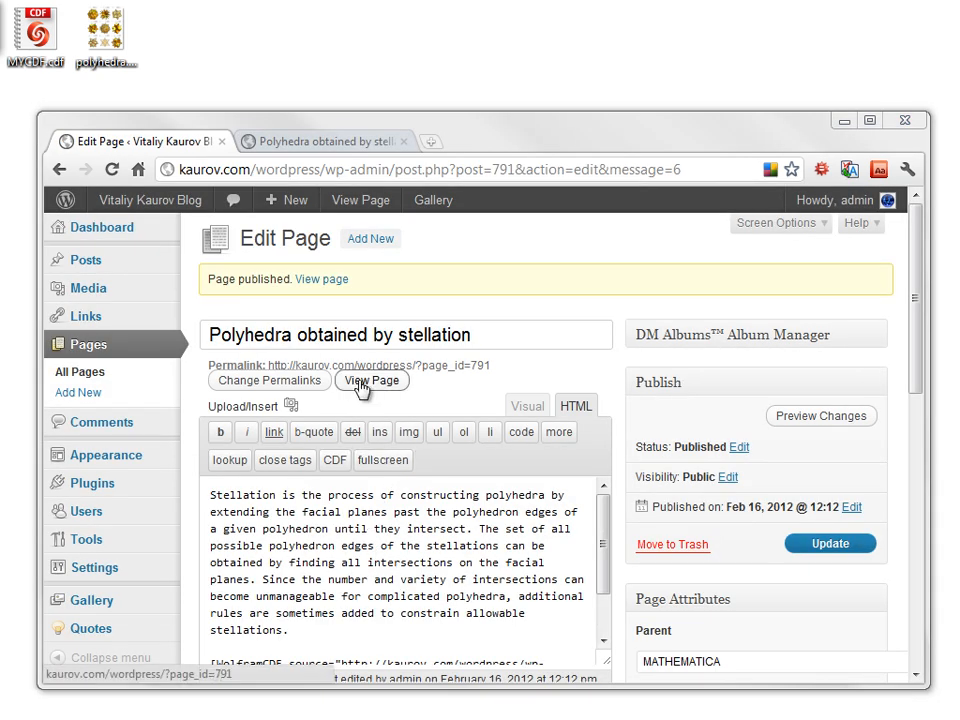
Step: View the published page and drag the slider above the top-right polyhedron to change its stellation
{"action": "left_click", "coordinate": [371, 380]}
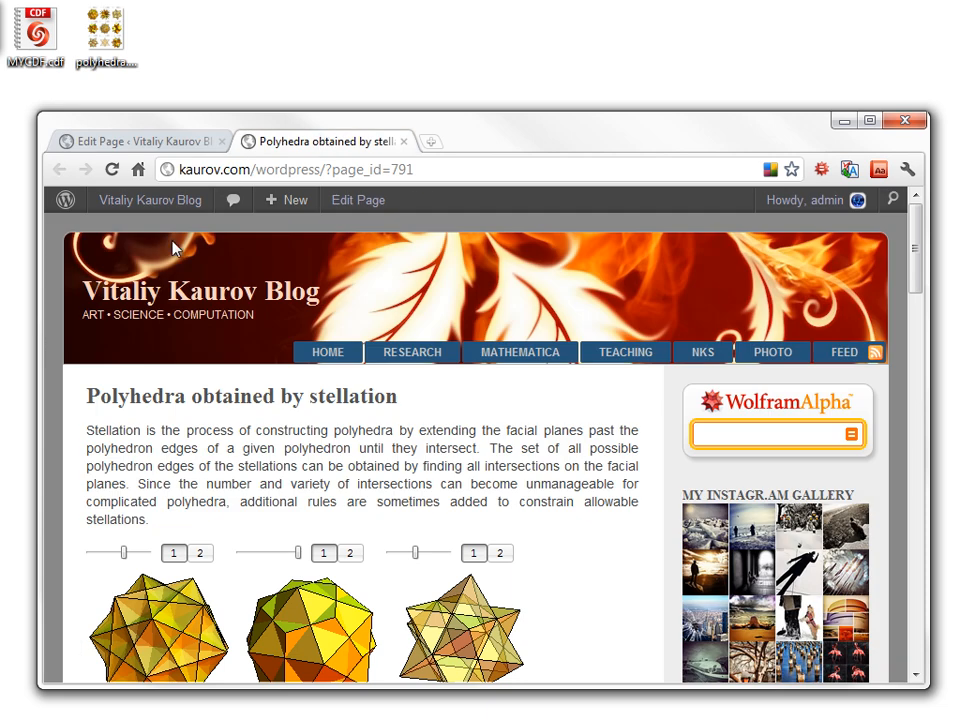
{"action": "mouse_move", "coordinate": [918, 248]}
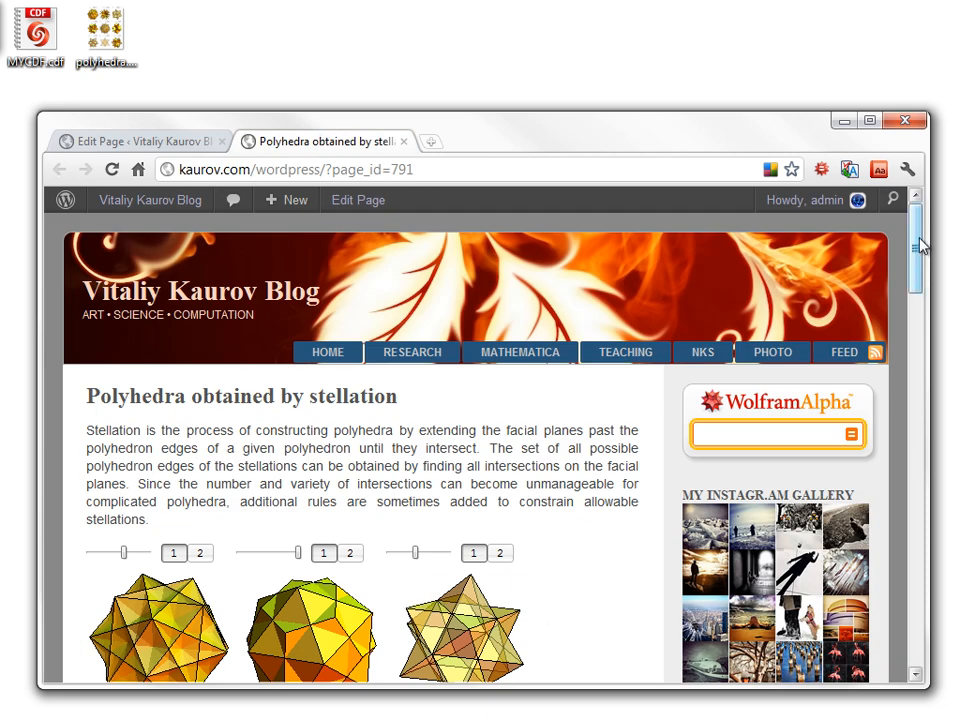
{"action": "scroll", "scroll_direction": "down", "scroll_amount": 3}
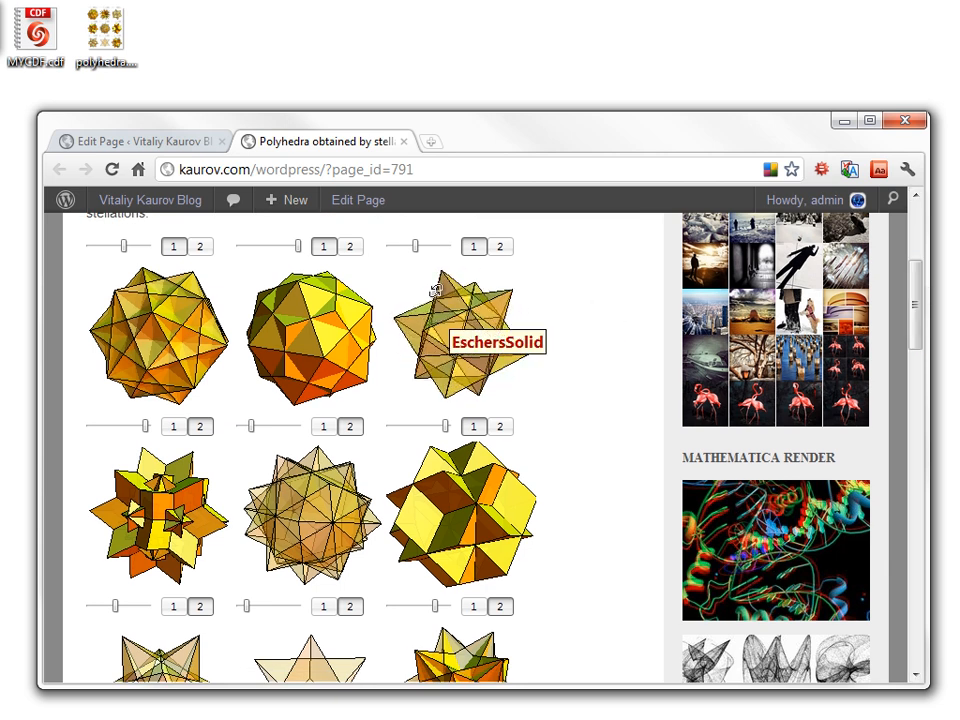
{"action": "left_click_drag", "start_coordinate": [465, 247], "coordinate": [443, 247]}
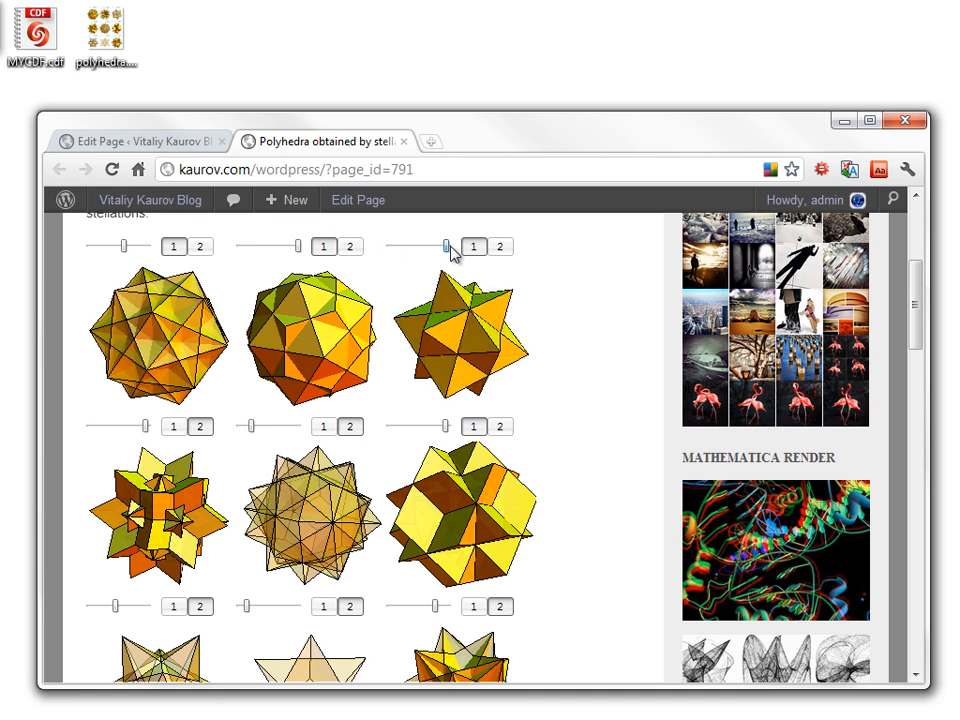